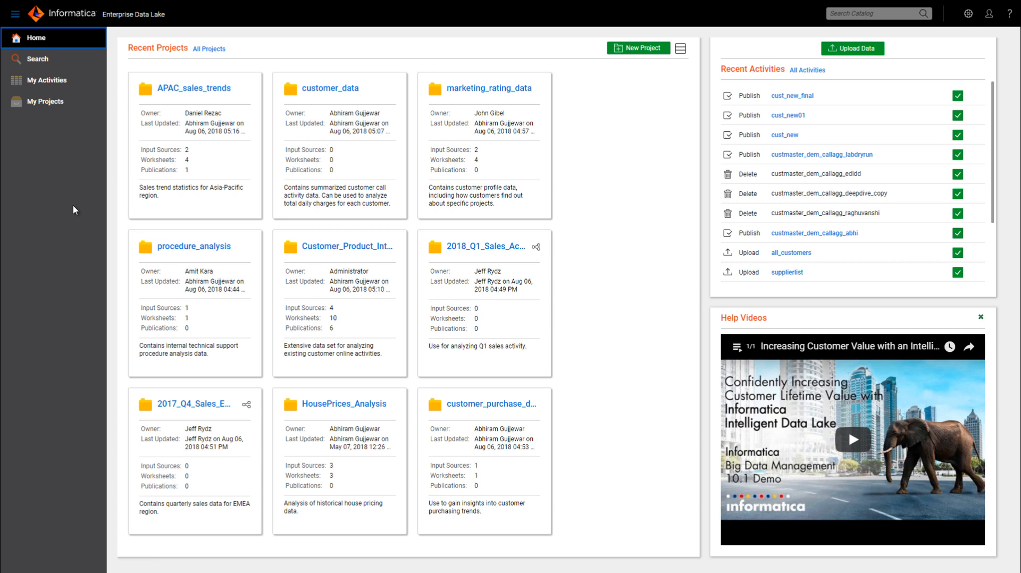
{"action": "mouse_move", "coordinate": [45, 107]}
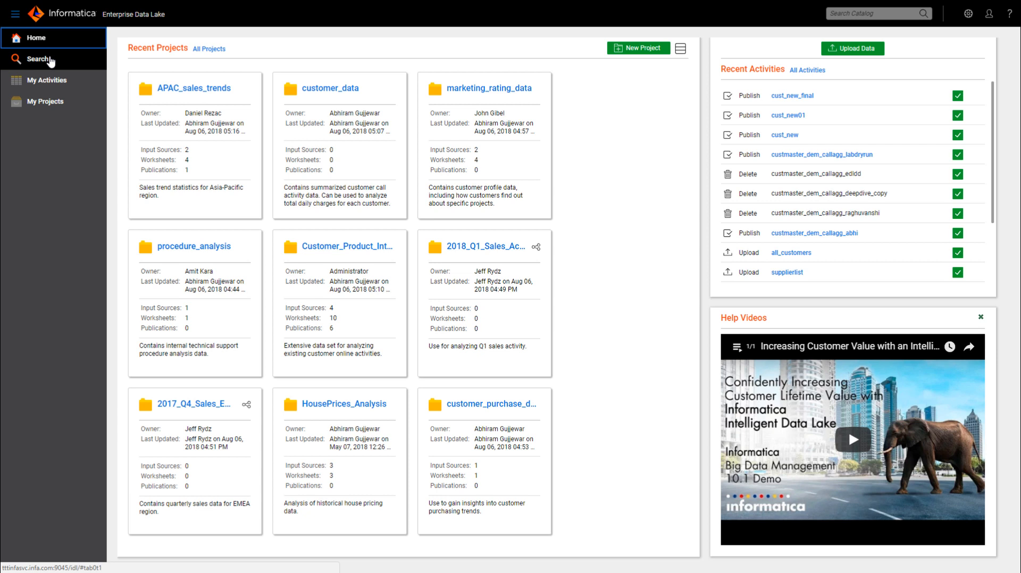
{"action": "mouse_move", "coordinate": [802, 78]}
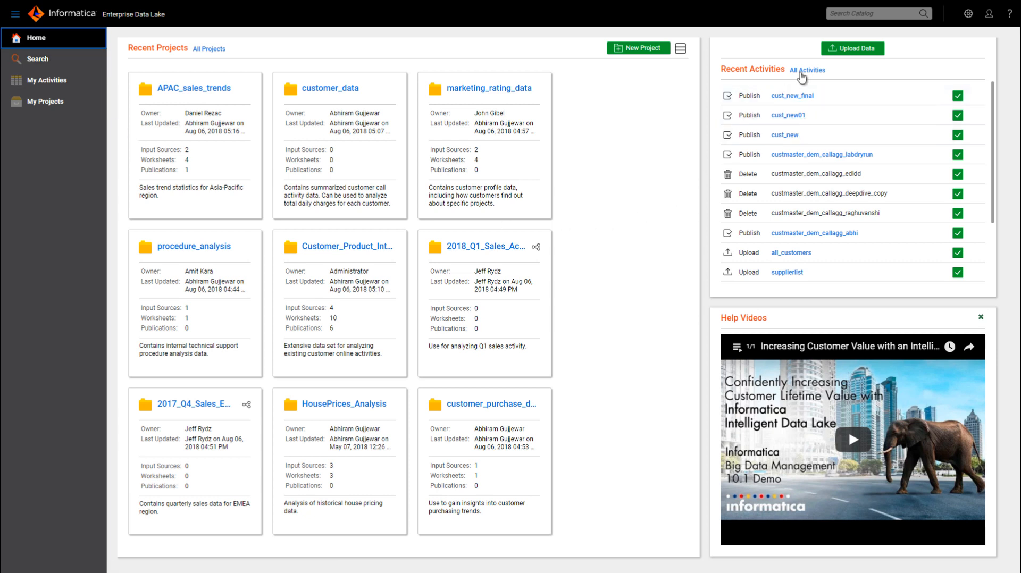
{"action": "mouse_move", "coordinate": [853, 48]}
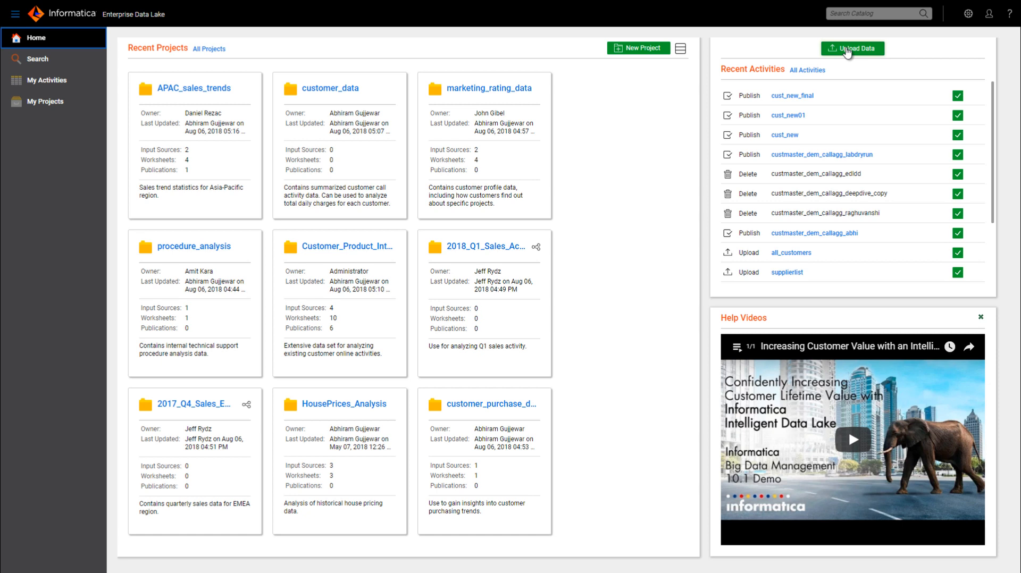
{"action": "mouse_move", "coordinate": [830, 78]}
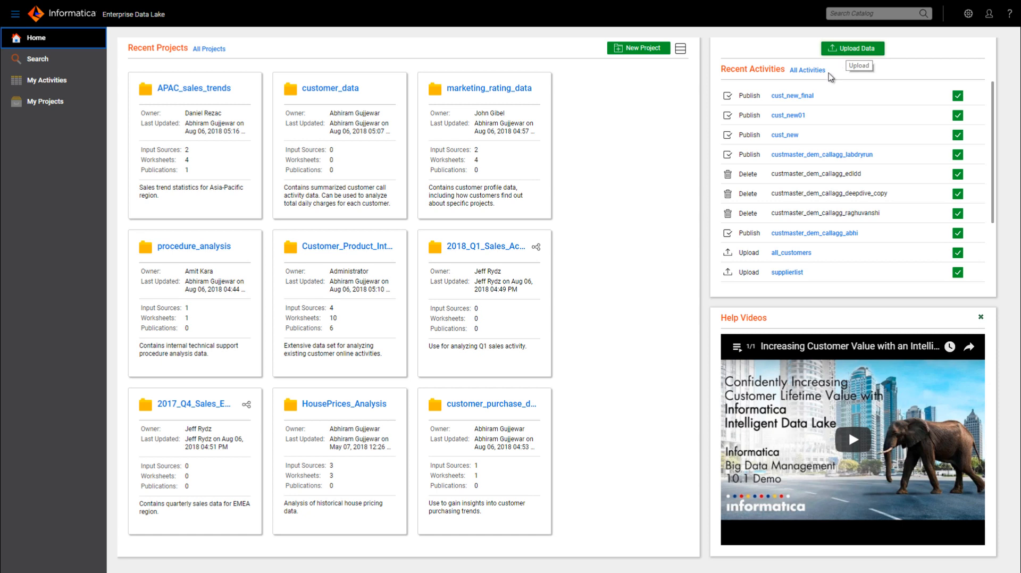
{"action": "mouse_move", "coordinate": [38, 60]}
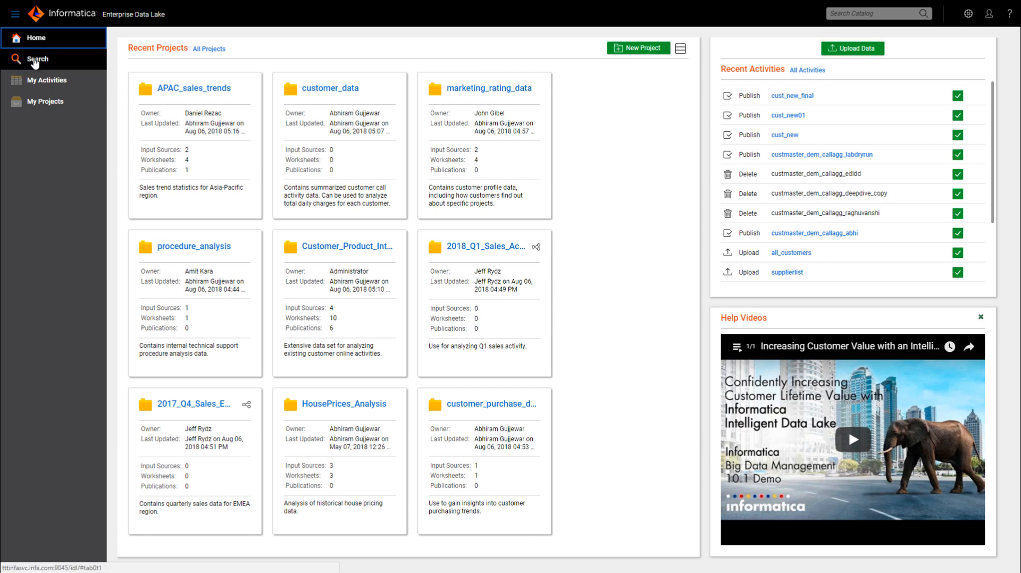
Step: Run a catalog search for 'call details', returning 59 results
{"action": "left_click", "coordinate": [37, 59]}
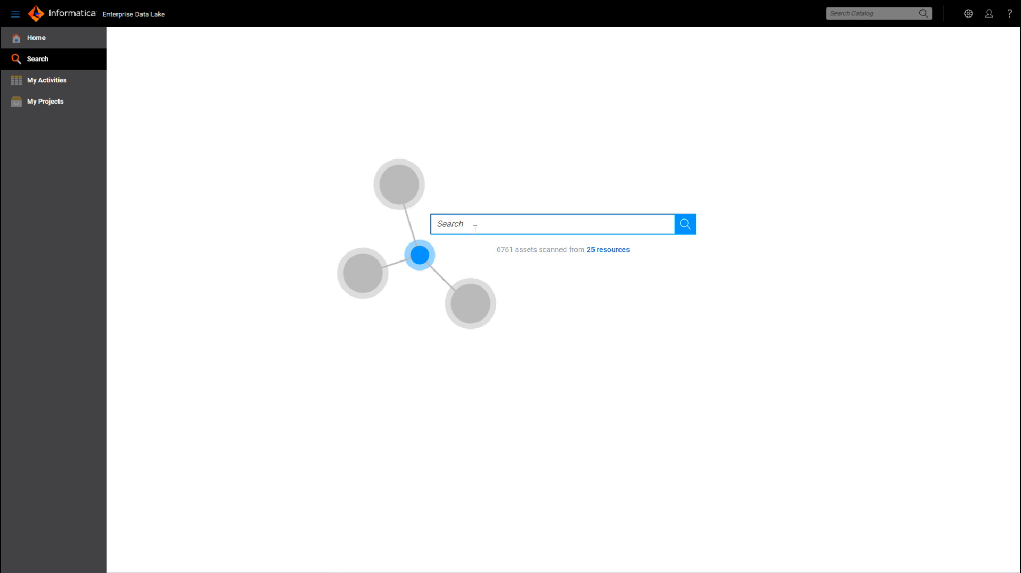
{"action": "type", "text": "call det"}
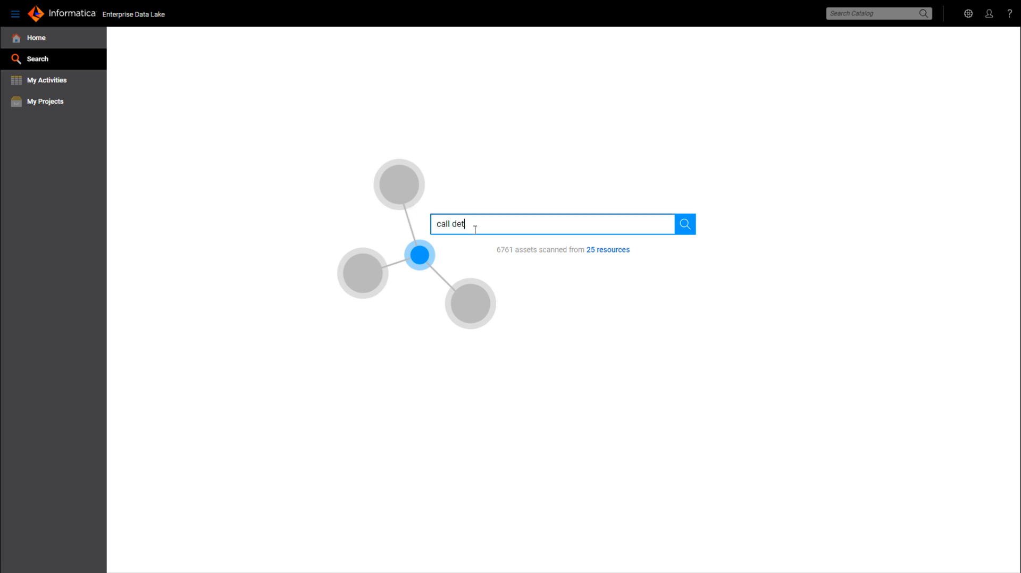
{"action": "type", "text": "ails"}
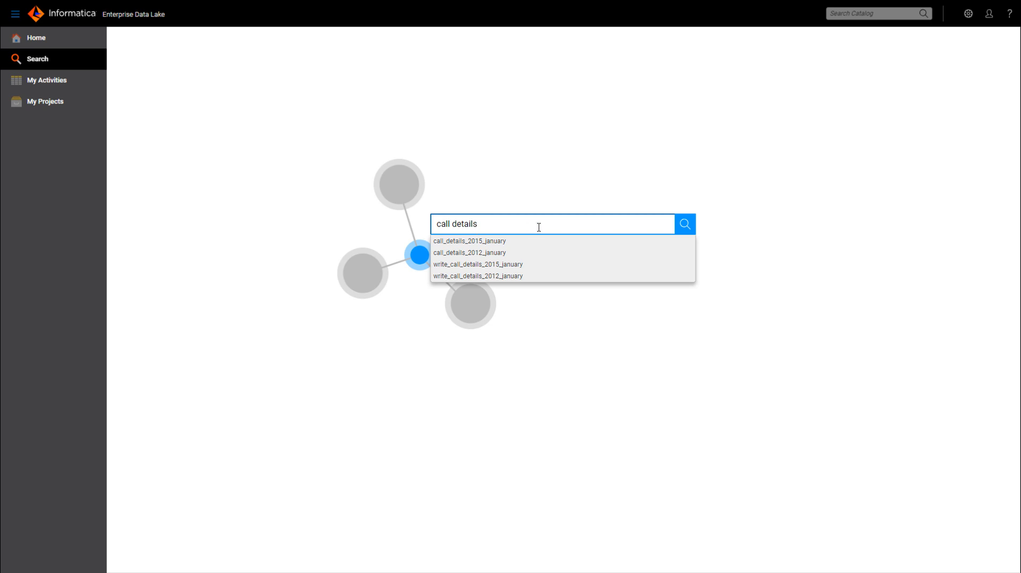
{"action": "left_click", "coordinate": [684, 224]}
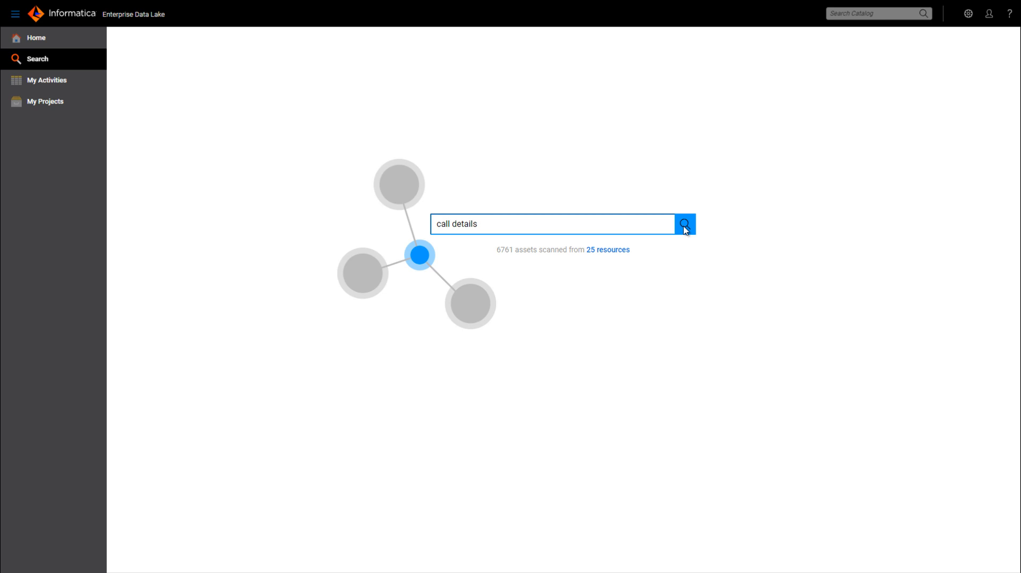
{"action": "left_click", "coordinate": [684, 224]}
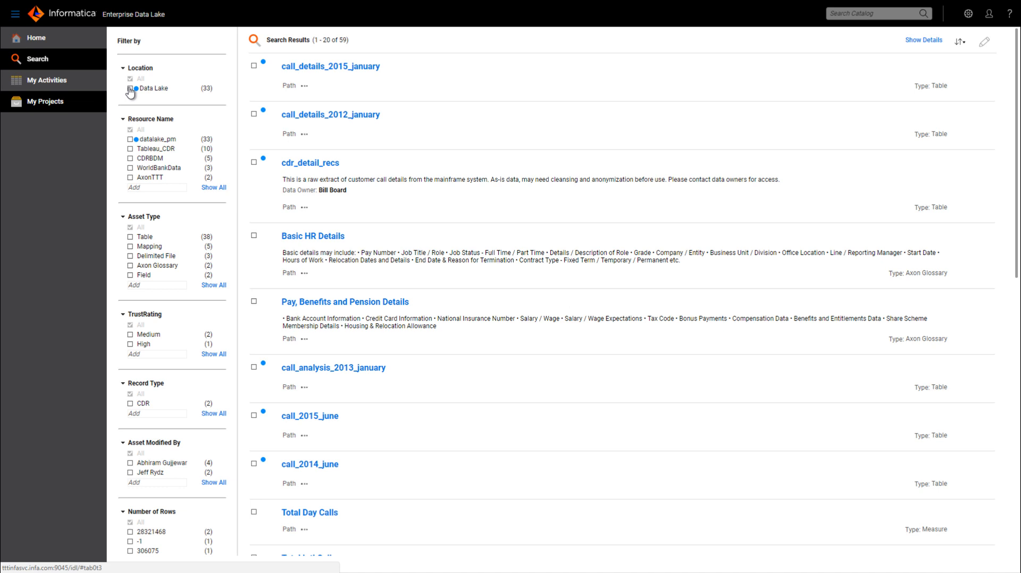
Step: Filter results to Data Lake tables and open the cdr_detail_recs overview
{"action": "left_click", "coordinate": [129, 88]}
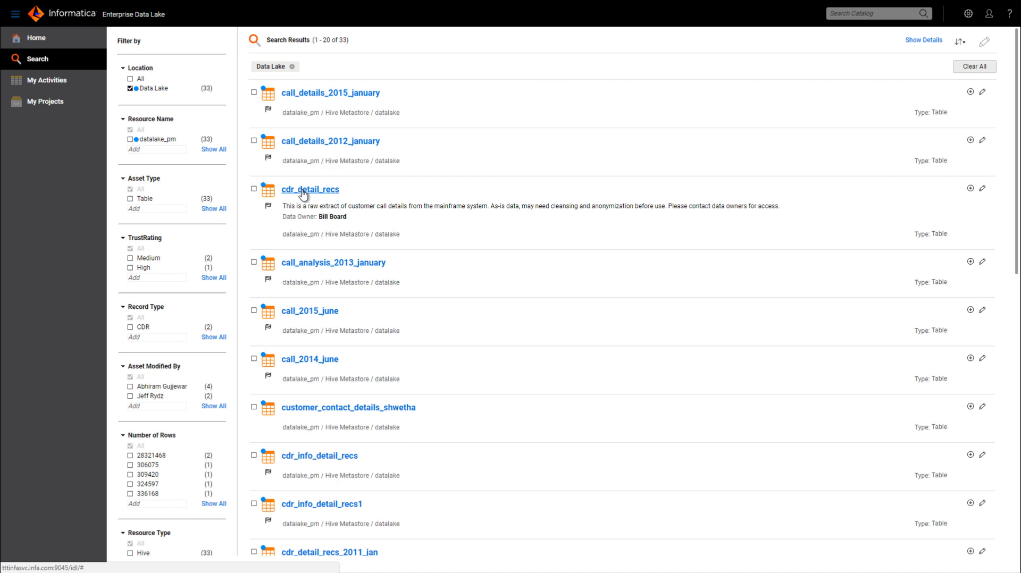
{"action": "left_click", "coordinate": [310, 190]}
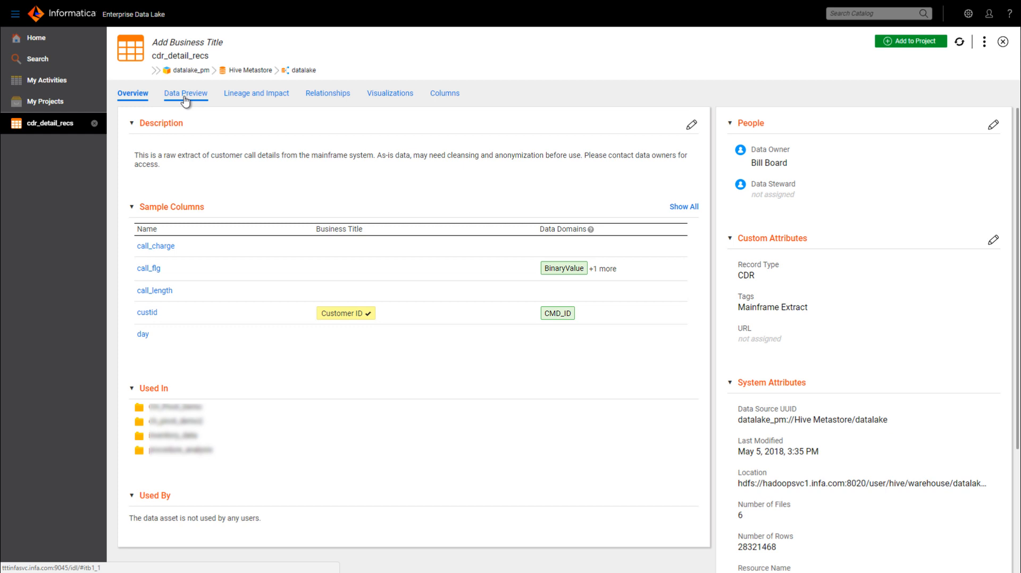
Step: Preview the first 500 sample rows of cdr_detail_recs, then move to Lineage and Impact
{"action": "left_click", "coordinate": [185, 93]}
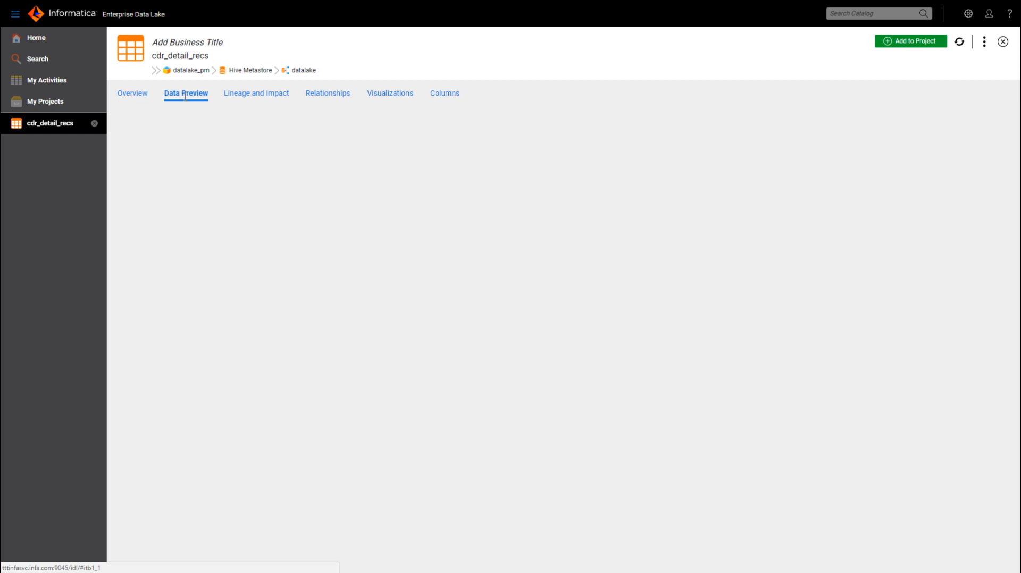
{"action": "left_click", "coordinate": [185, 93]}
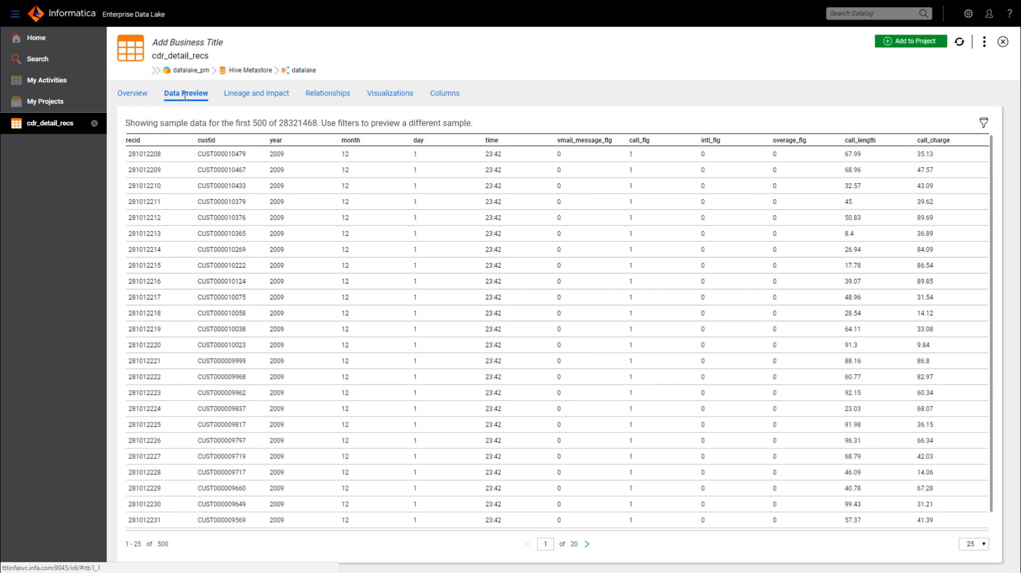
{"action": "mouse_move", "coordinate": [235, 117]}
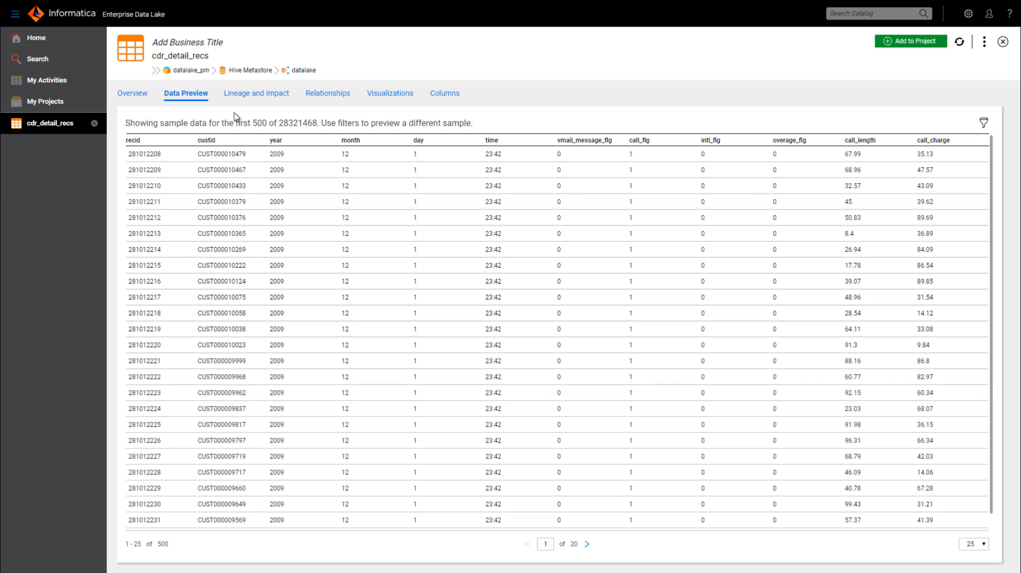
{"action": "left_click", "coordinate": [256, 93]}
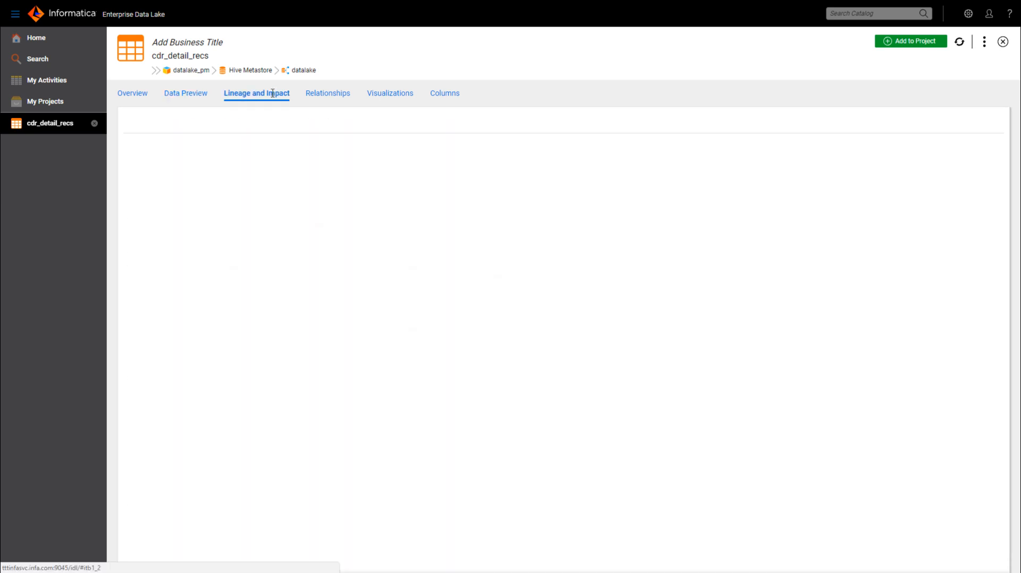
Step: Follow the lineage diagram downstream and open the call_rec_agg table
{"action": "left_click", "coordinate": [257, 92]}
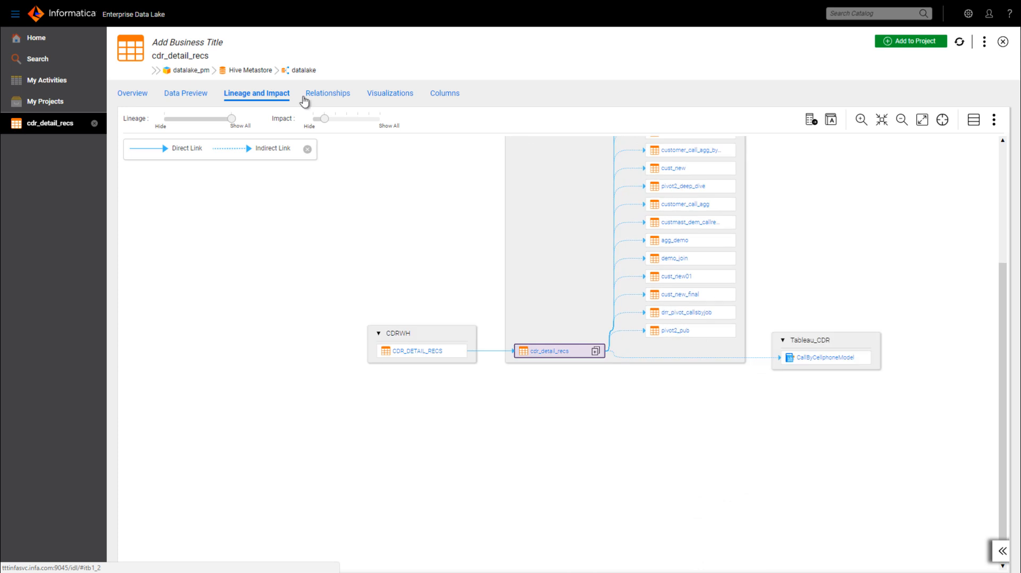
{"action": "left_click_drag", "start_coordinate": [324, 118], "coordinate": [335, 118]}
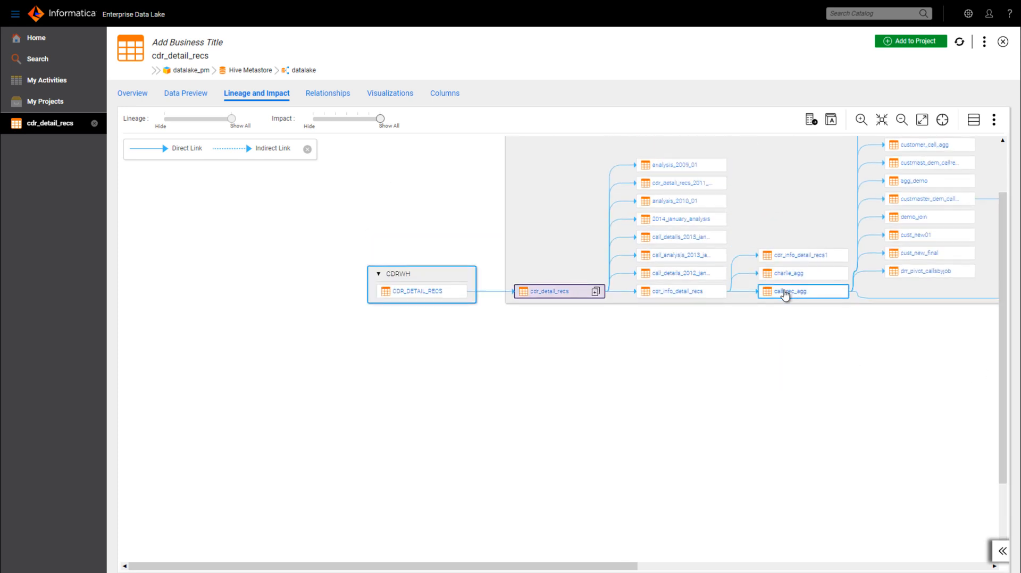
{"action": "left_click", "coordinate": [786, 292]}
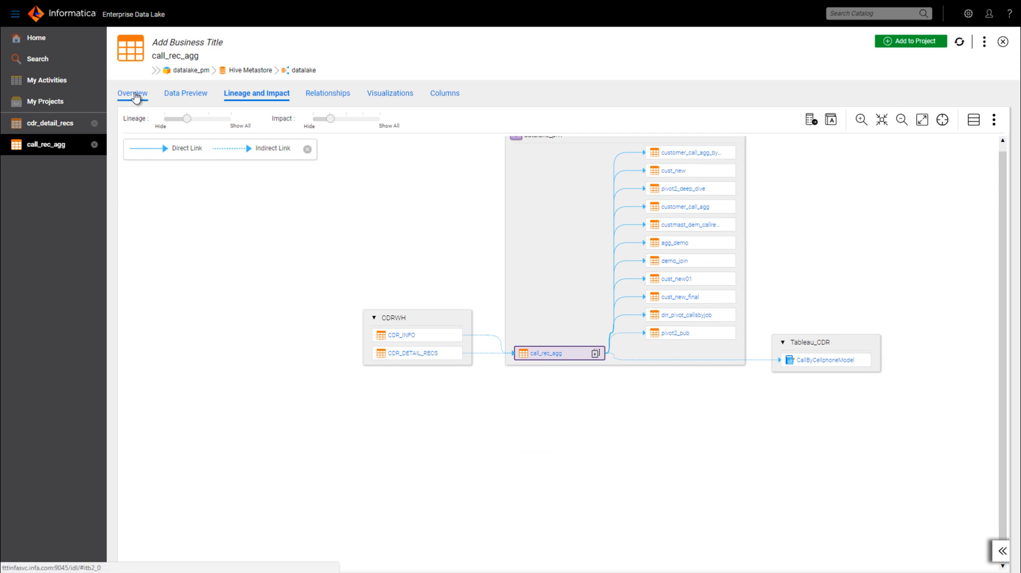
Step: Preview call_rec_agg's sample rows and add the table to the customer_data project
{"action": "left_click", "coordinate": [132, 92]}
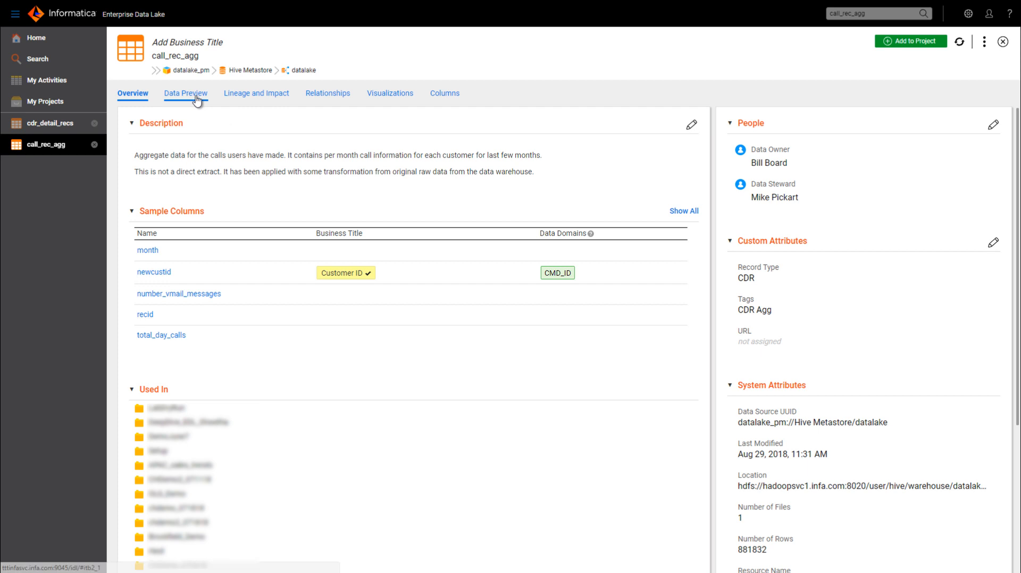
{"action": "left_click", "coordinate": [185, 93]}
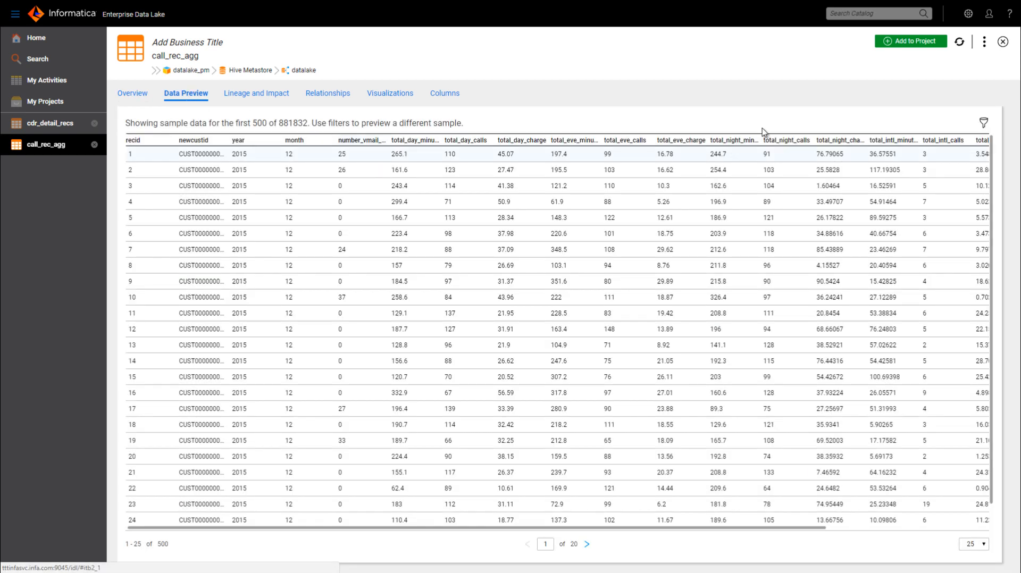
{"action": "mouse_move", "coordinate": [909, 41]}
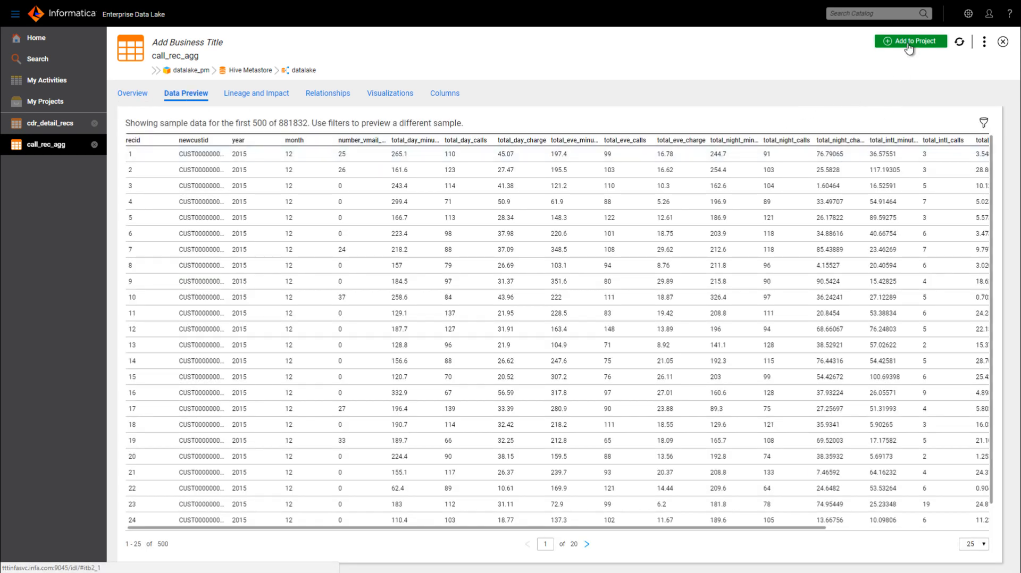
{"action": "left_click", "coordinate": [909, 41]}
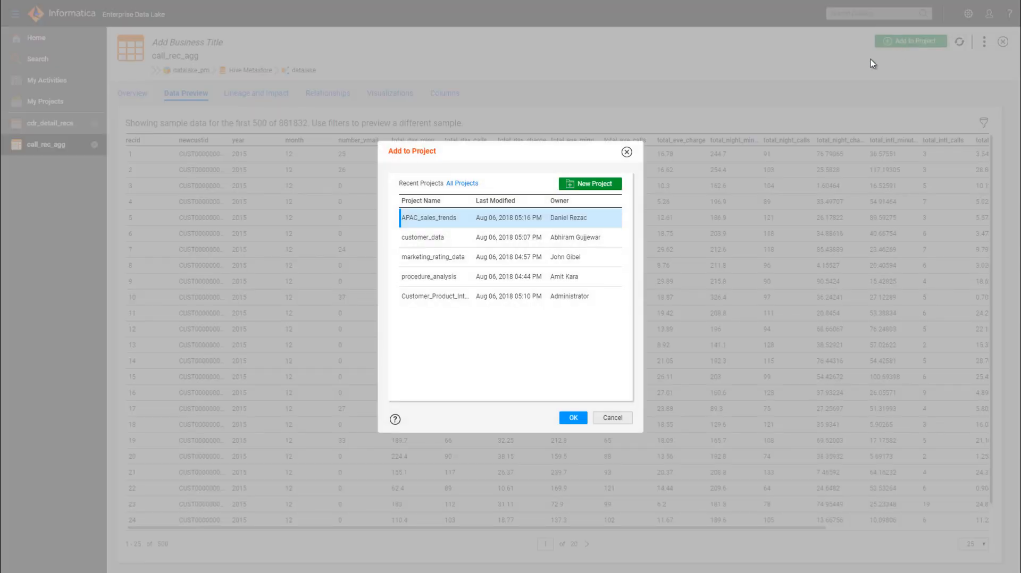
{"action": "mouse_move", "coordinate": [568, 247]}
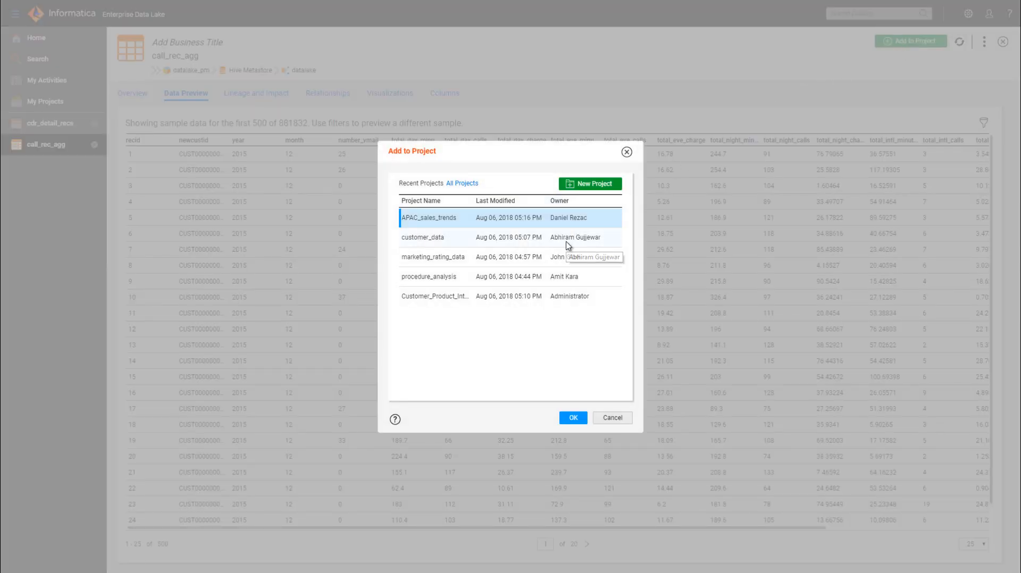
{"action": "left_click", "coordinate": [433, 237]}
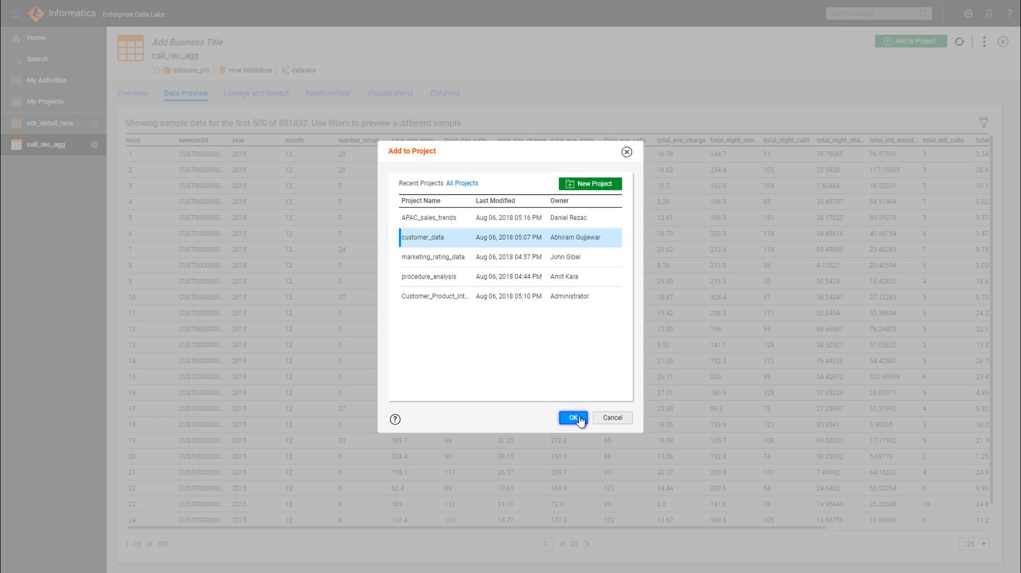
{"action": "left_click", "coordinate": [573, 418]}
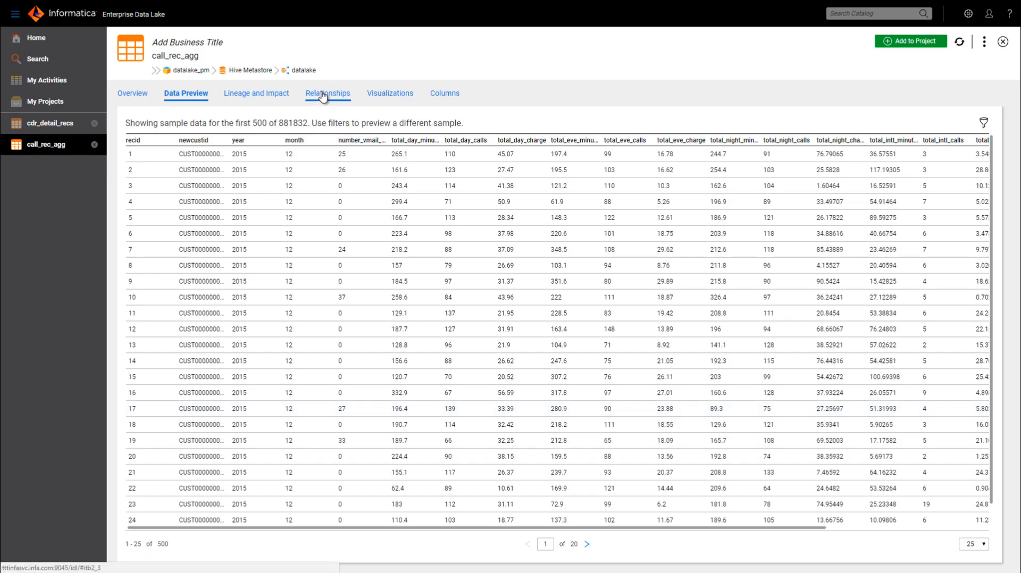
Step: From call_rec_agg's relationships, open the CMD_ID (Customer ID) domain and expand its related tables
{"action": "left_click", "coordinate": [328, 93]}
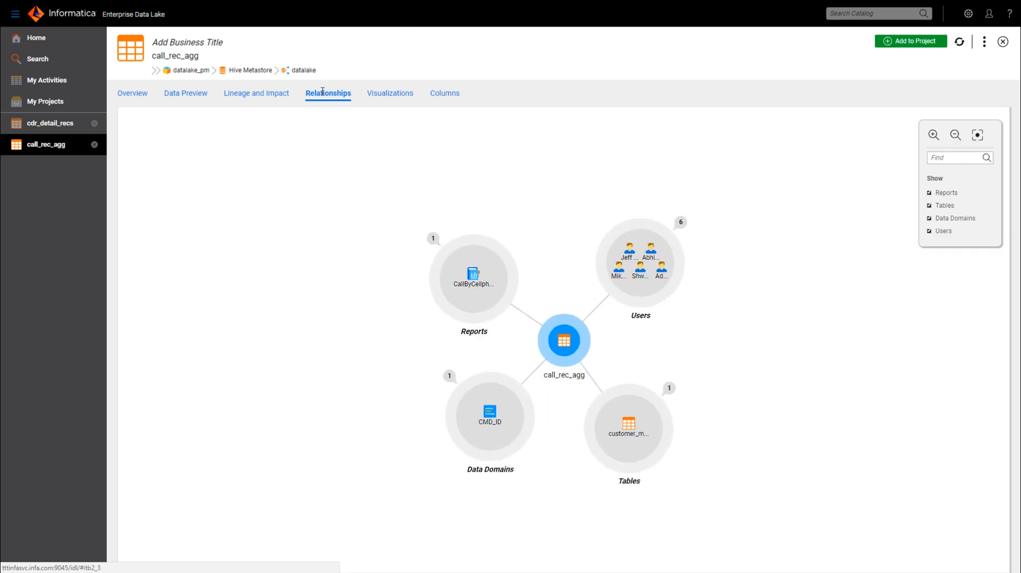
{"action": "mouse_move", "coordinate": [332, 124]}
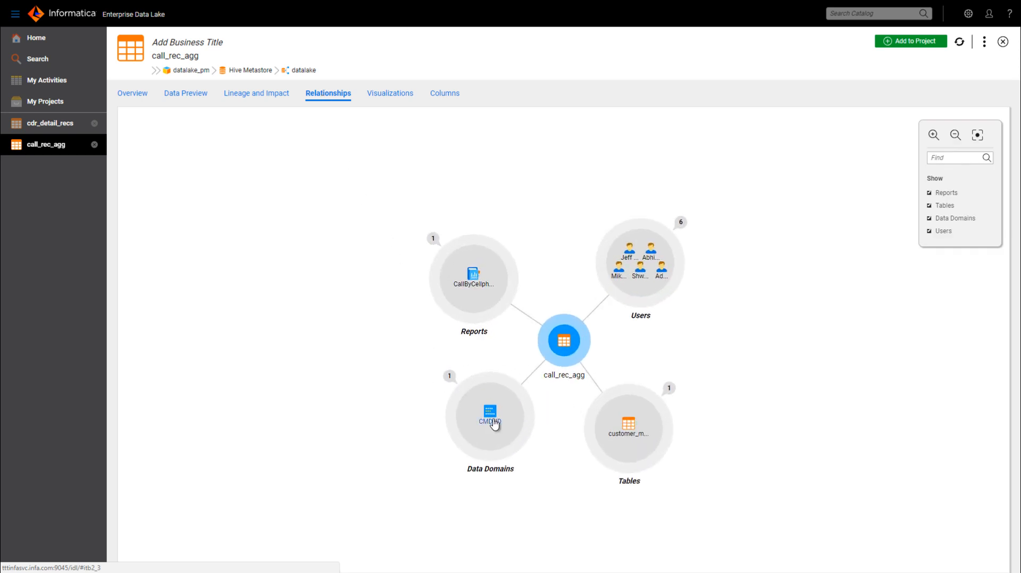
{"action": "left_click", "coordinate": [490, 415]}
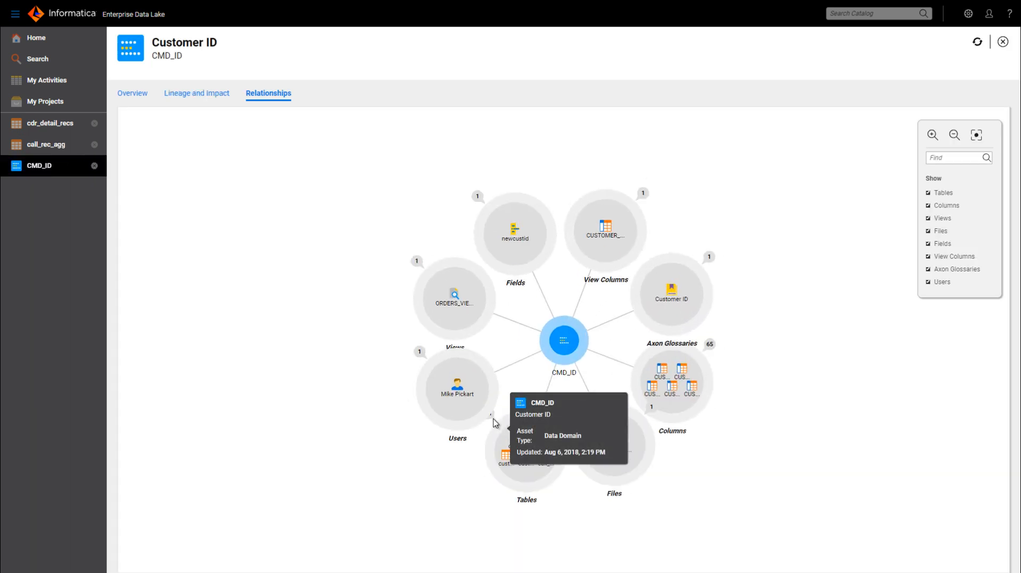
{"action": "mouse_move", "coordinate": [736, 346]}
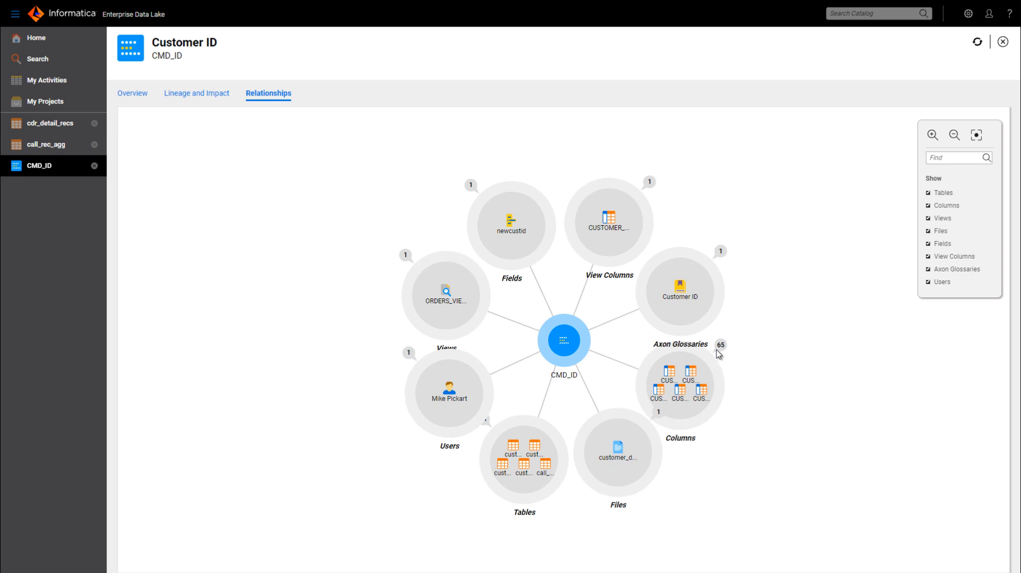
{"action": "mouse_move", "coordinate": [490, 427]}
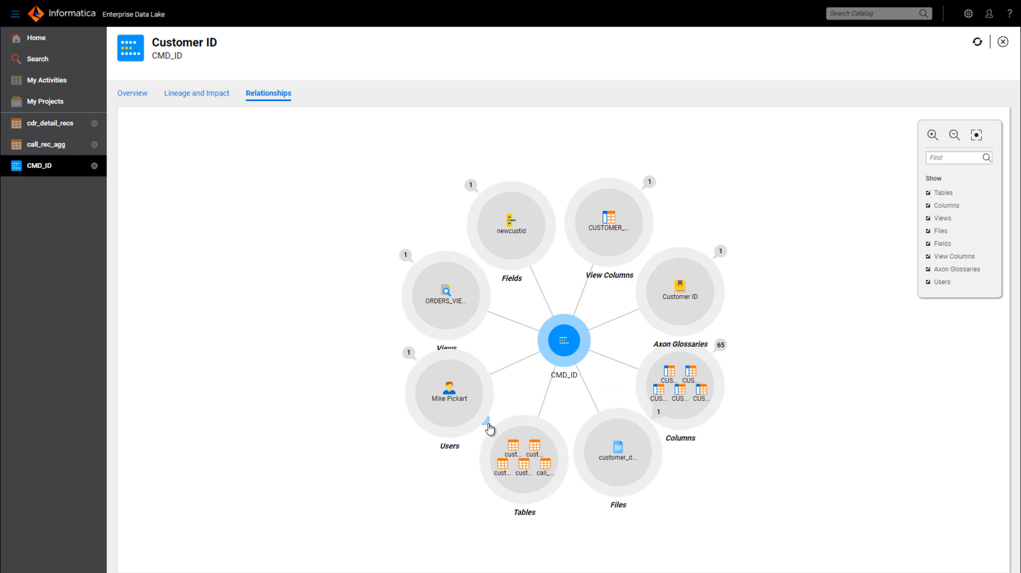
{"action": "left_click", "coordinate": [524, 460]}
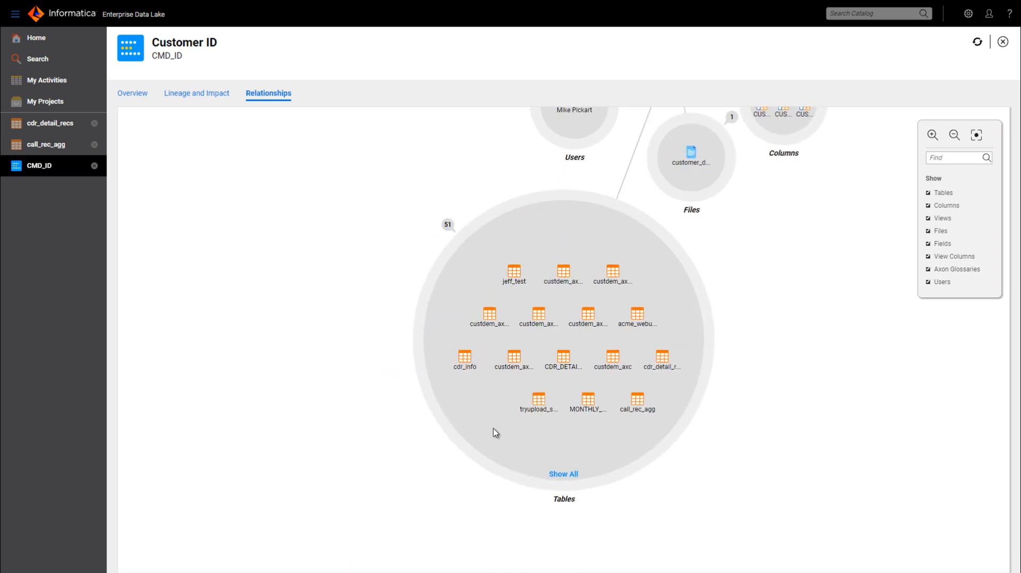
{"action": "mouse_move", "coordinate": [564, 475]}
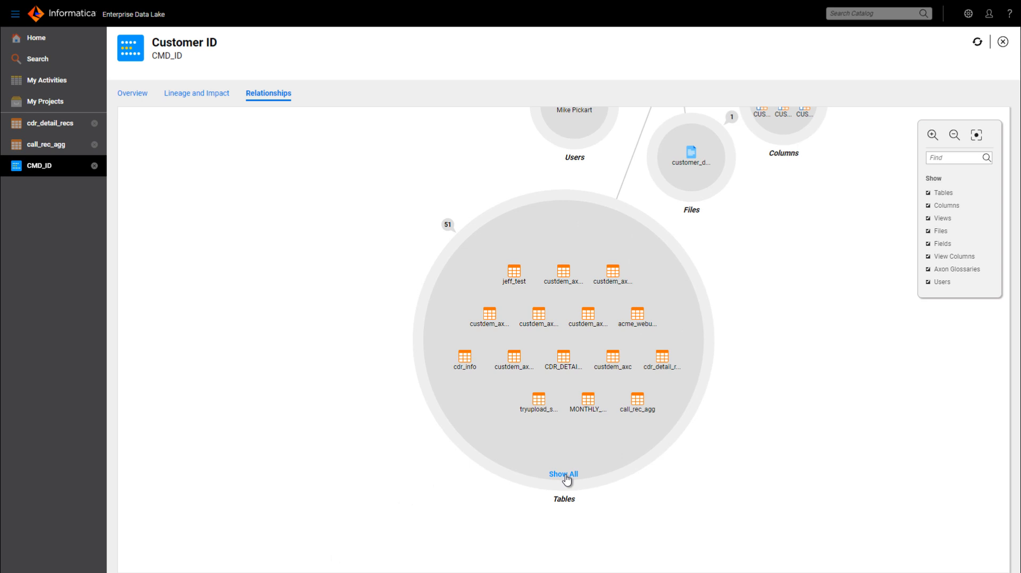
Step: List all 51 tables related to Customer ID and scroll to customer_master
{"action": "left_click", "coordinate": [564, 474]}
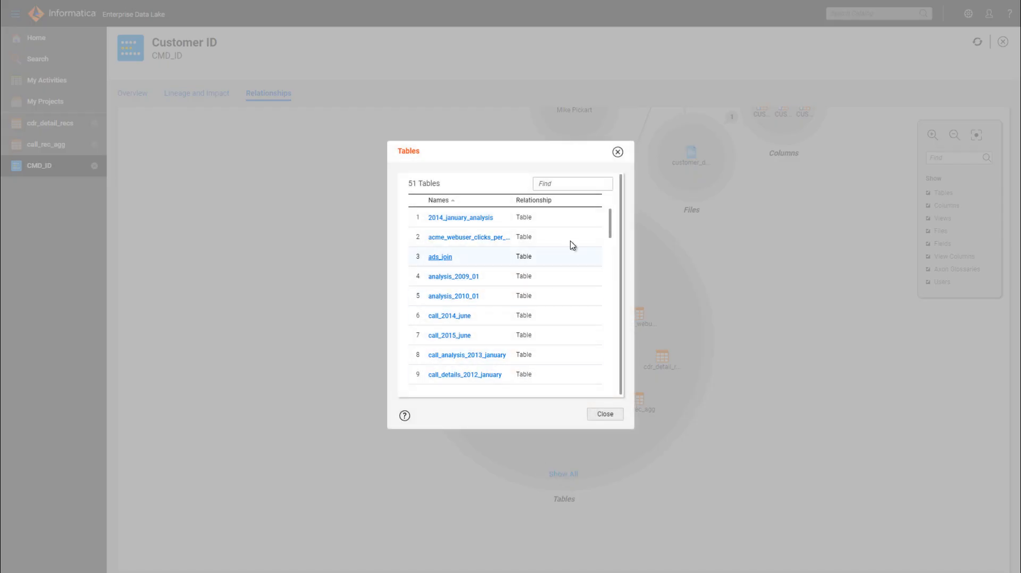
{"action": "scroll", "scroll_direction": "down", "scroll_amount": 3}
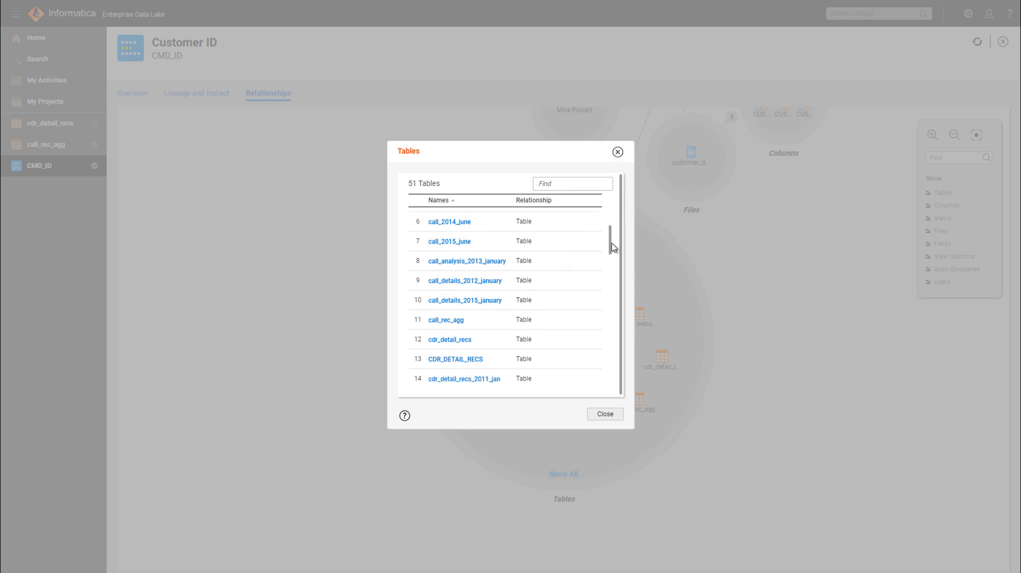
{"action": "scroll", "scroll_direction": "down", "scroll_amount": 3}
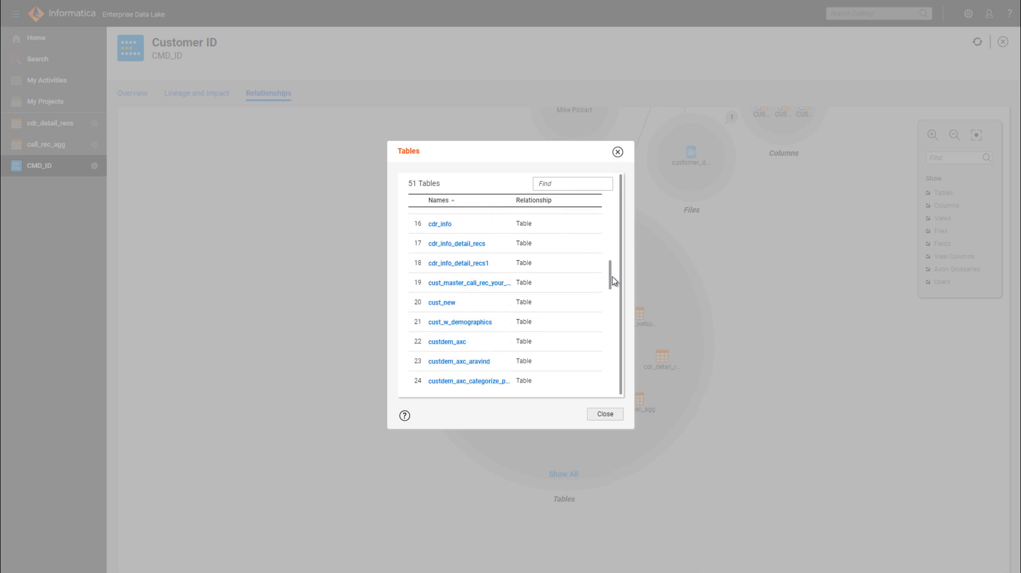
{"action": "scroll", "scroll_direction": "down", "scroll_amount": 3}
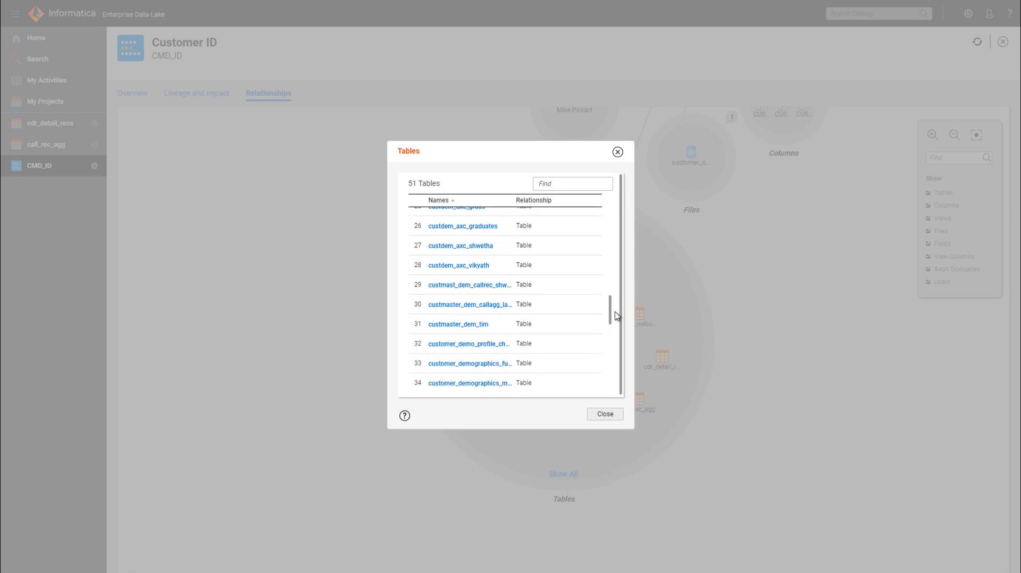
{"action": "scroll", "scroll_direction": "down", "scroll_amount": 3}
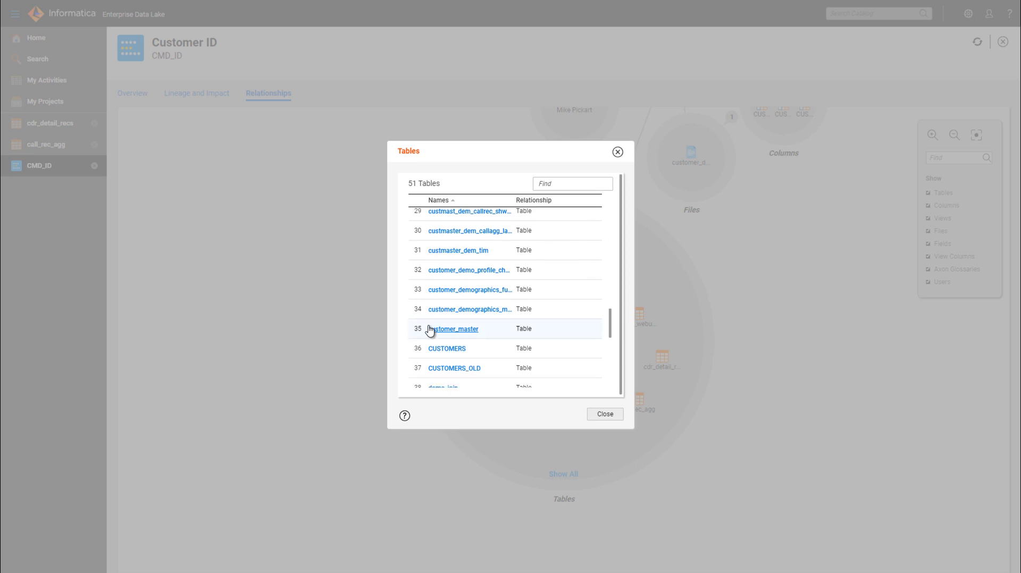
Step: View customer_master's column profiles and add the table to the customer_data project
{"action": "left_click", "coordinate": [453, 328]}
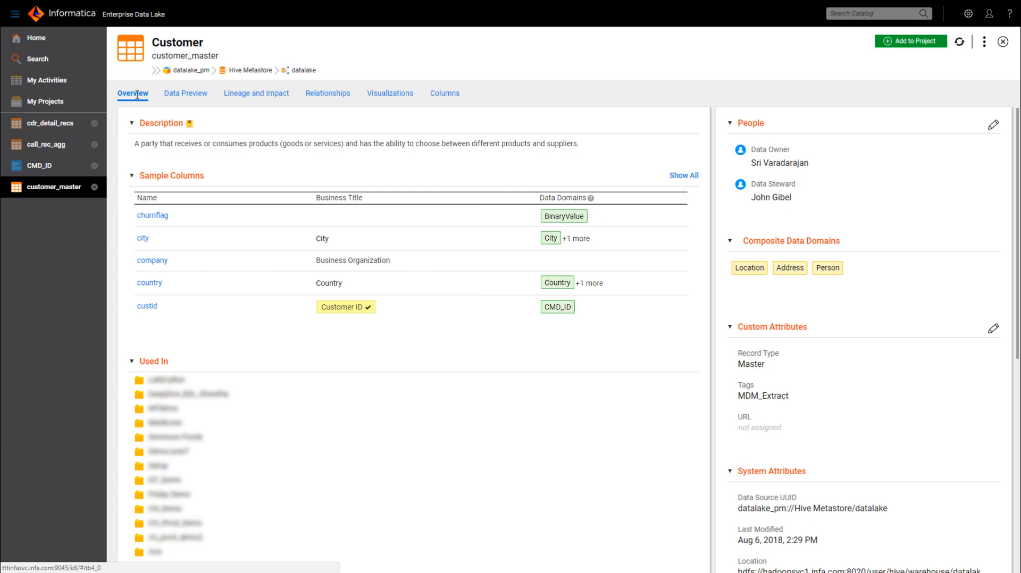
{"action": "mouse_move", "coordinate": [445, 93]}
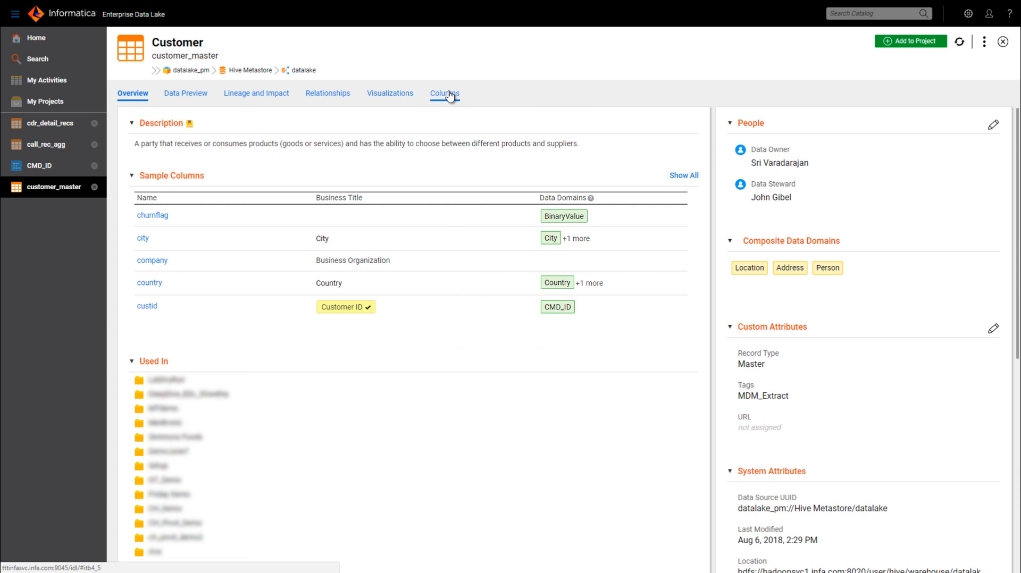
{"action": "left_click", "coordinate": [444, 93]}
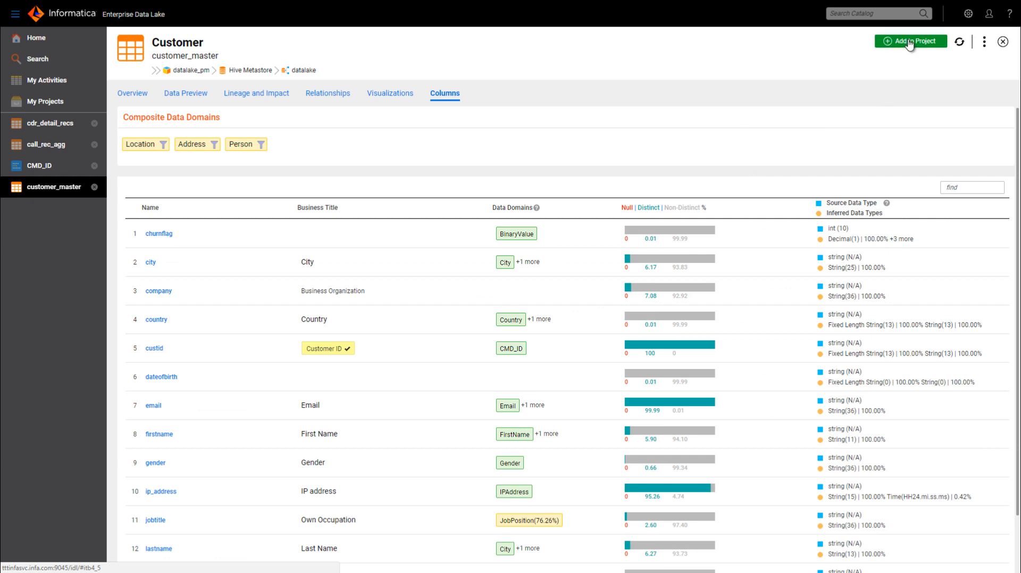
{"action": "left_click", "coordinate": [911, 42]}
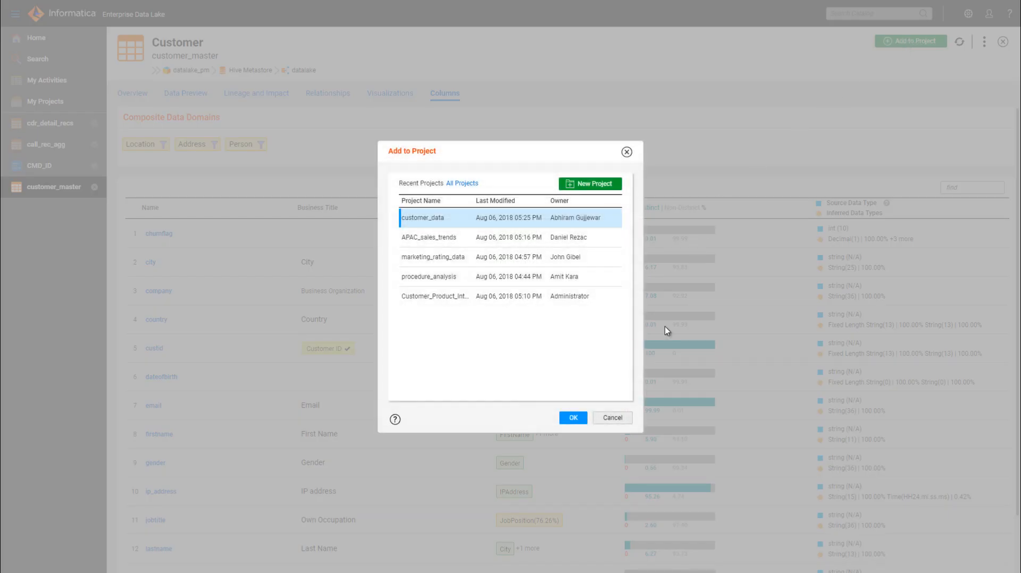
{"action": "mouse_move", "coordinate": [574, 419]}
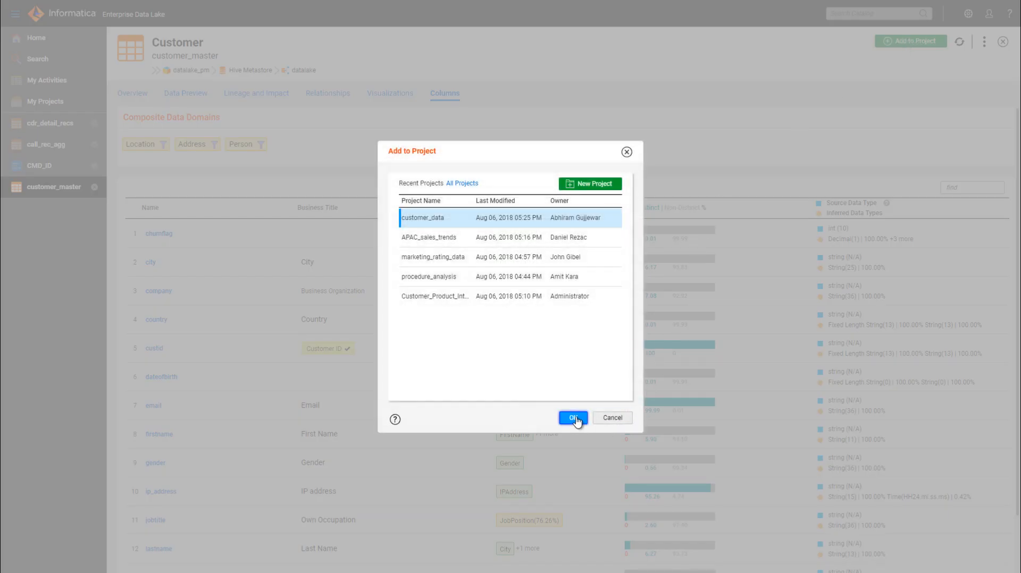
{"action": "left_click", "coordinate": [572, 418]}
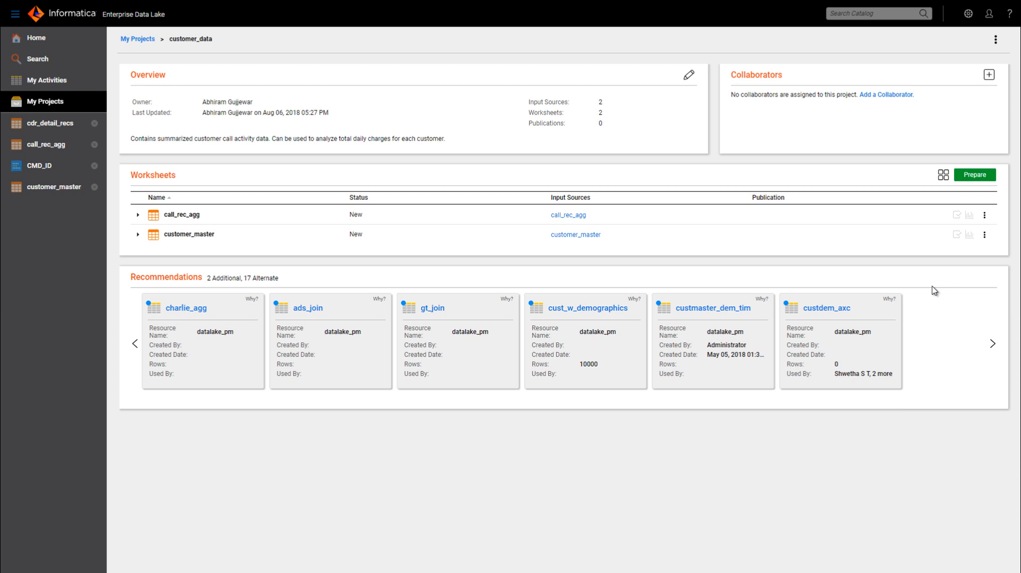
{"action": "mouse_move", "coordinate": [931, 297]}
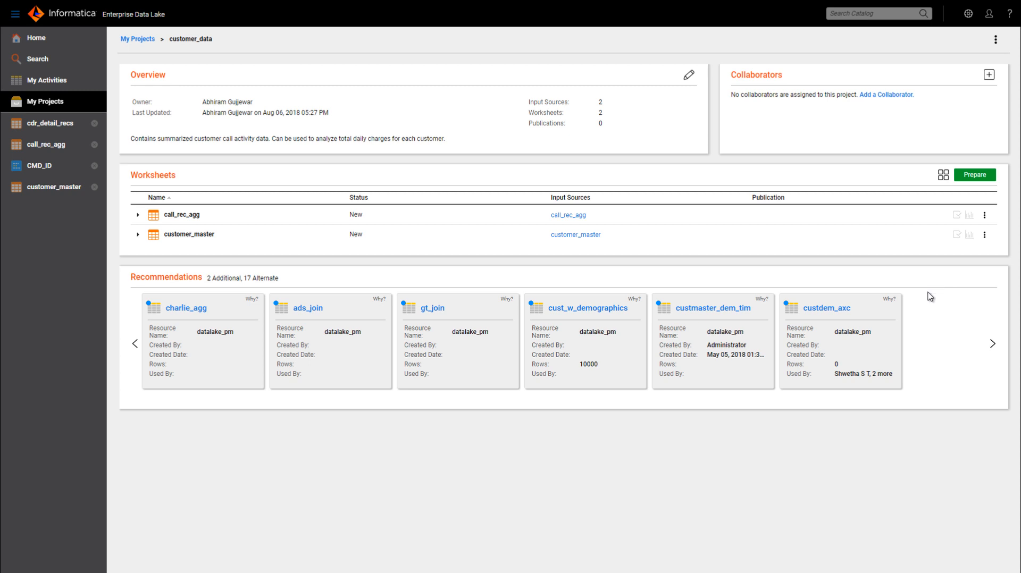
{"action": "mouse_move", "coordinate": [759, 299]}
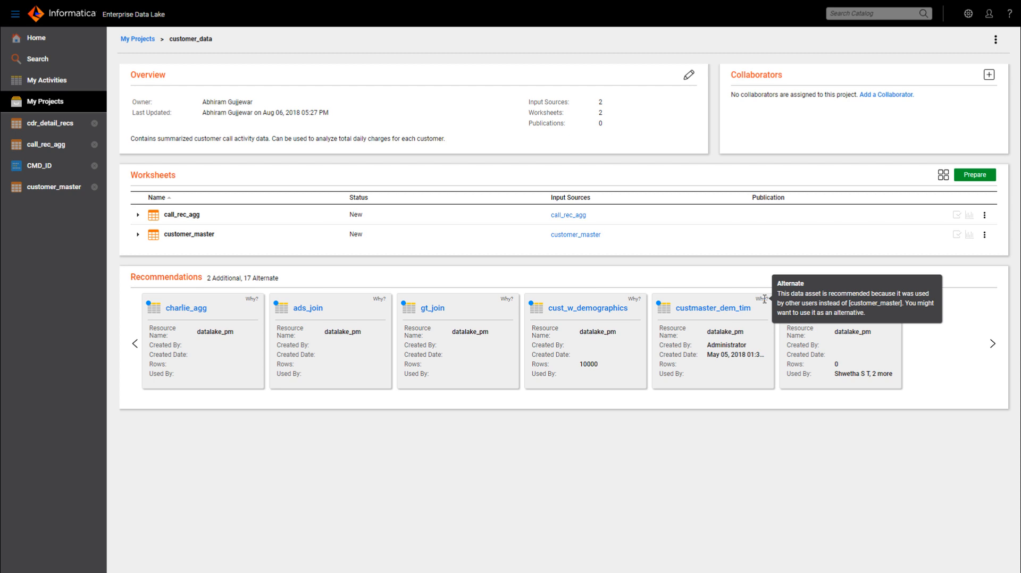
{"action": "mouse_move", "coordinate": [912, 346]}
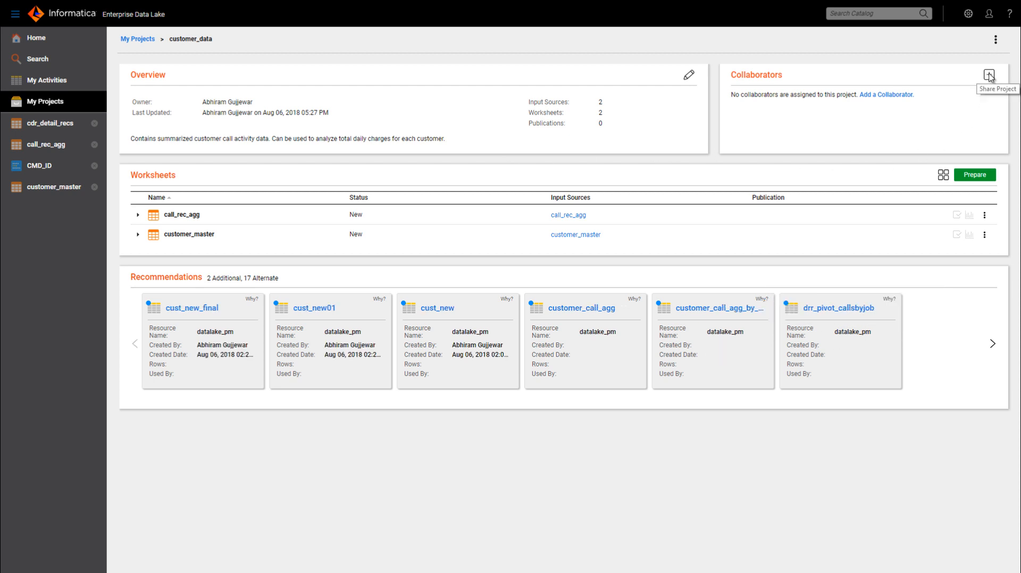
{"action": "left_click", "coordinate": [988, 74]}
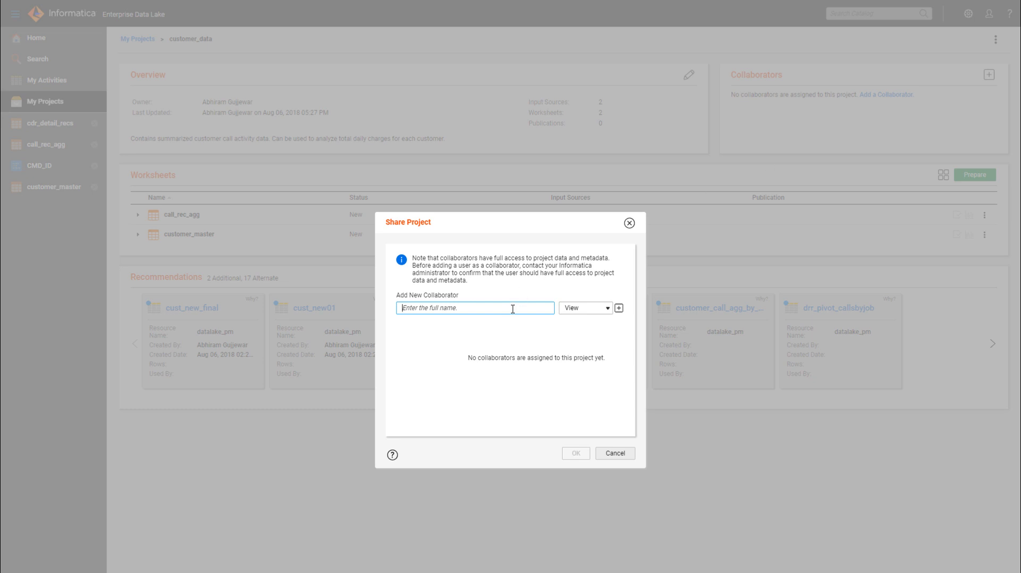
{"action": "type", "text": "Da"}
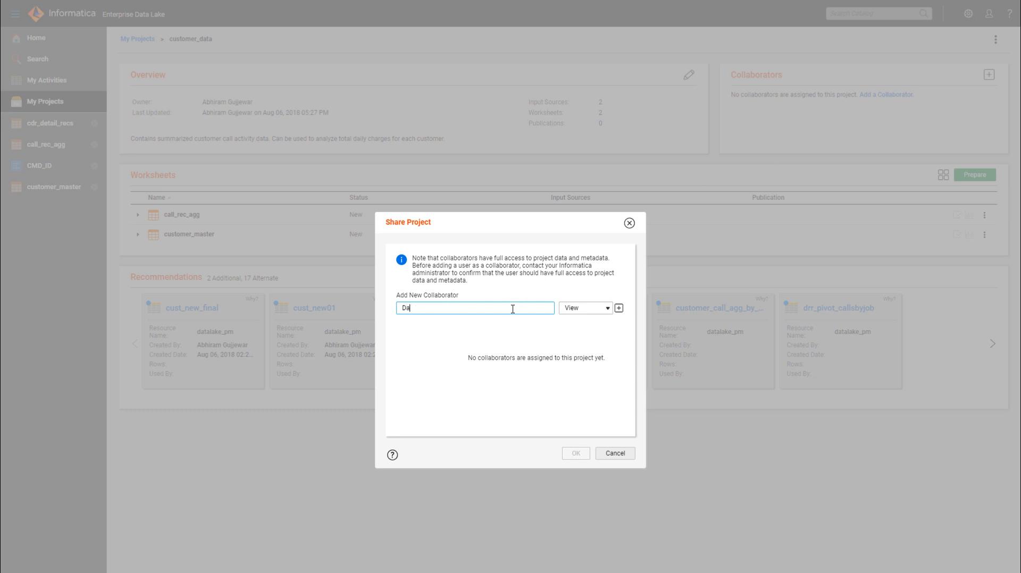
{"action": "type", "text": "n"}
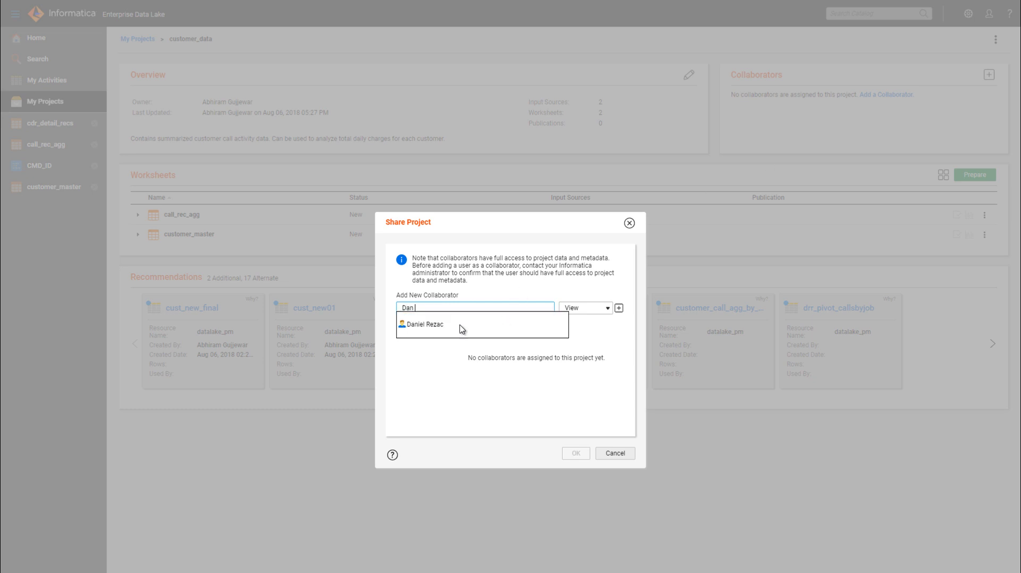
{"action": "left_click", "coordinate": [425, 325]}
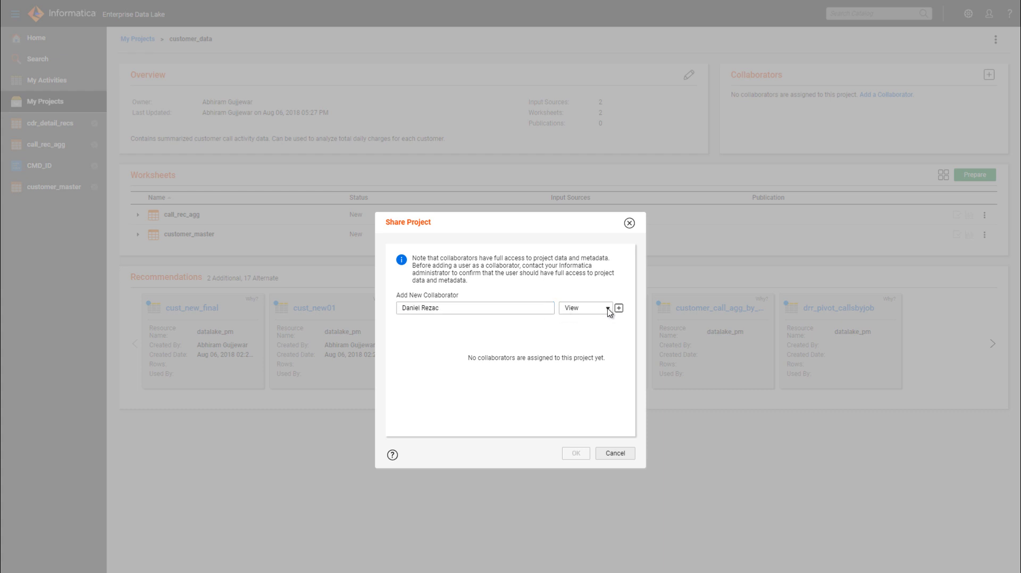
{"action": "left_click", "coordinate": [584, 307]}
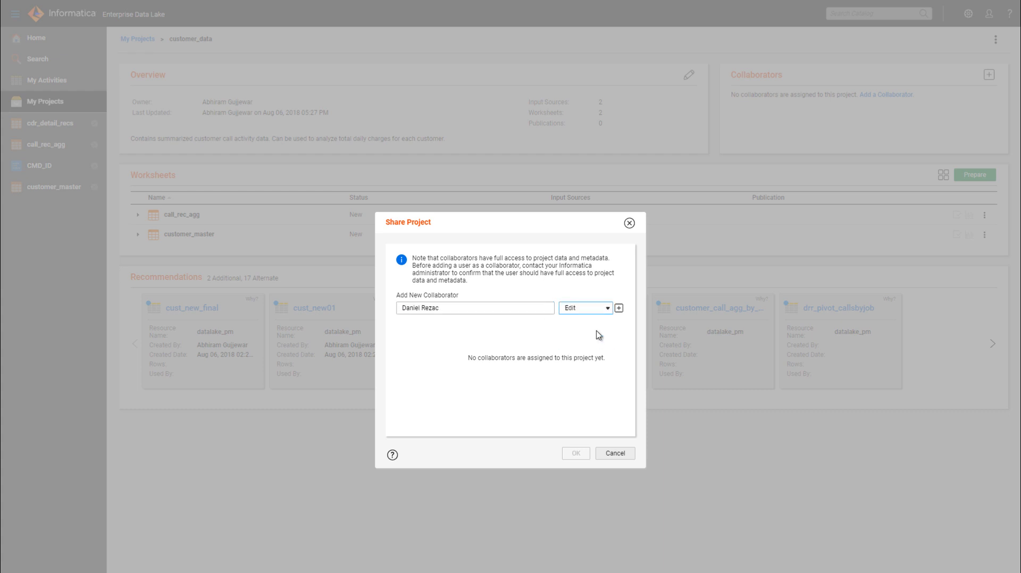
{"action": "left_click", "coordinate": [619, 307]}
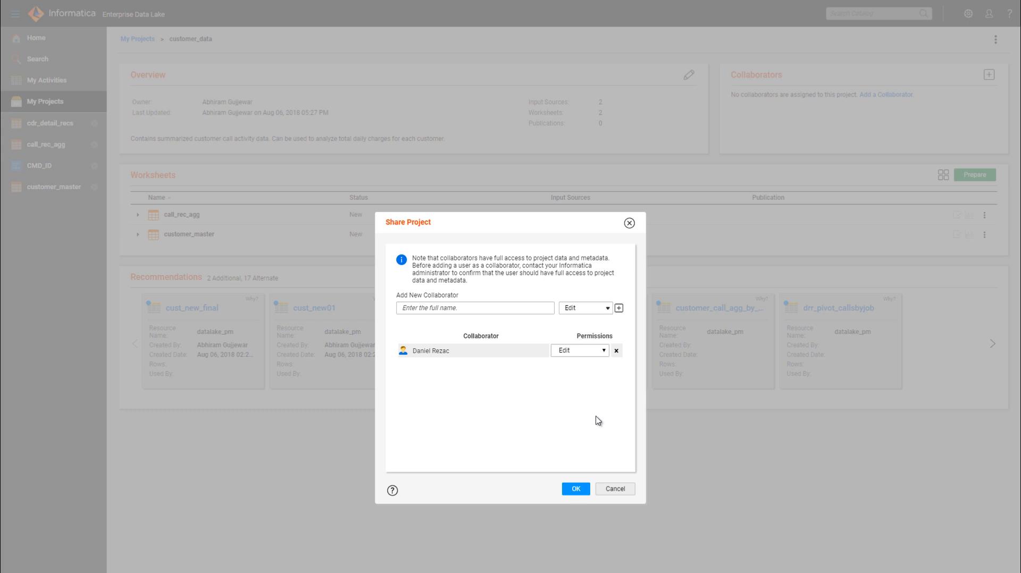
{"action": "left_click", "coordinate": [574, 489]}
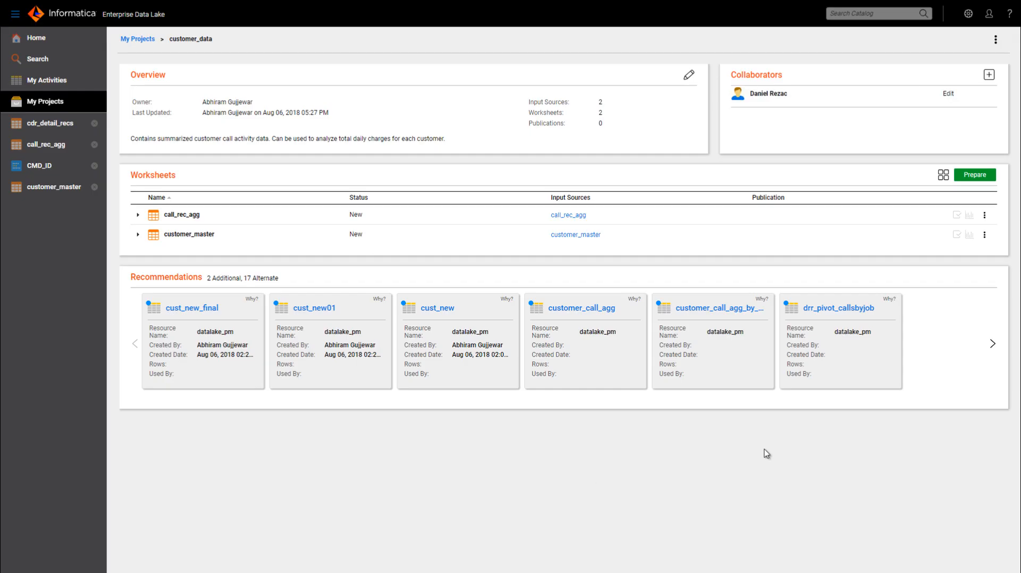
{"action": "mouse_move", "coordinate": [934, 375]}
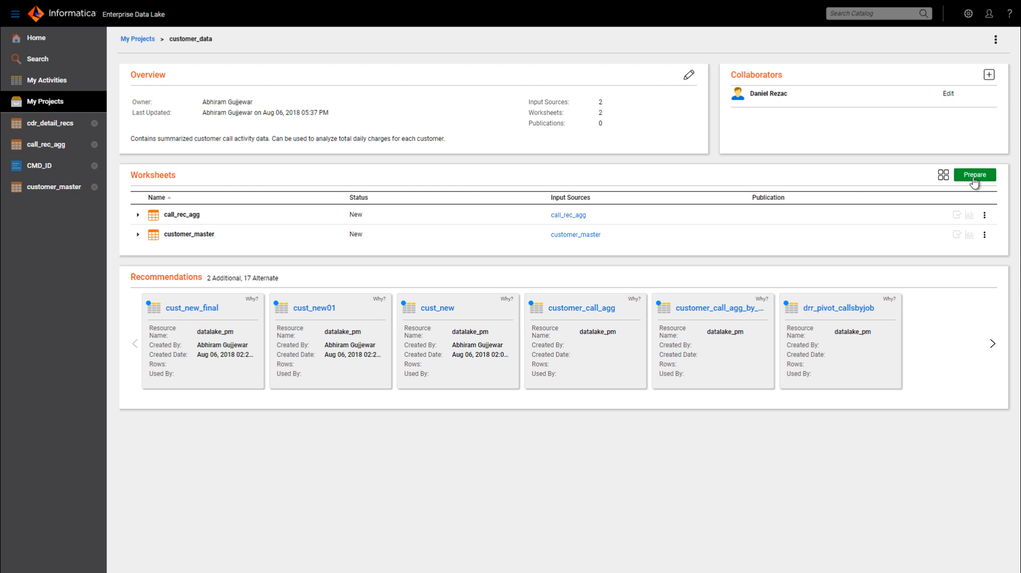
Step: Open the customer_master worksheet for preparation, showing its 10,498-row sheet overview
{"action": "left_click", "coordinate": [974, 175]}
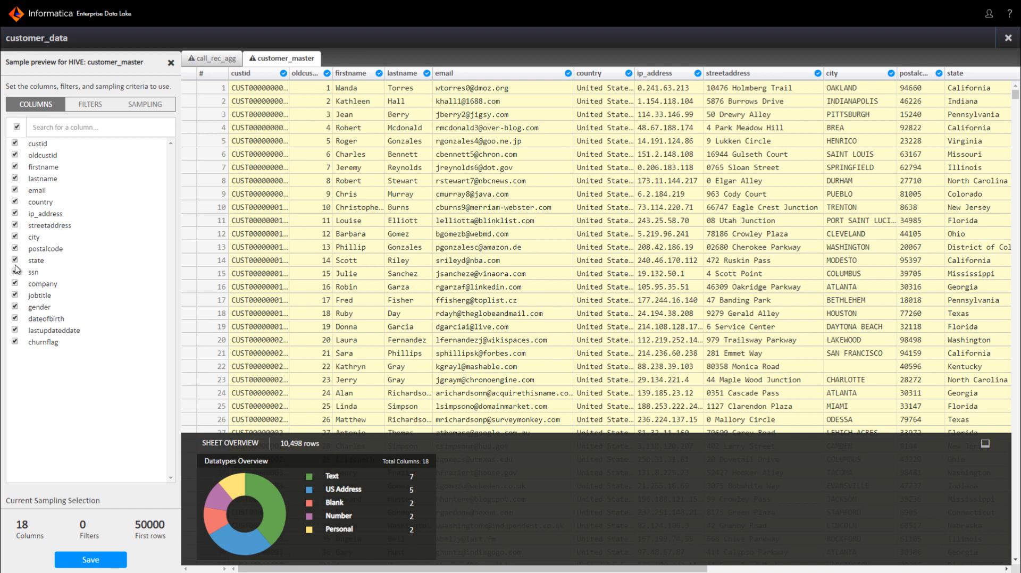
Step: Exclude the ssn, company and jobtitle columns from the customer_master sample
{"action": "left_click", "coordinate": [16, 273]}
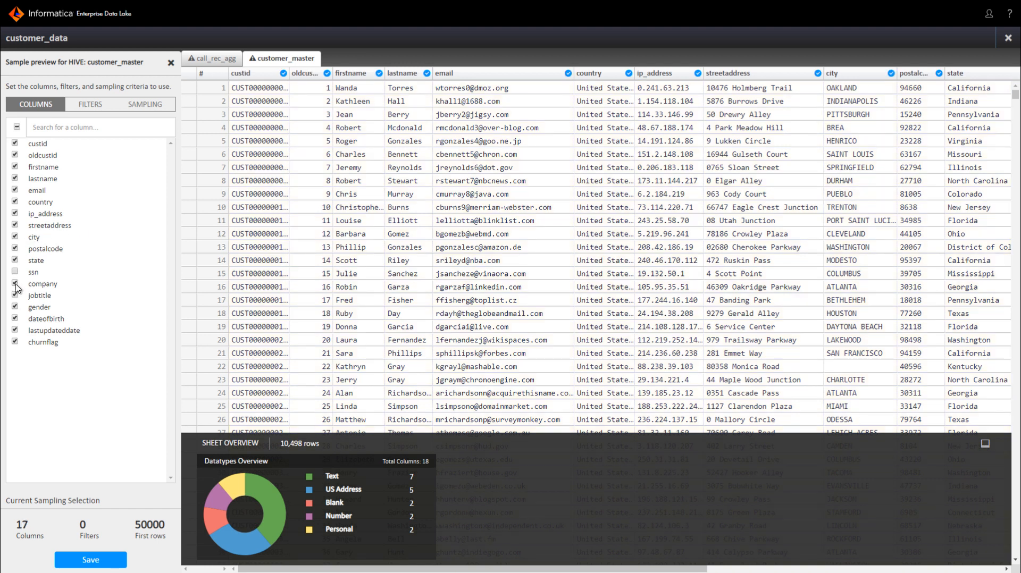
{"action": "left_click", "coordinate": [15, 284]}
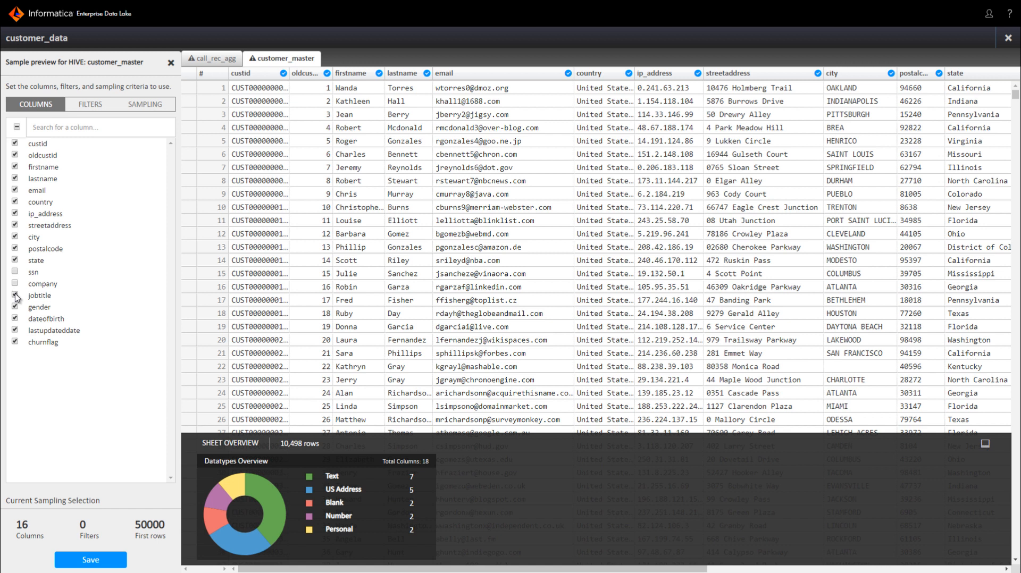
{"action": "left_click", "coordinate": [15, 295]}
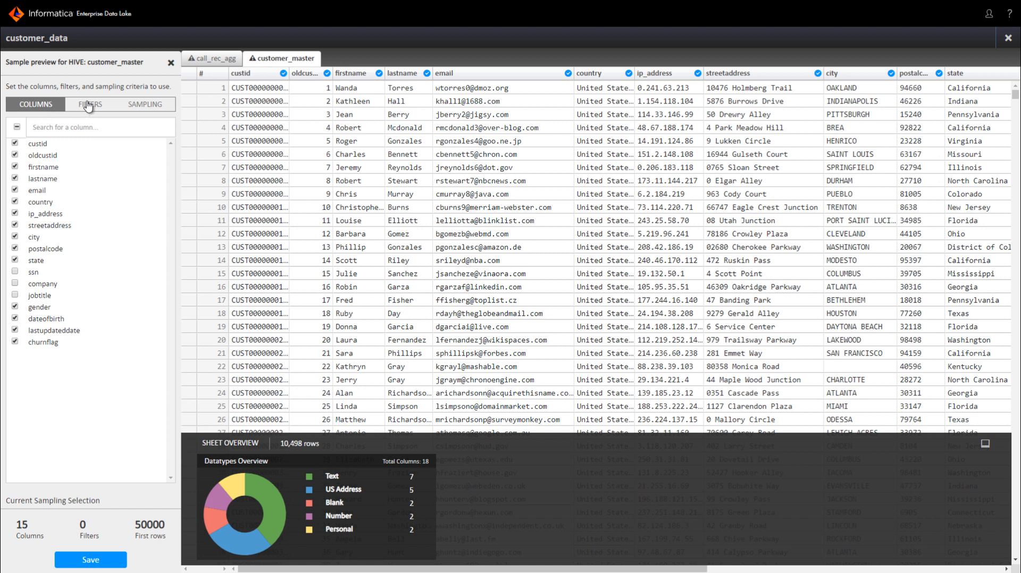
Step: Add a row filter gender equals F,Female, then move on to the sampling settings
{"action": "left_click", "coordinate": [90, 105]}
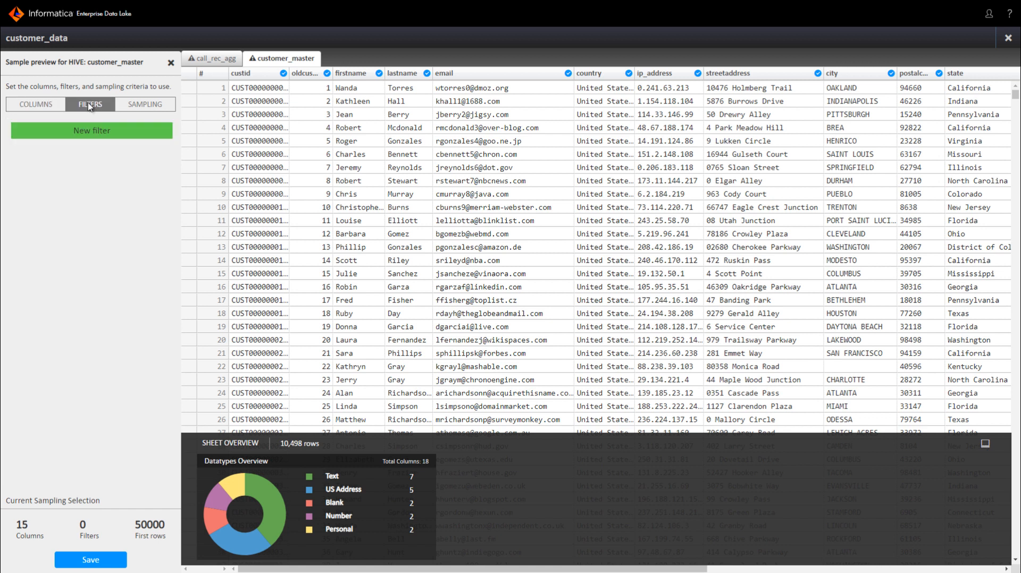
{"action": "left_click", "coordinate": [91, 129]}
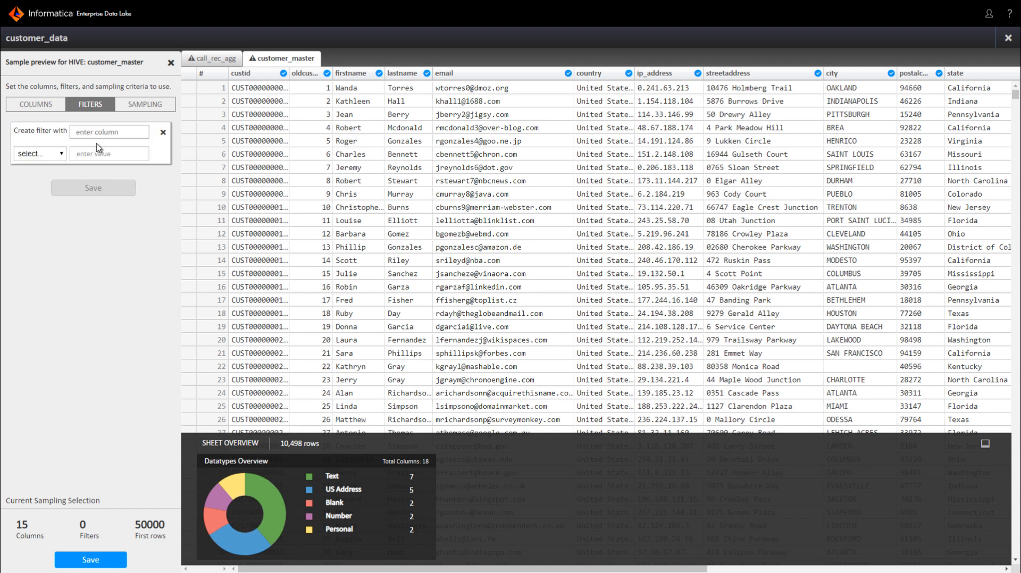
{"action": "type", "text": "g"}
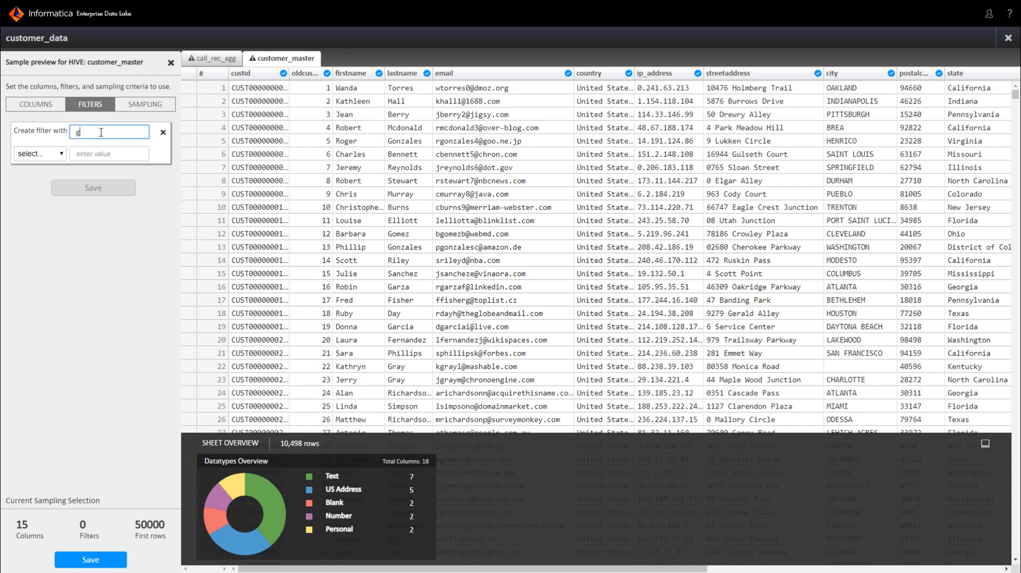
{"action": "type", "text": "ender"}
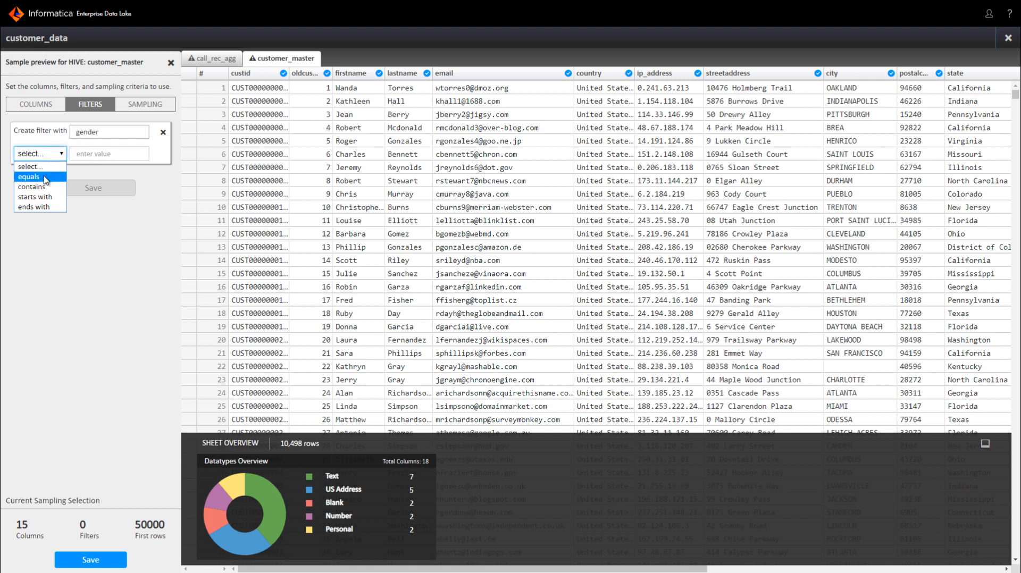
{"action": "left_click", "coordinate": [42, 178]}
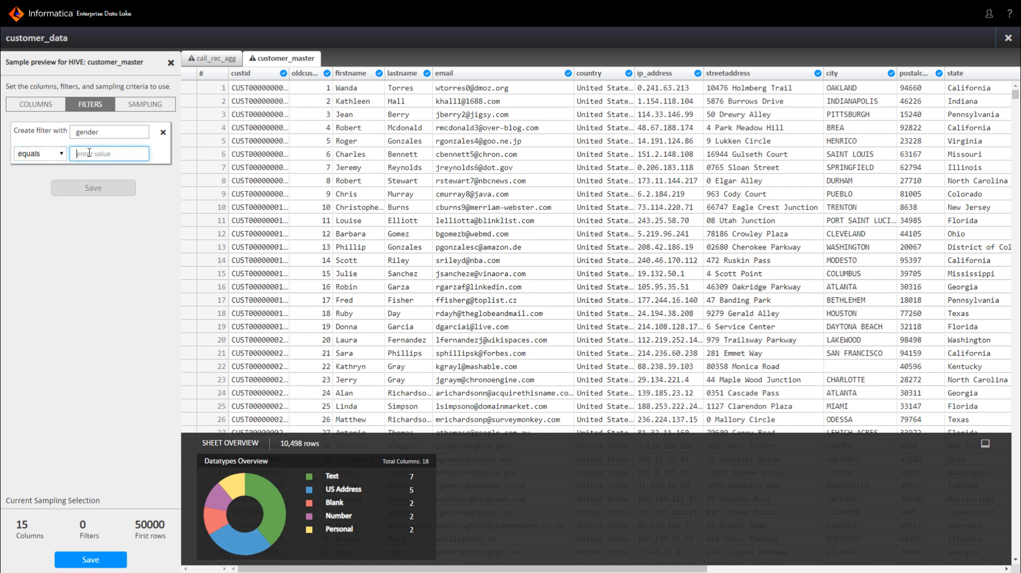
{"action": "type", "text": "F,Fem"}
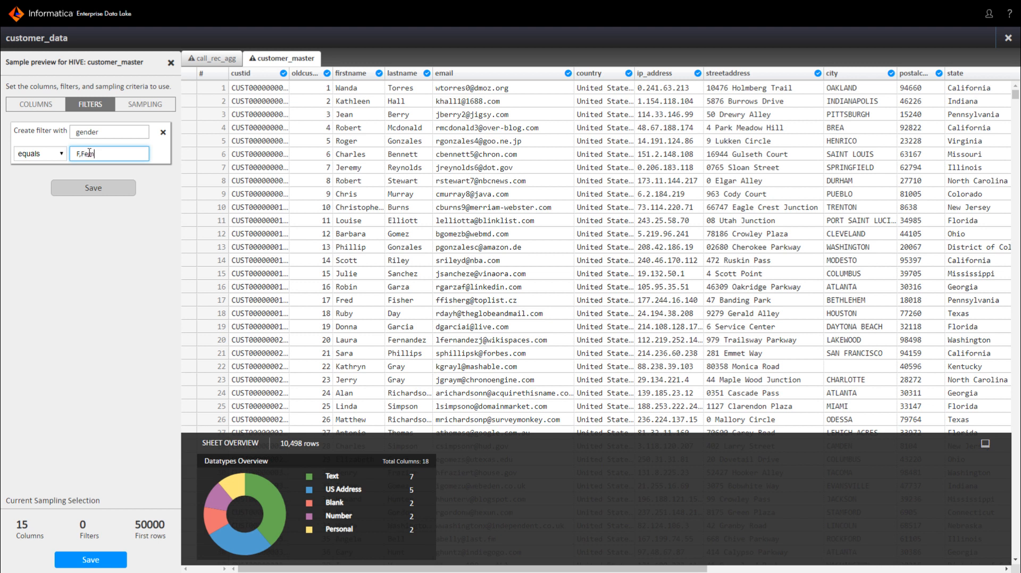
{"action": "type", "text": "ale"}
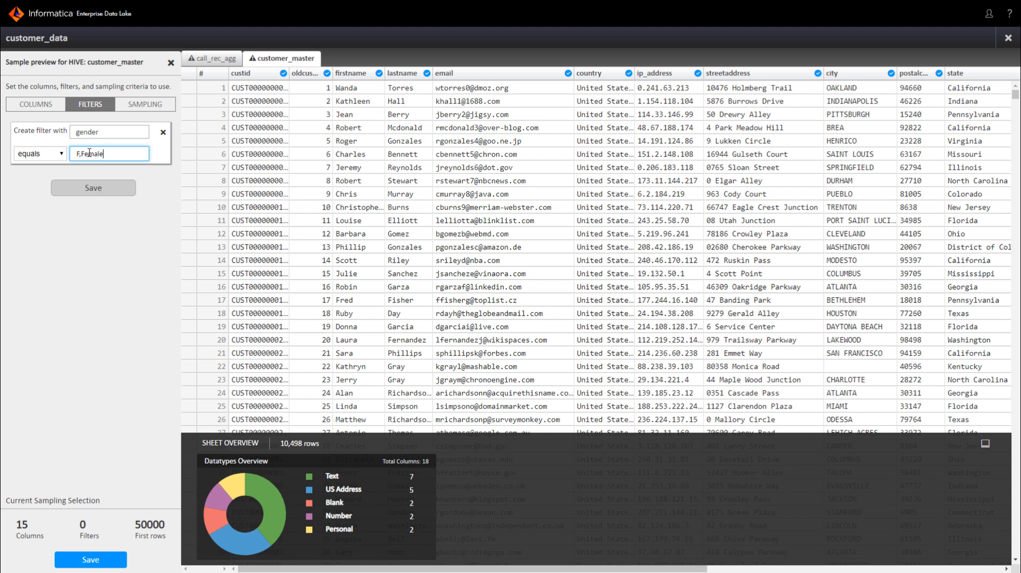
{"action": "left_click", "coordinate": [146, 104]}
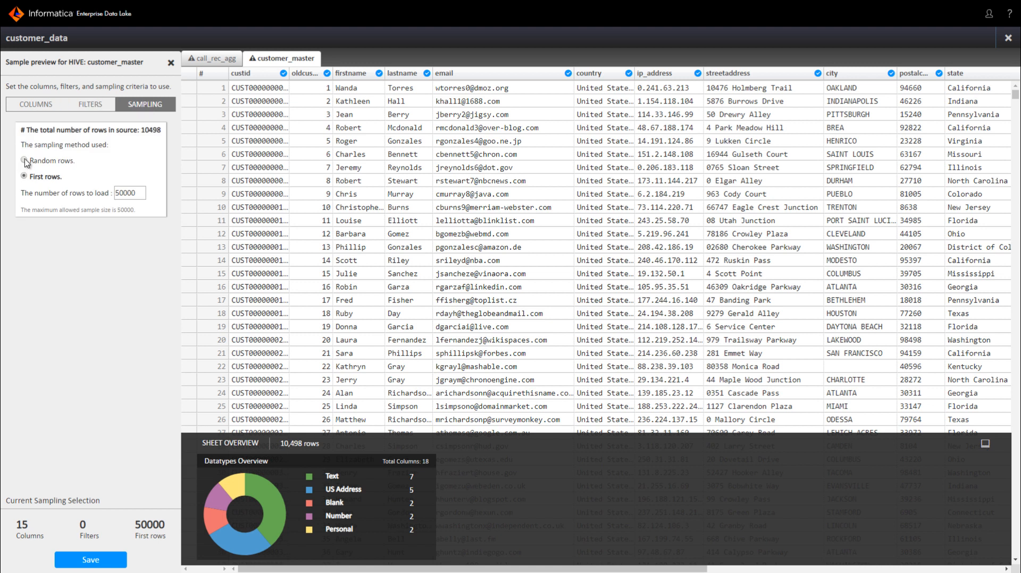
Step: Sample 50,000 random rows instead of first rows and load customer_master into the worksheet
{"action": "left_click", "coordinate": [25, 161]}
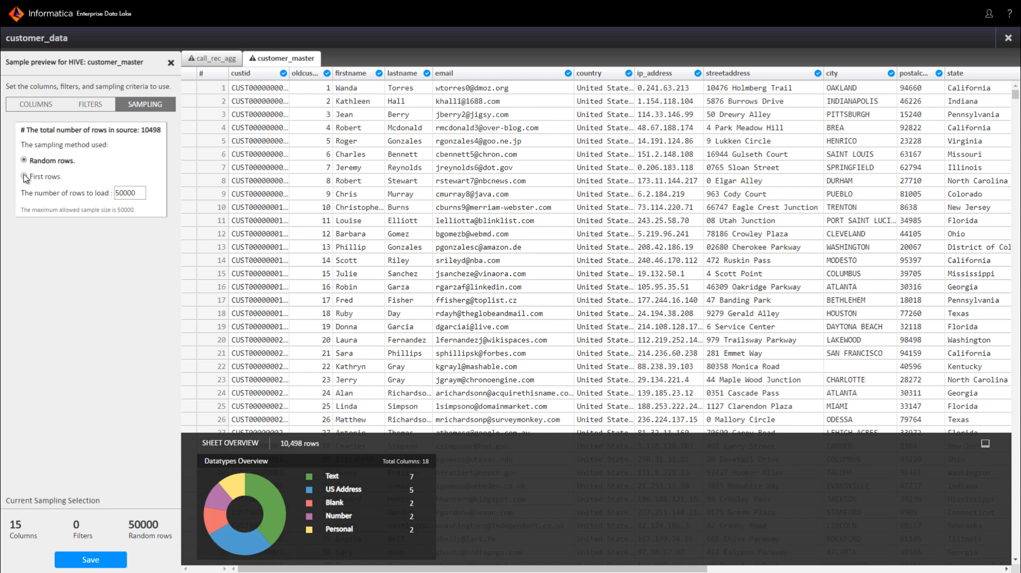
{"action": "left_click", "coordinate": [24, 177]}
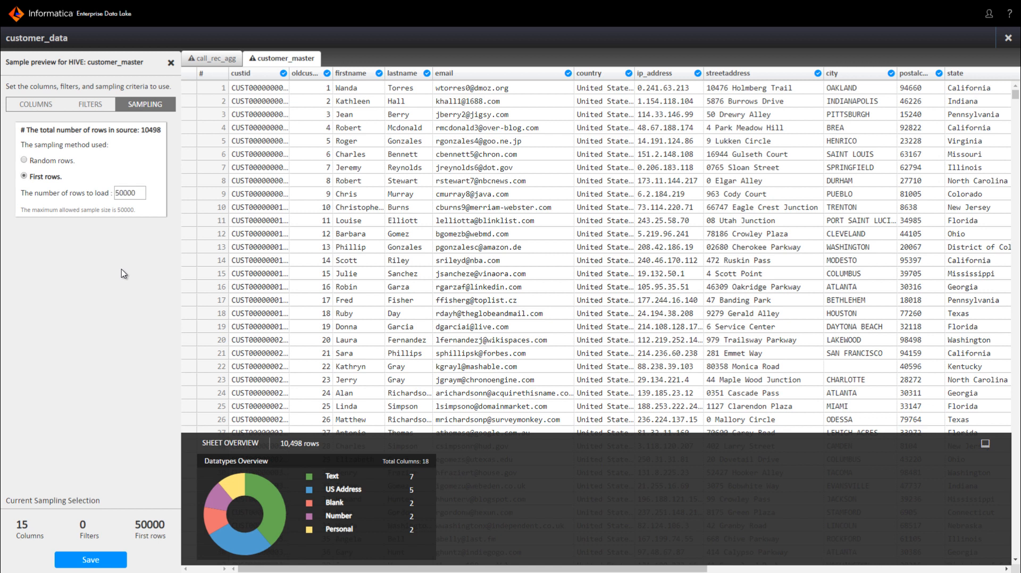
{"action": "left_click", "coordinate": [25, 161]}
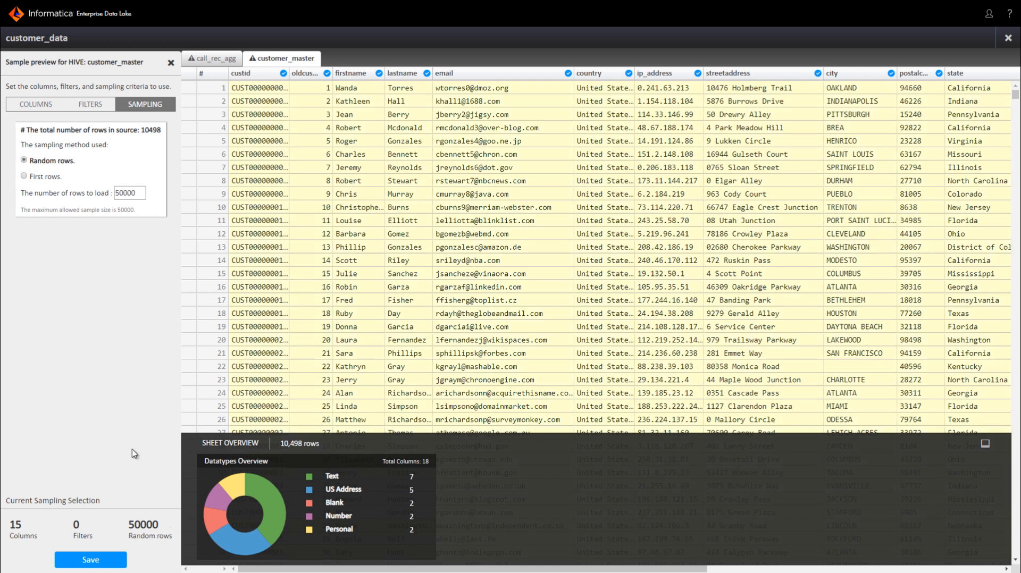
{"action": "left_click", "coordinate": [89, 560]}
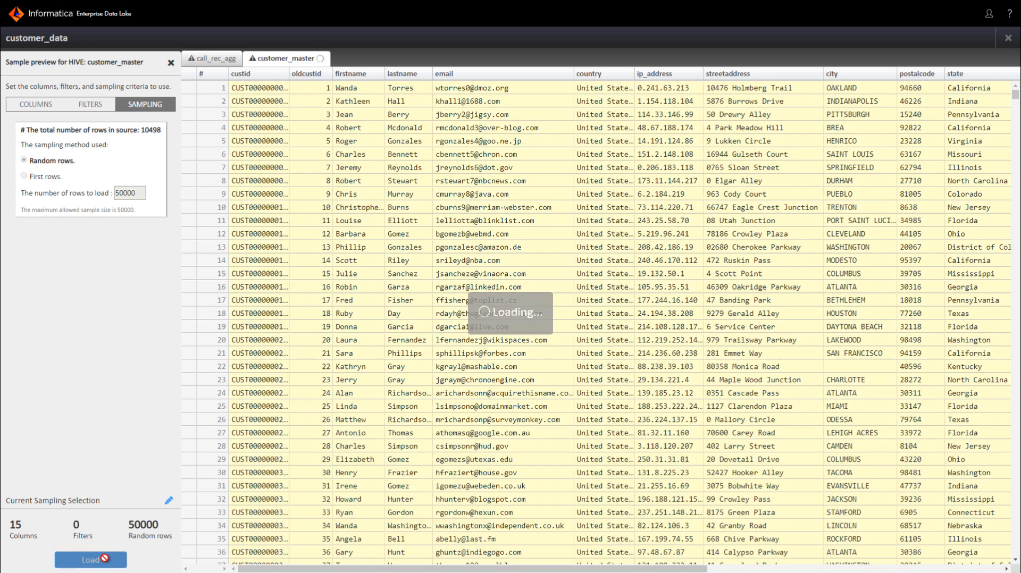
{"action": "left_click", "coordinate": [91, 560]}
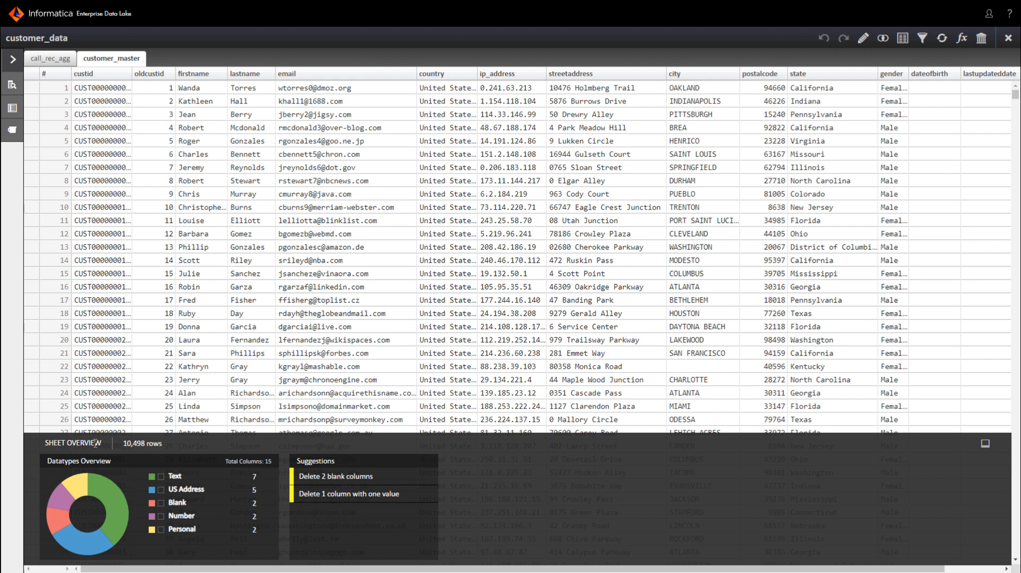
{"action": "mouse_move", "coordinate": [329, 74]}
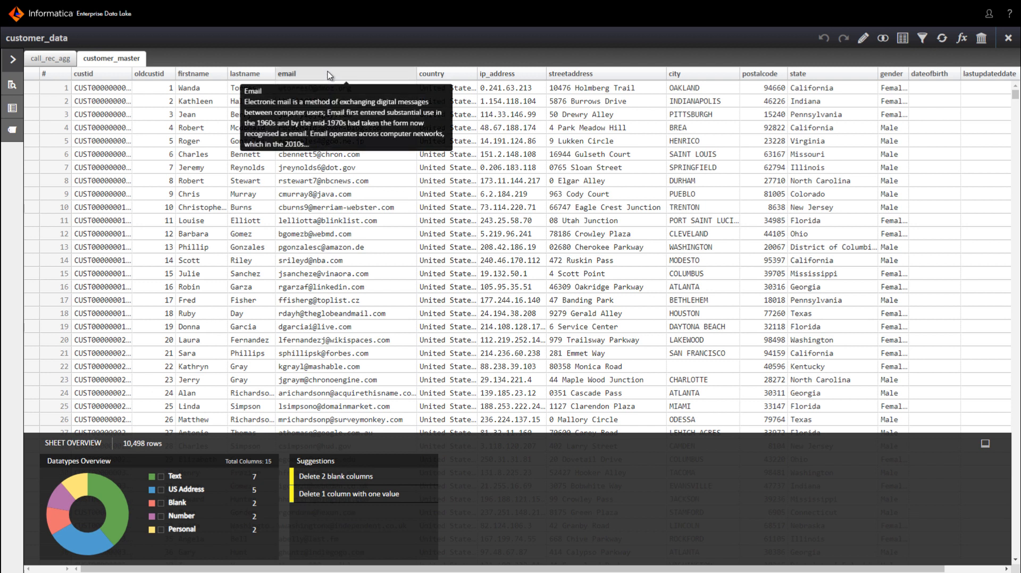
Step: Profile the email column, then return to the whole-sheet overview suggestions
{"action": "left_click", "coordinate": [286, 74]}
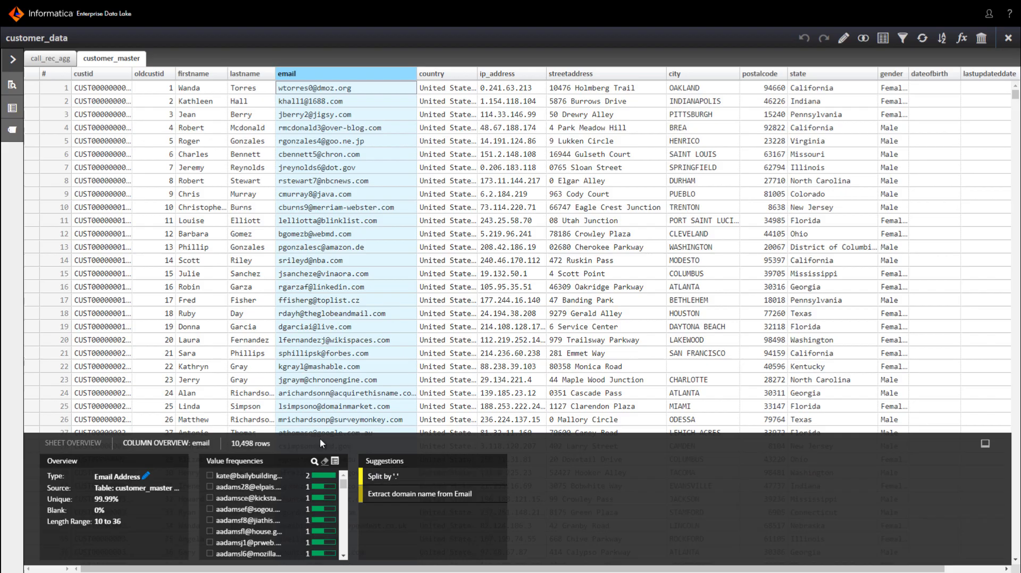
{"action": "left_click", "coordinate": [74, 442]}
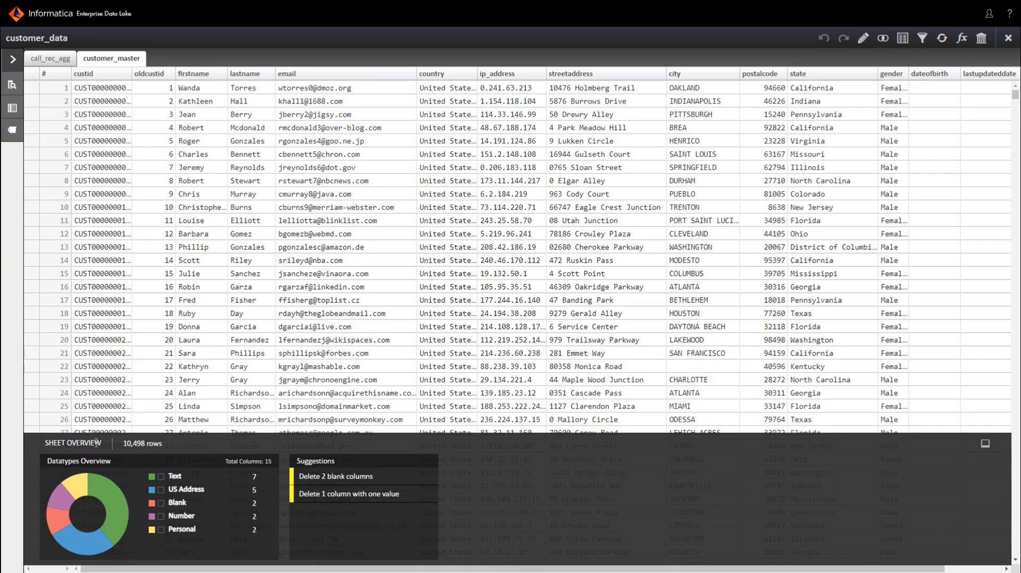
{"action": "left_click", "coordinate": [306, 73]}
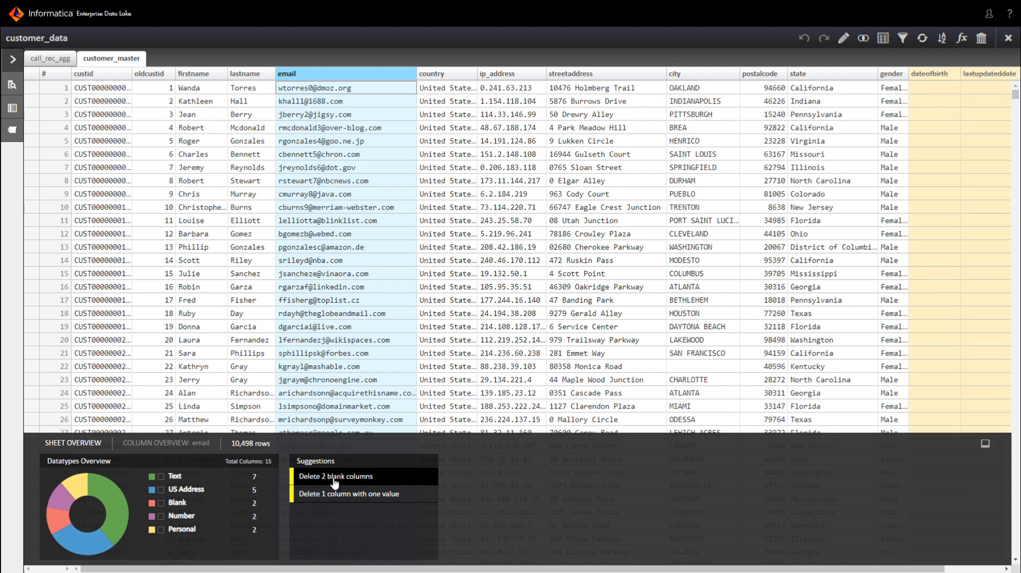
Step: Delete the two blank columns and the single-value country column, leaving 12 columns
{"action": "left_click", "coordinate": [336, 477]}
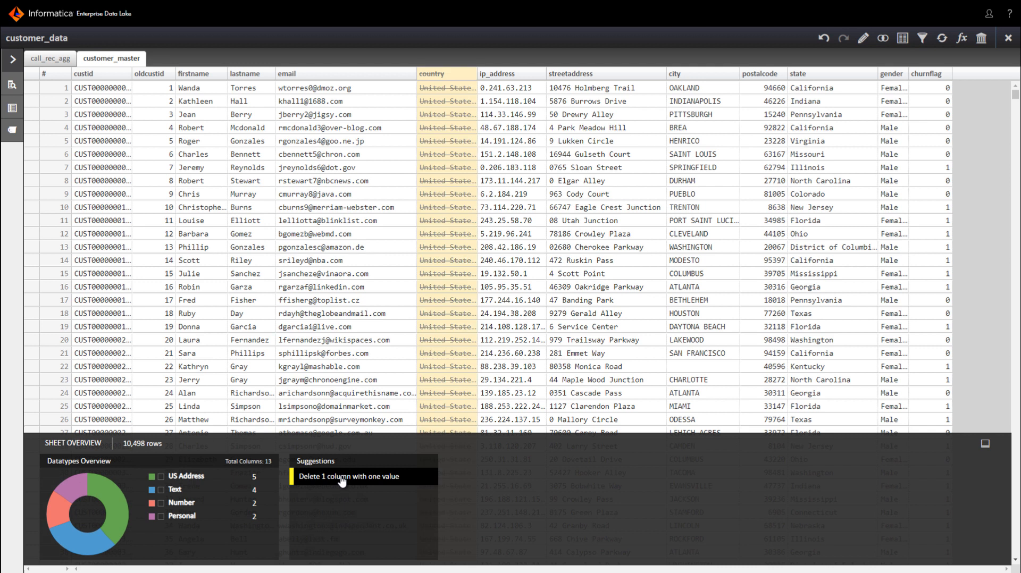
{"action": "left_click", "coordinate": [349, 476]}
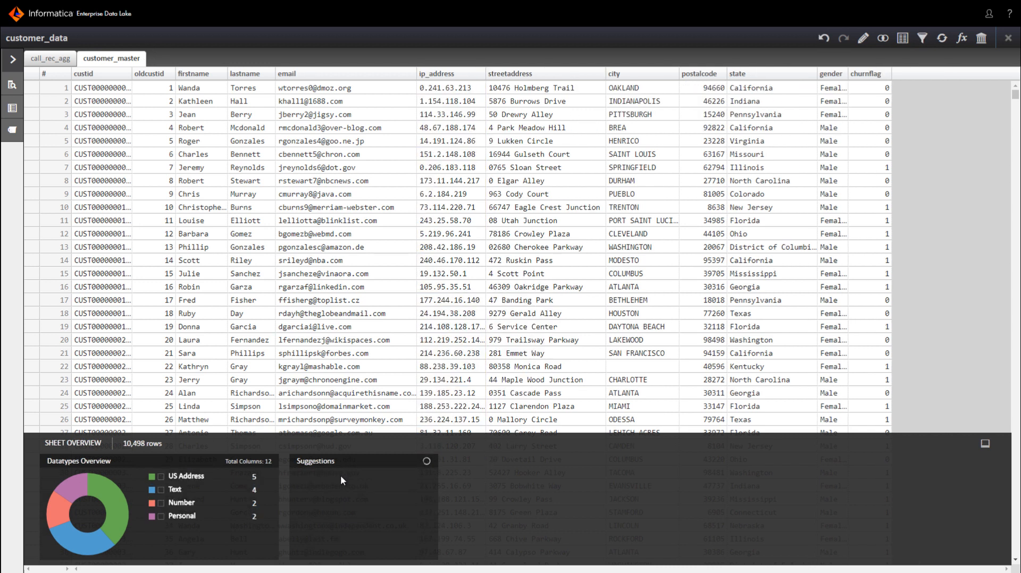
{"action": "left_click", "coordinate": [286, 73]}
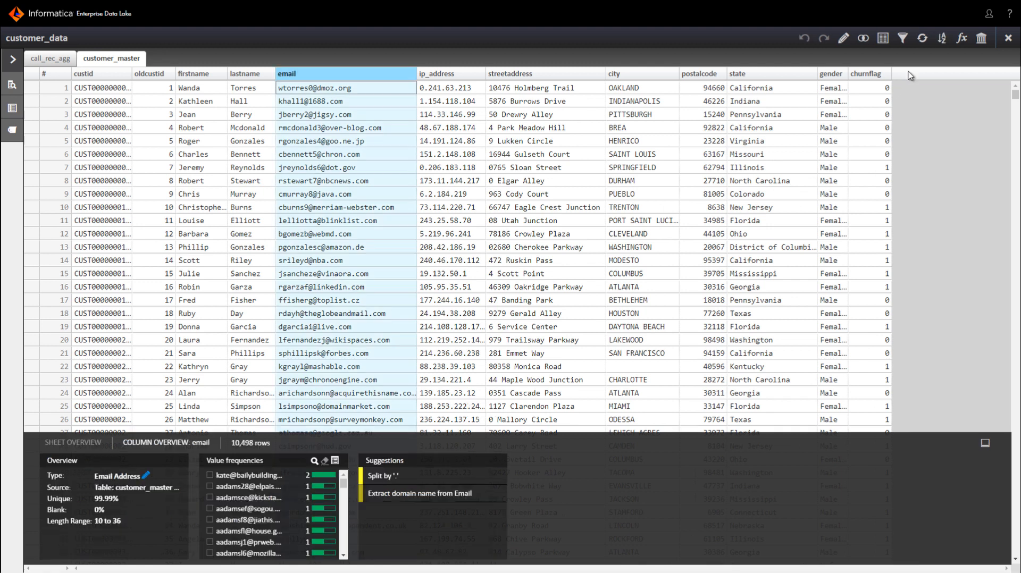
Step: Start a worksheet join and choose call_rec_agg to join with customer_master on custid/newcustid
{"action": "left_click", "coordinate": [864, 38]}
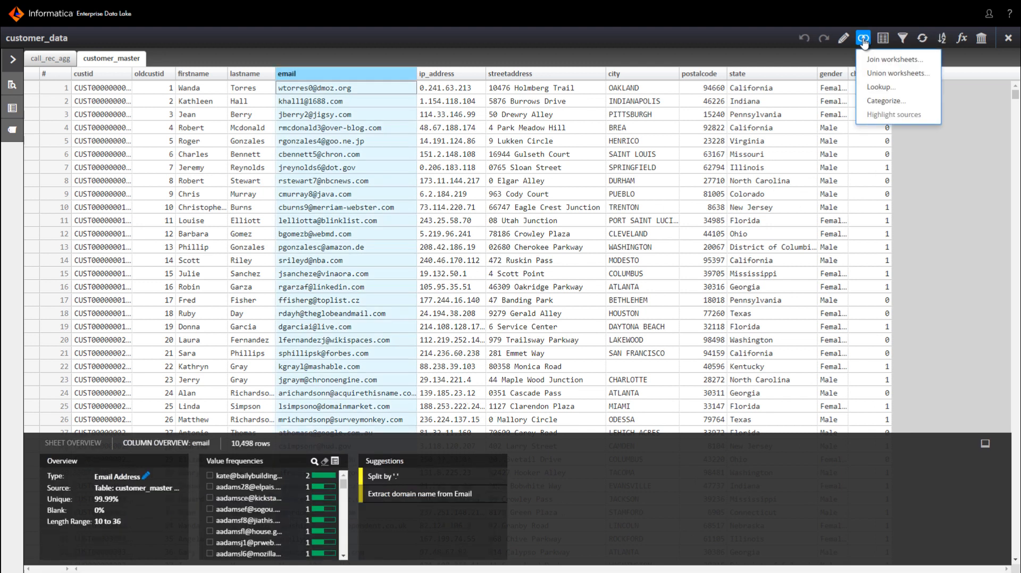
{"action": "mouse_move", "coordinate": [881, 86]}
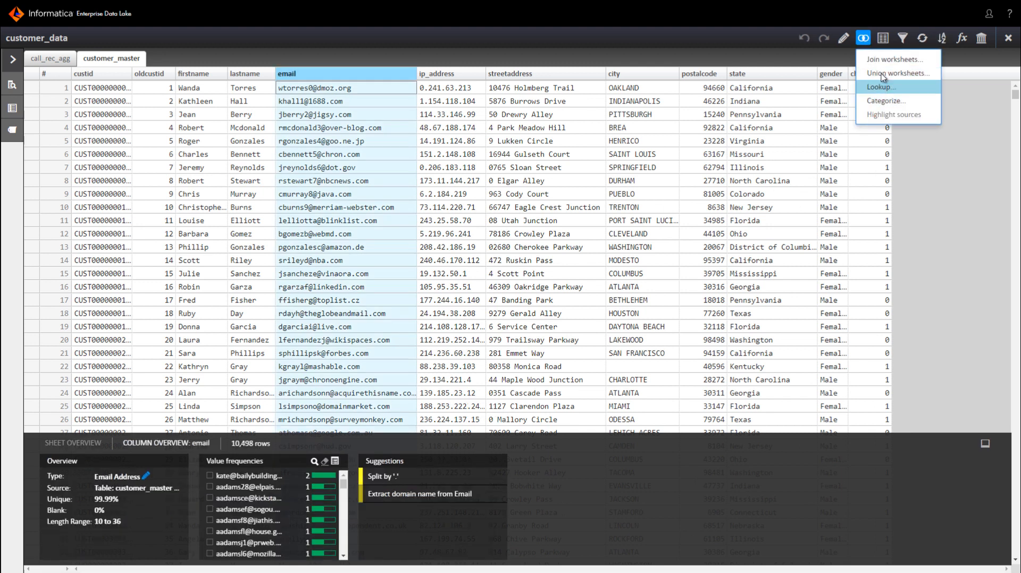
{"action": "mouse_move", "coordinate": [898, 58]}
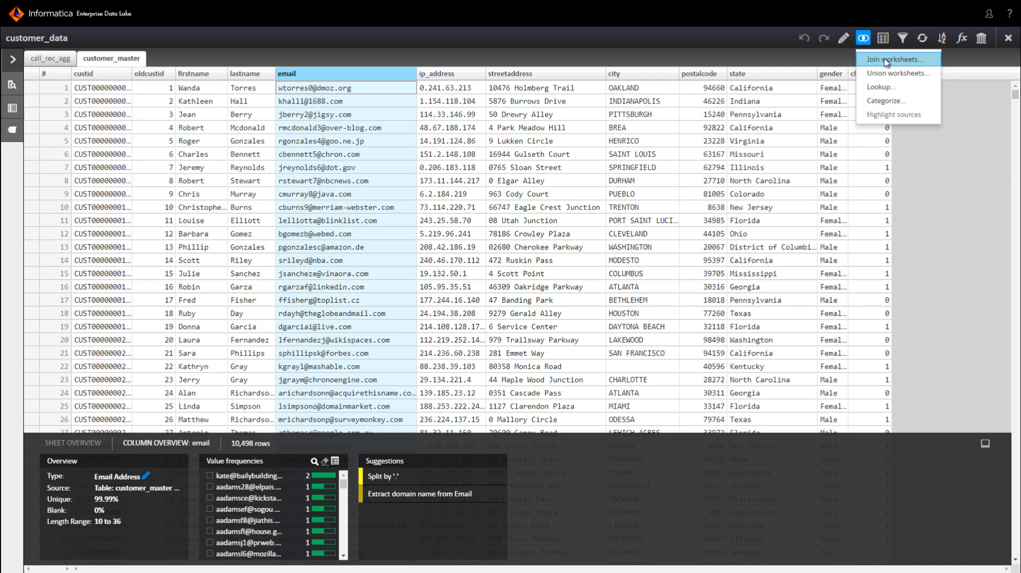
{"action": "left_click", "coordinate": [896, 58]}
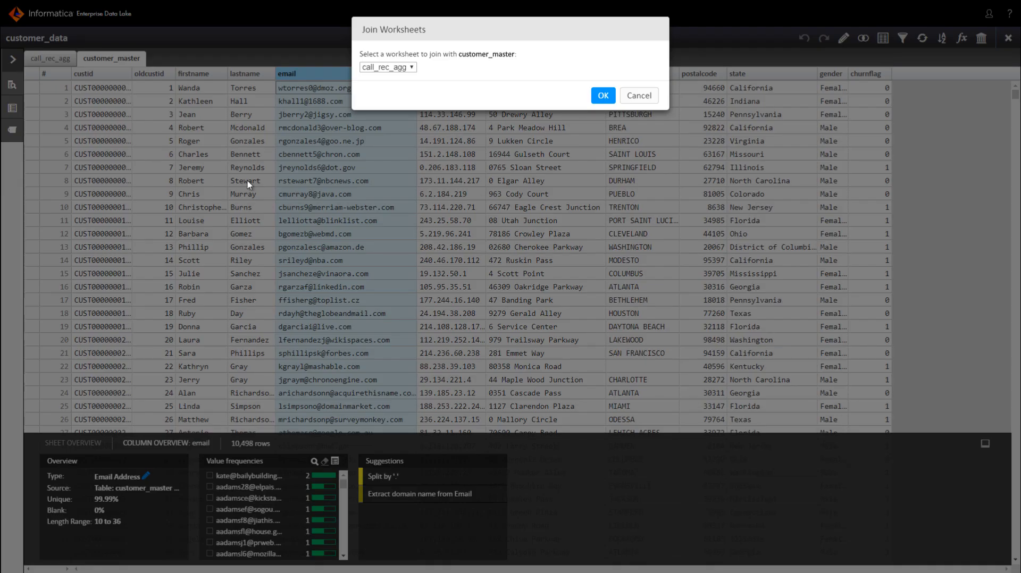
{"action": "left_click", "coordinate": [387, 66]}
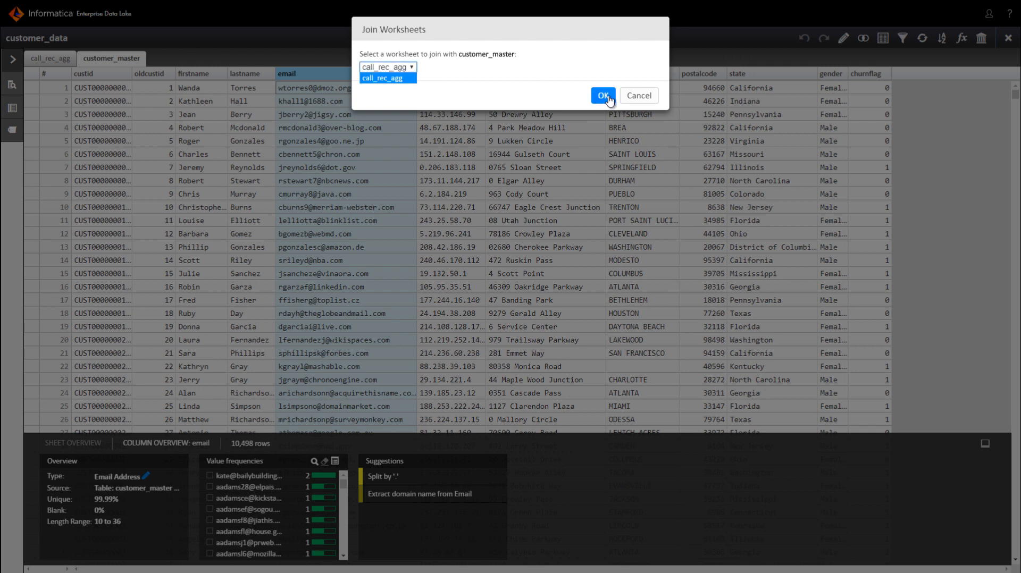
{"action": "left_click", "coordinate": [601, 95]}
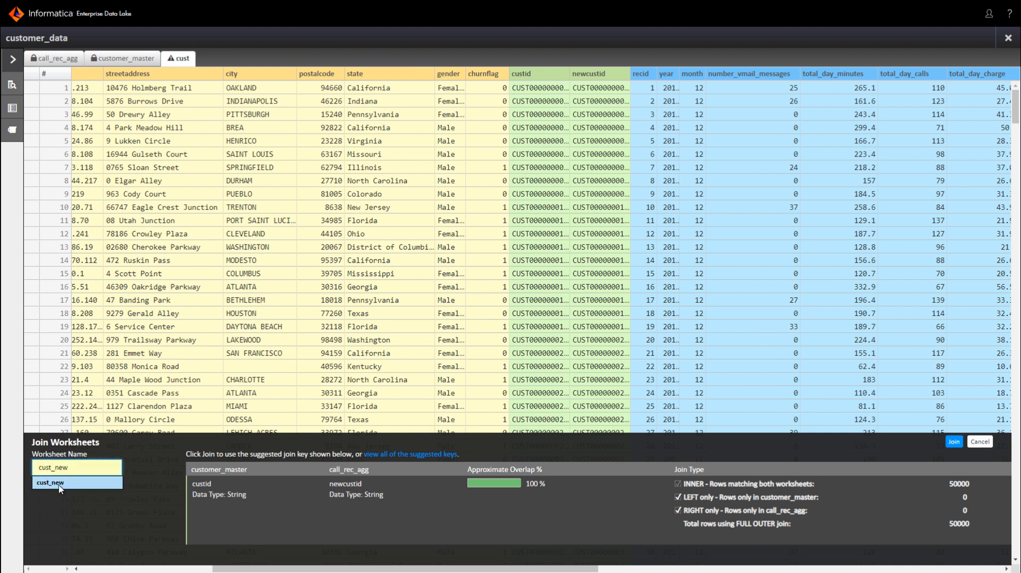
Step: Name the joined worksheet cust_new and create it
{"action": "left_click", "coordinate": [50, 483]}
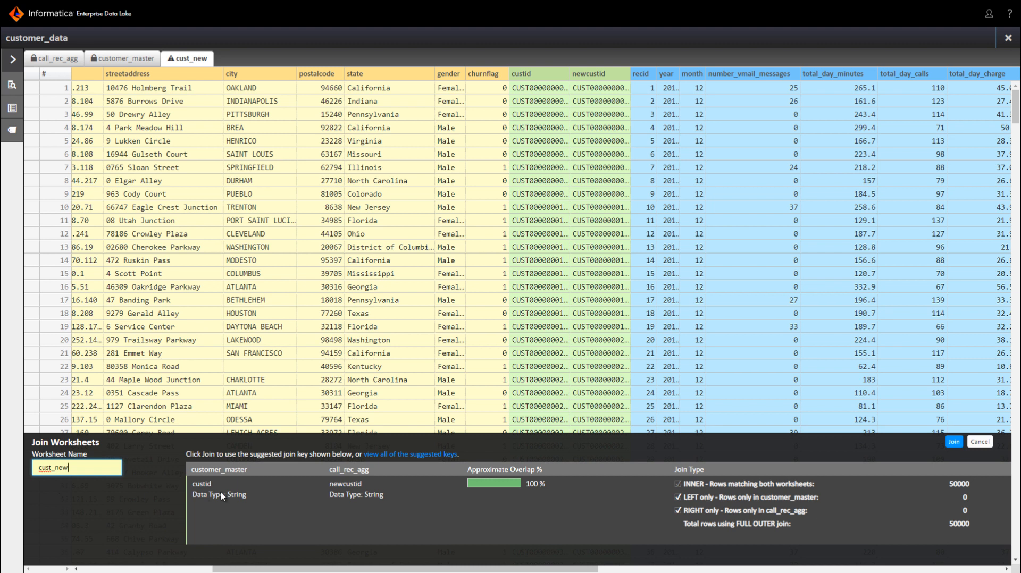
{"action": "mouse_move", "coordinate": [361, 499]}
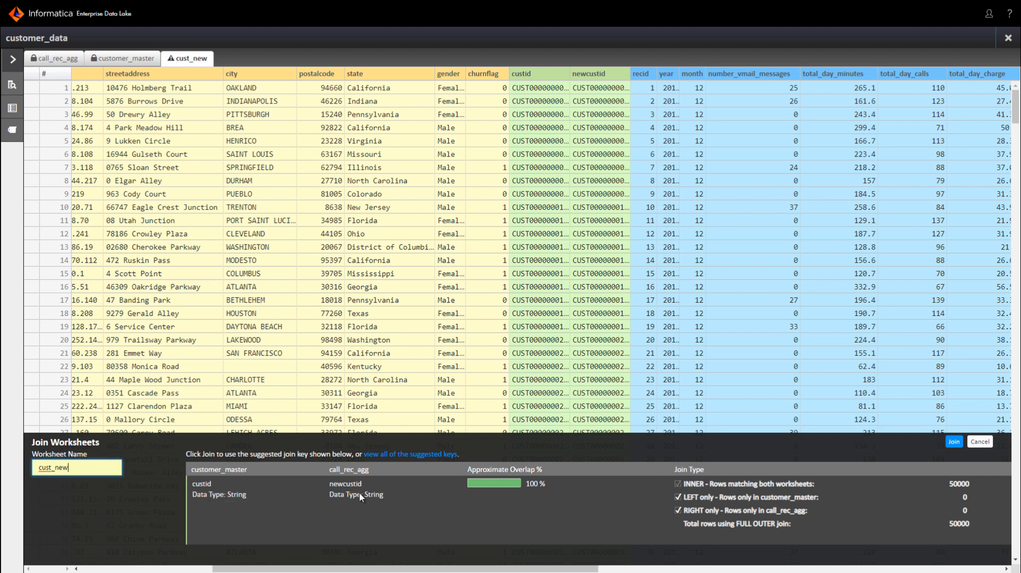
{"action": "mouse_move", "coordinate": [921, 459]}
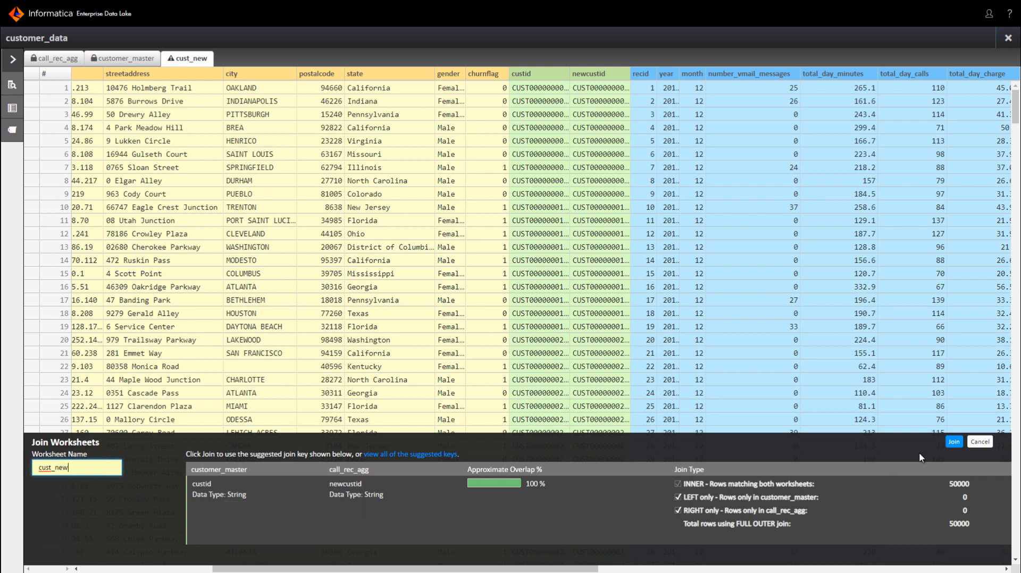
{"action": "left_click", "coordinate": [953, 441]}
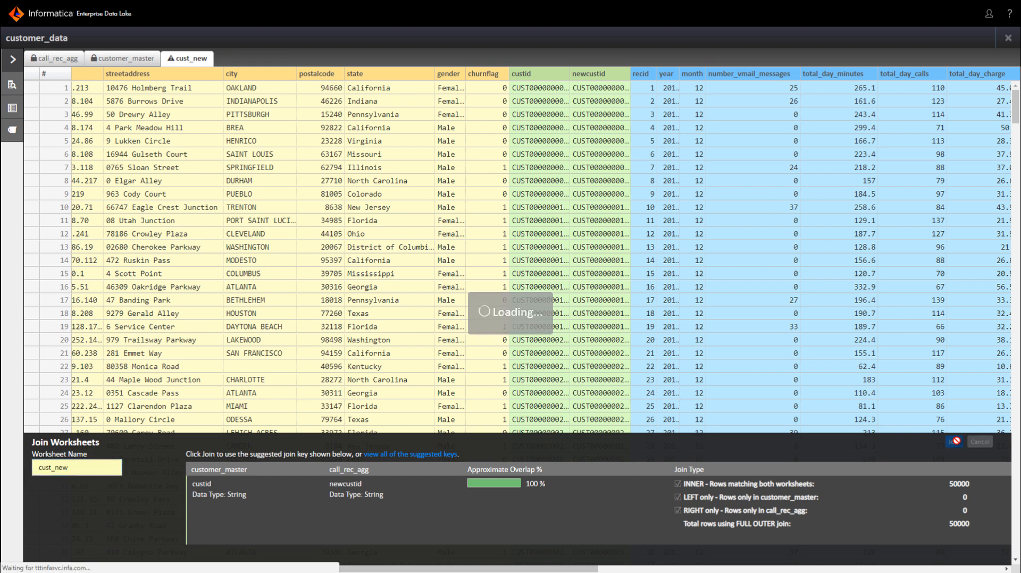
{"action": "left_click", "coordinate": [953, 441]}
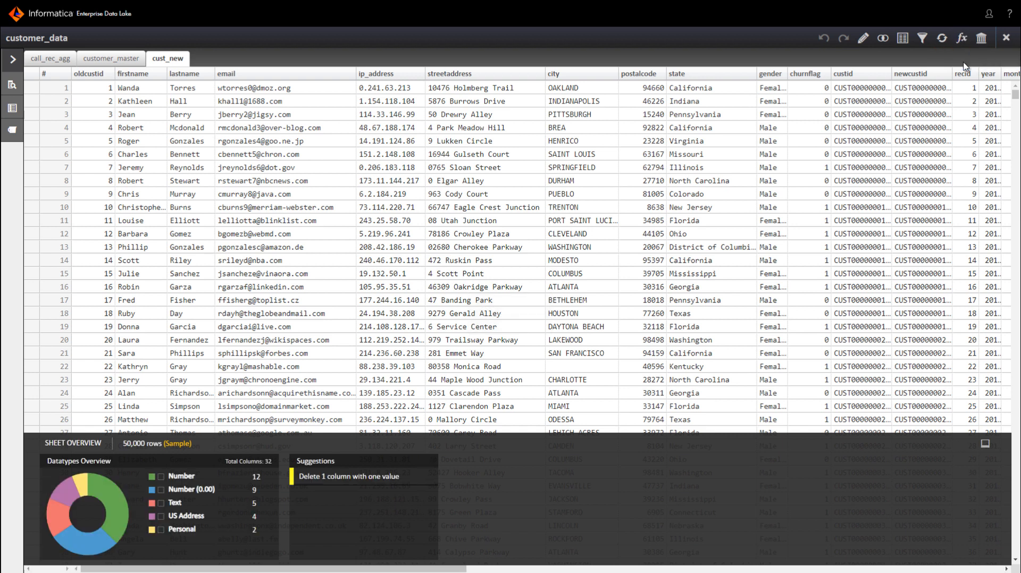
Step: Build a new formula total_day_charge + total_eve_charge
{"action": "left_click", "coordinate": [964, 38]}
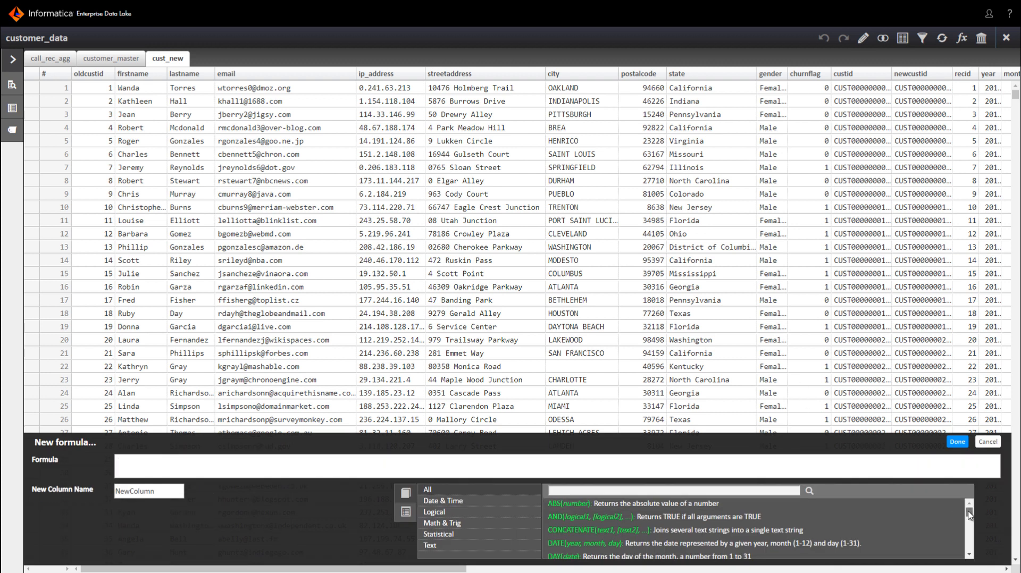
{"action": "scroll", "scroll_direction": "down", "scroll_amount": 3}
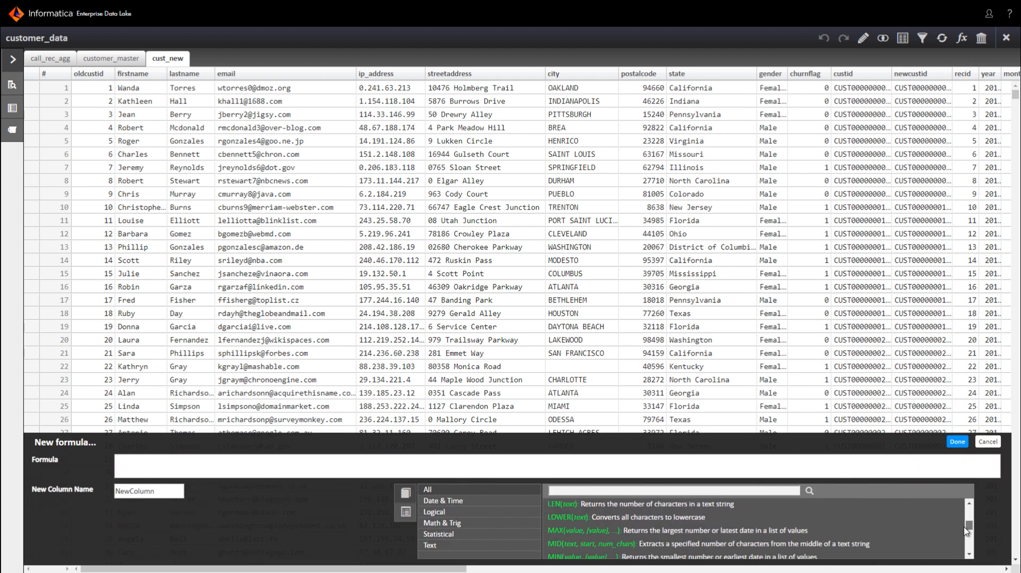
{"action": "scroll", "scroll_direction": "down", "scroll_amount": 3}
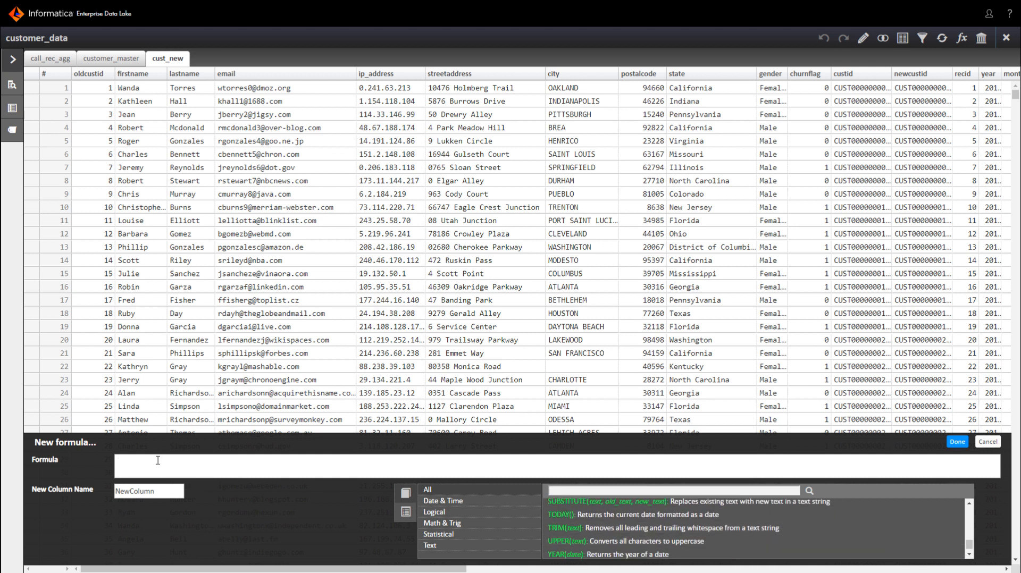
{"action": "type", "text": "total"}
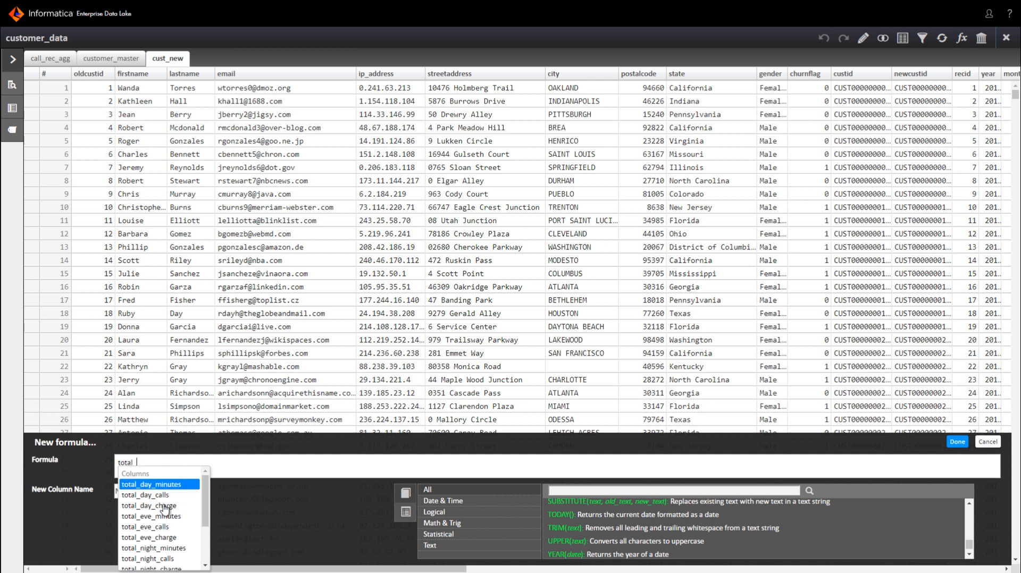
{"action": "left_click", "coordinate": [149, 507]}
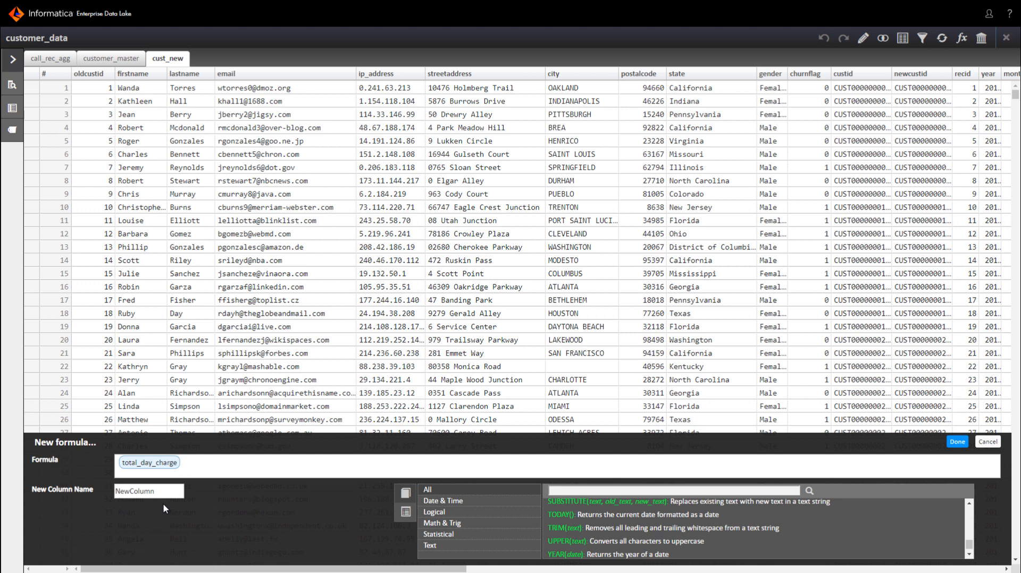
{"action": "type", "text": "+total_eve"}
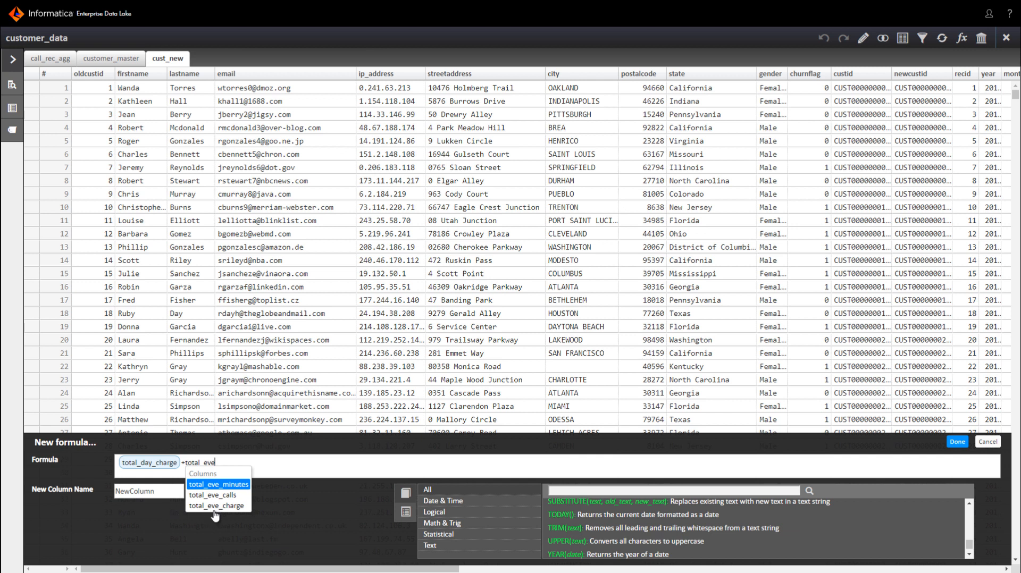
{"action": "left_click", "coordinate": [218, 506]}
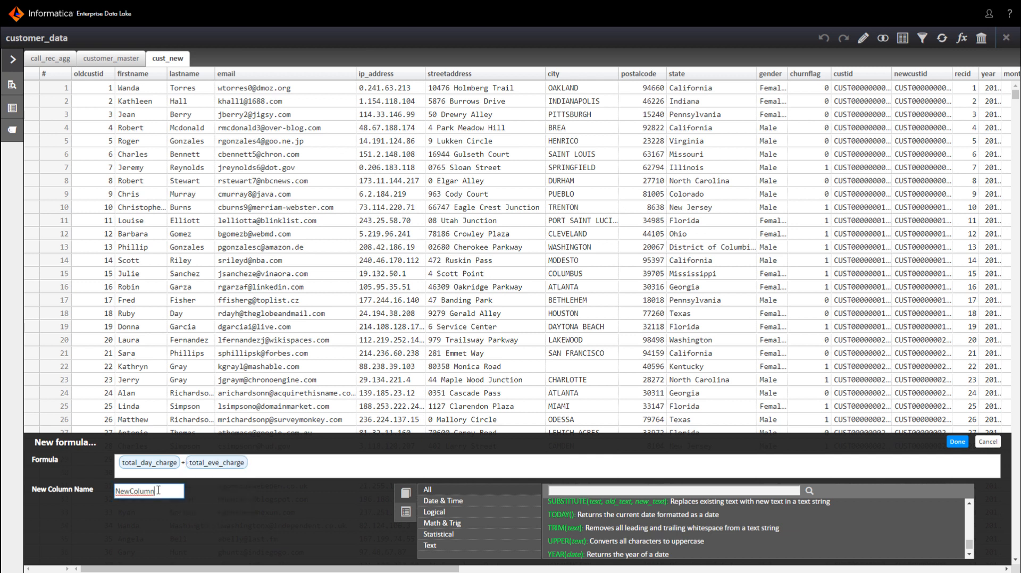
Step: Name the formula column sum_daily_charges, confirm it and view its summary statistics
{"action": "type", "text": "s"}
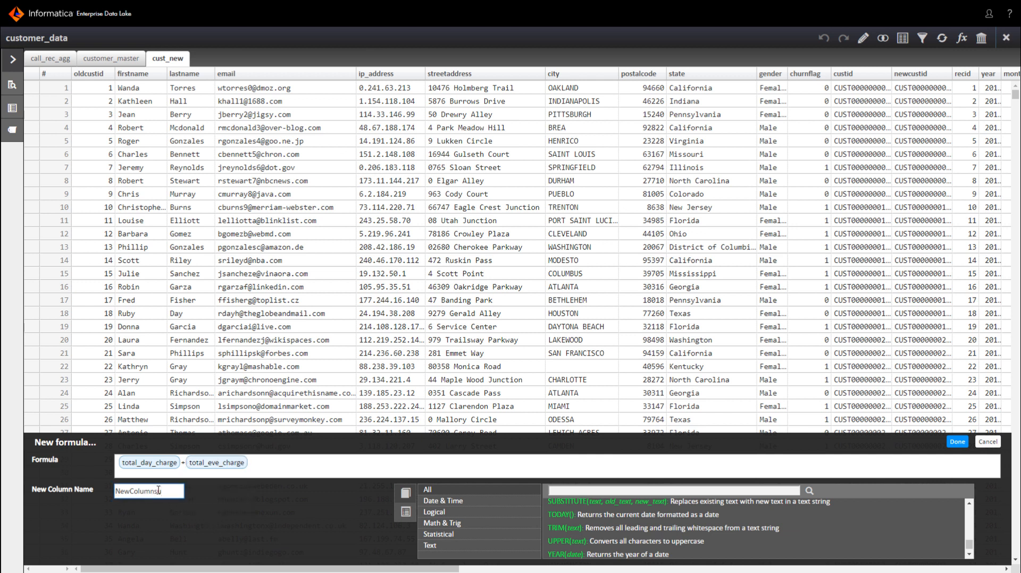
{"action": "type", "text": "su"}
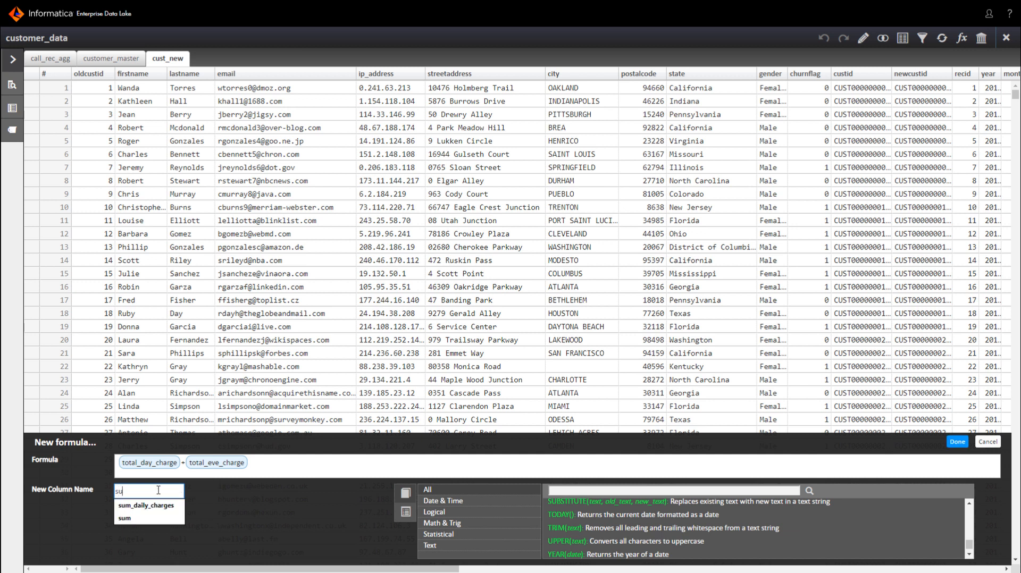
{"action": "mouse_move", "coordinate": [149, 505]}
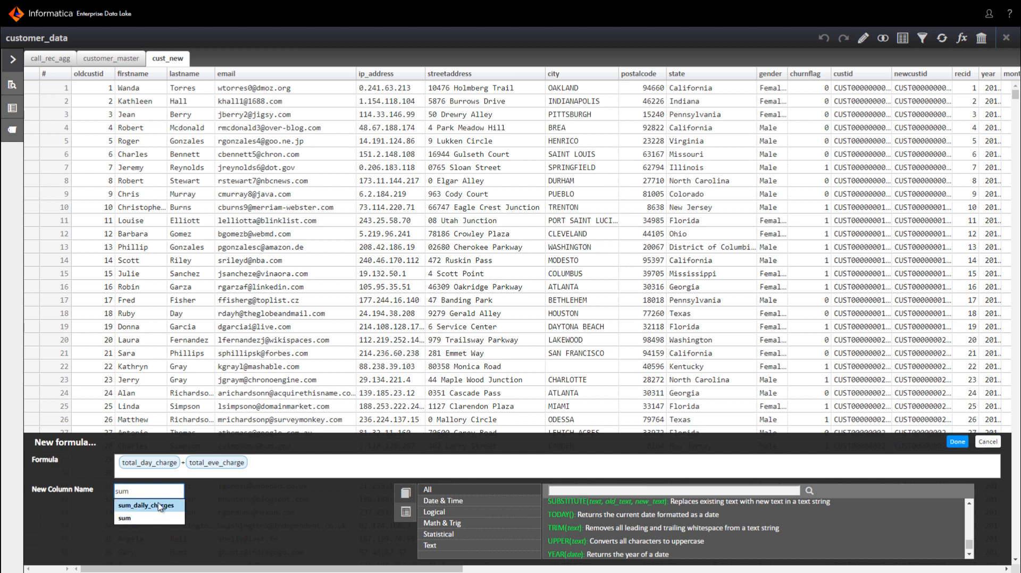
{"action": "left_click", "coordinate": [156, 506]}
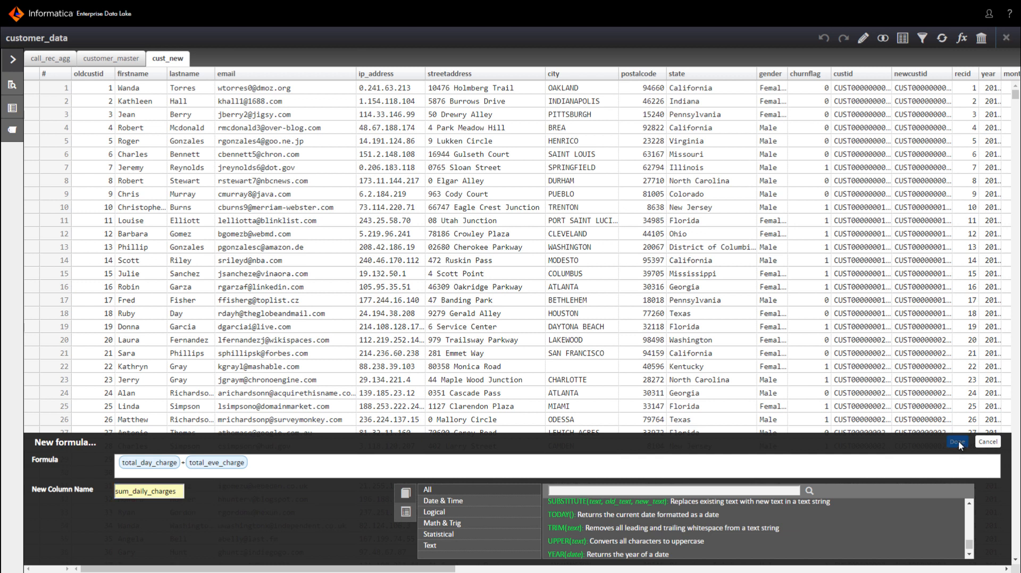
{"action": "left_click", "coordinate": [956, 441]}
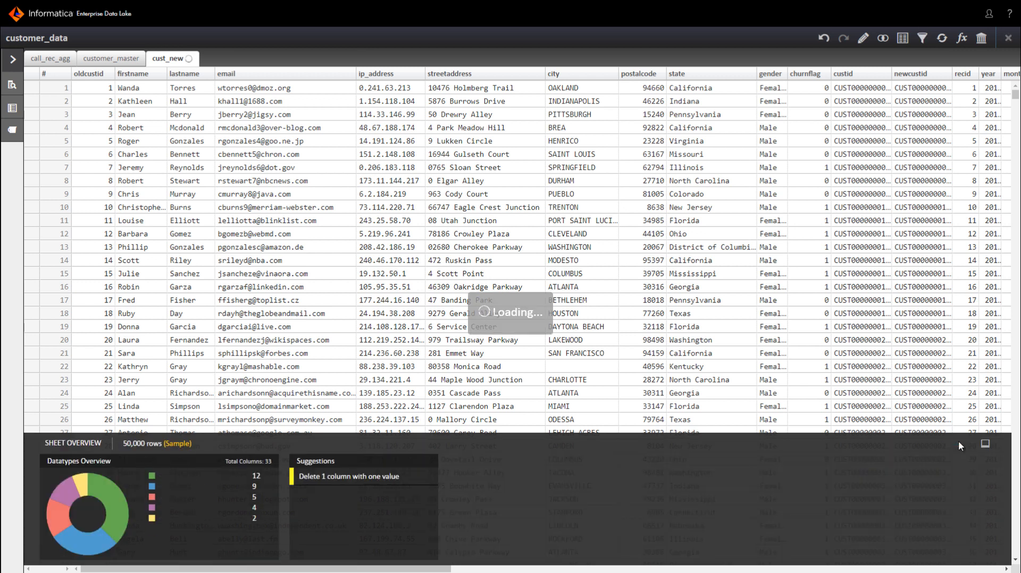
{"action": "left_click", "coordinate": [951, 73]}
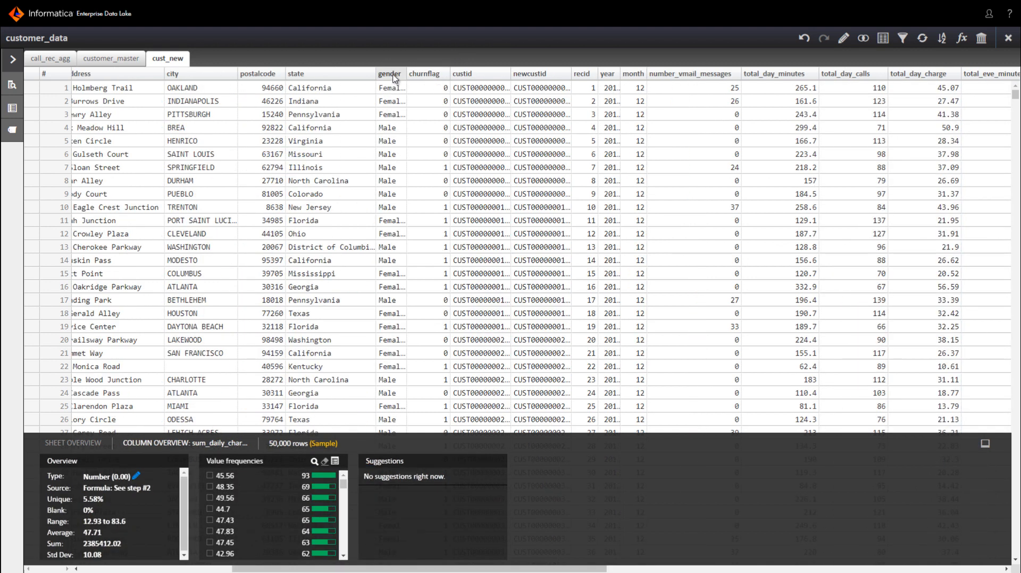
Step: Change the gender column's values to UPPERCASE
{"action": "left_click", "coordinate": [390, 74]}
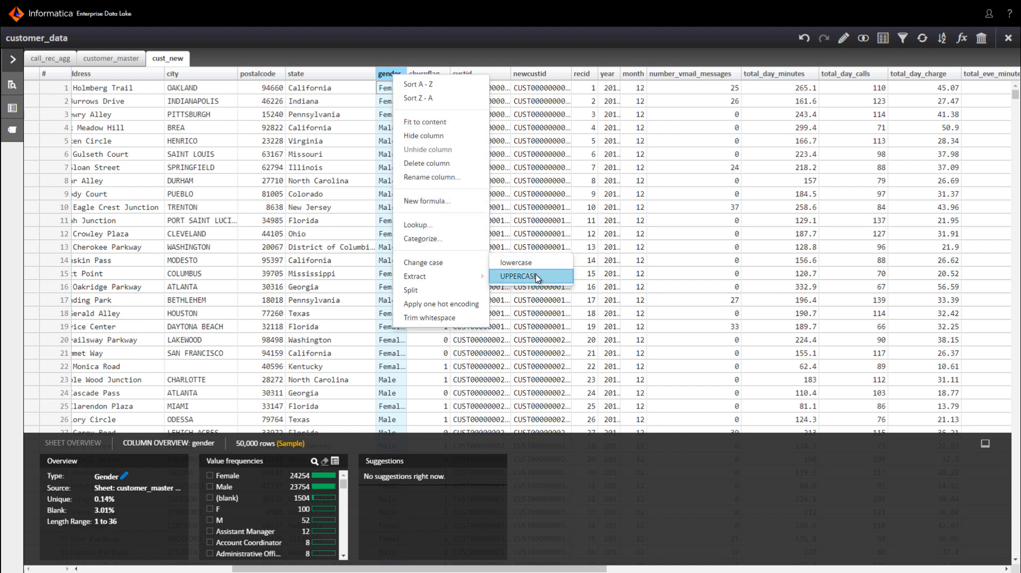
{"action": "left_click", "coordinate": [519, 276]}
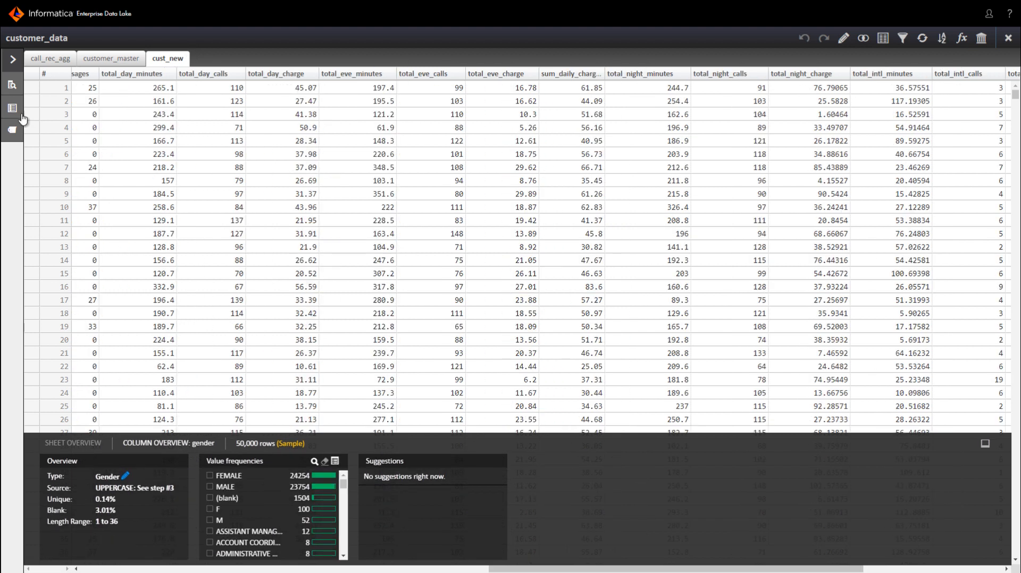
{"action": "mouse_move", "coordinate": [11, 108]}
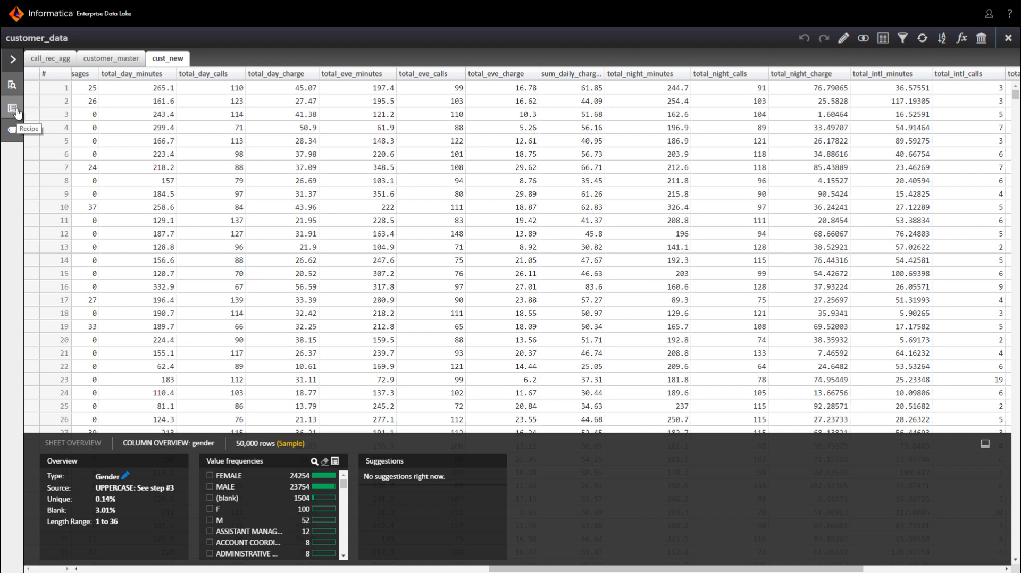
Step: Show the three-step recipe and open the sum_daily_charges formula step for editing
{"action": "left_click", "coordinate": [16, 107]}
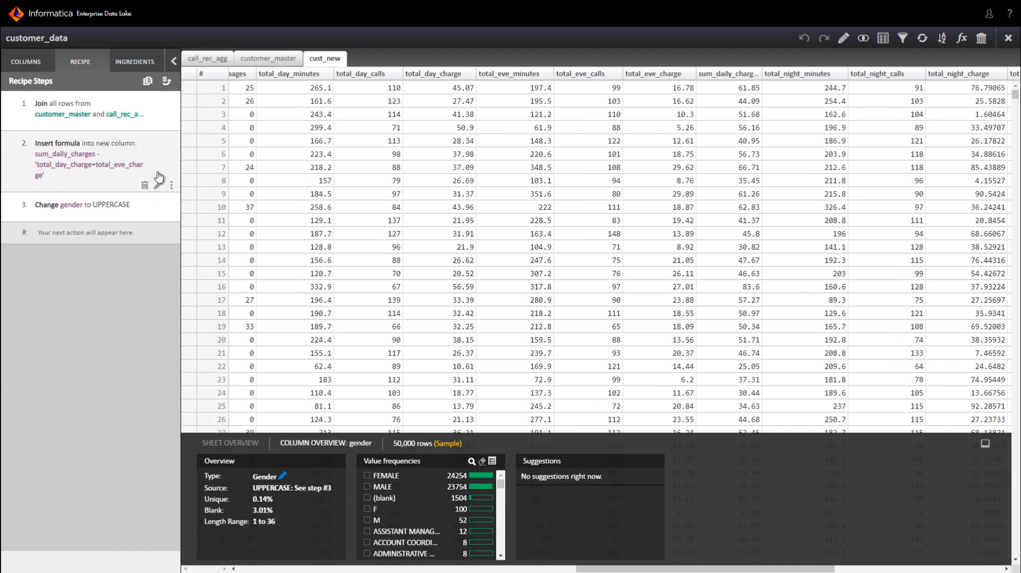
{"action": "left_click", "coordinate": [170, 185]}
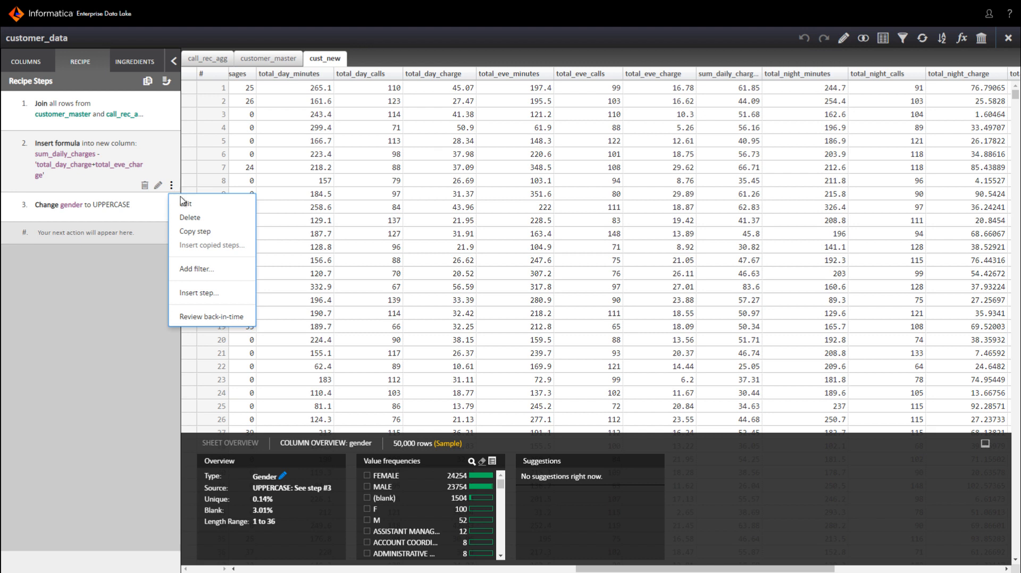
{"action": "mouse_move", "coordinate": [194, 231]}
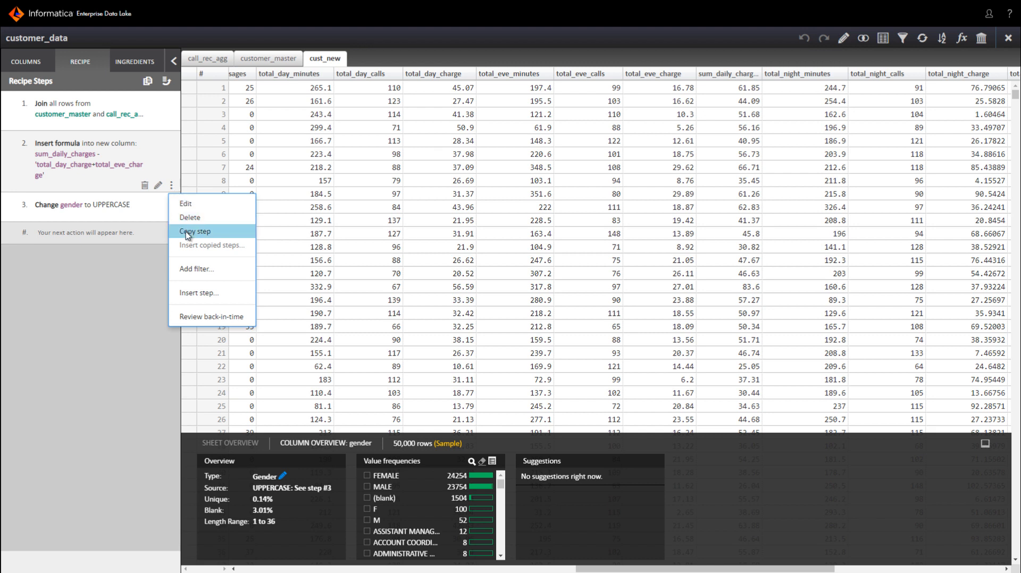
{"action": "mouse_move", "coordinate": [145, 270]}
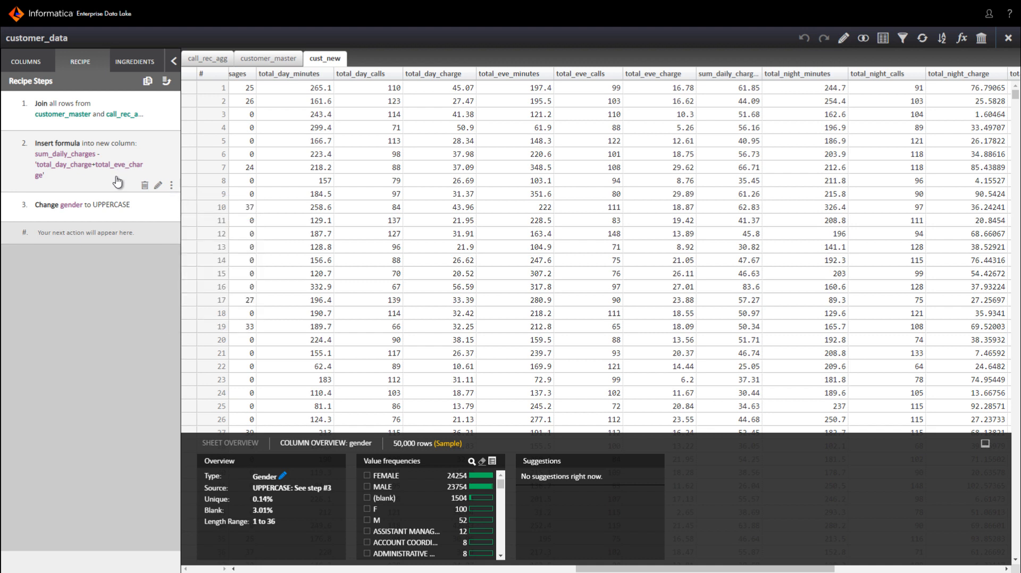
{"action": "left_click", "coordinate": [230, 443]}
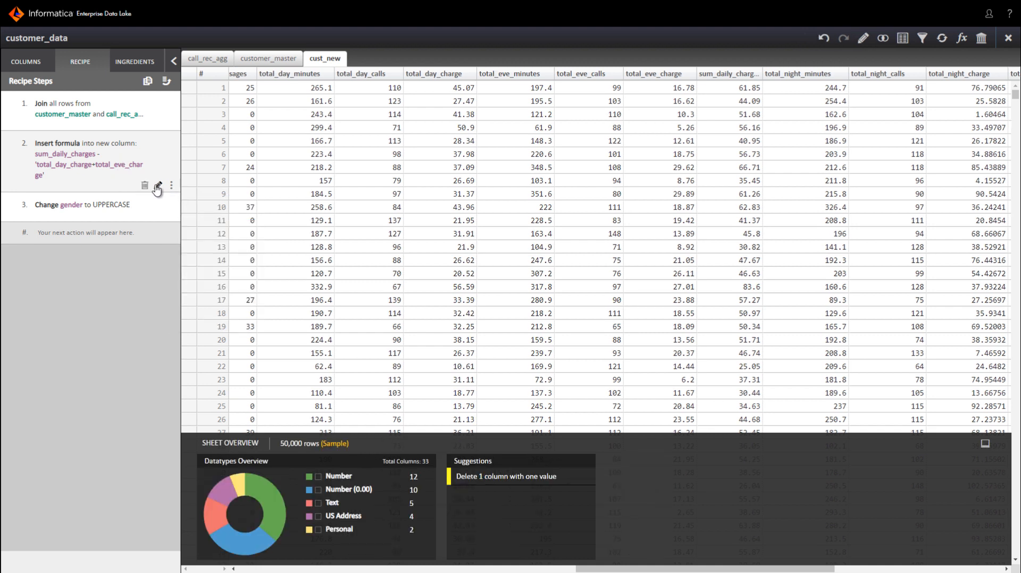
{"action": "left_click", "coordinate": [157, 186]}
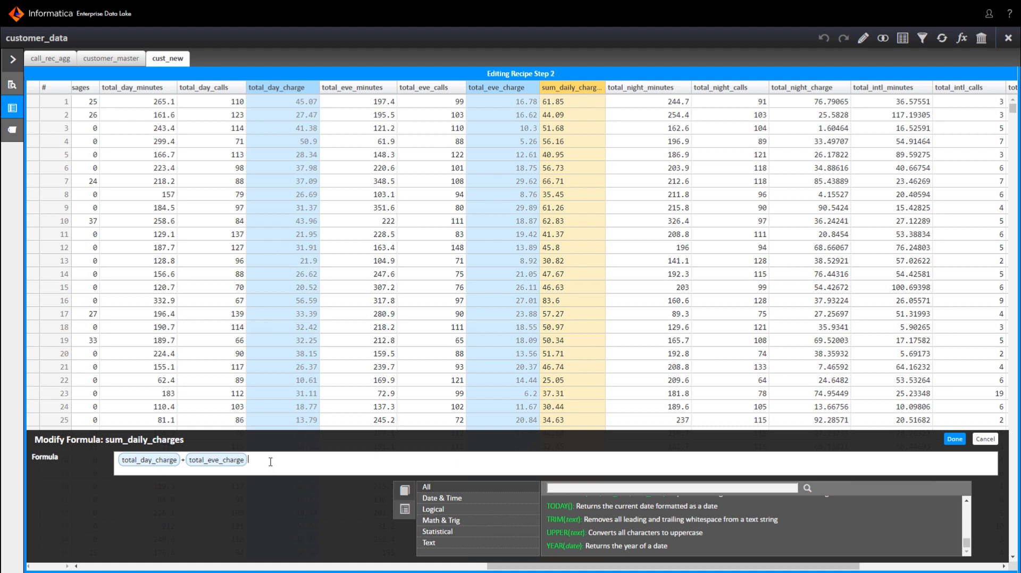
Step: Append + total_night_charge to the sum_daily_charges formula and confirm it
{"action": "type", "text": "+t"}
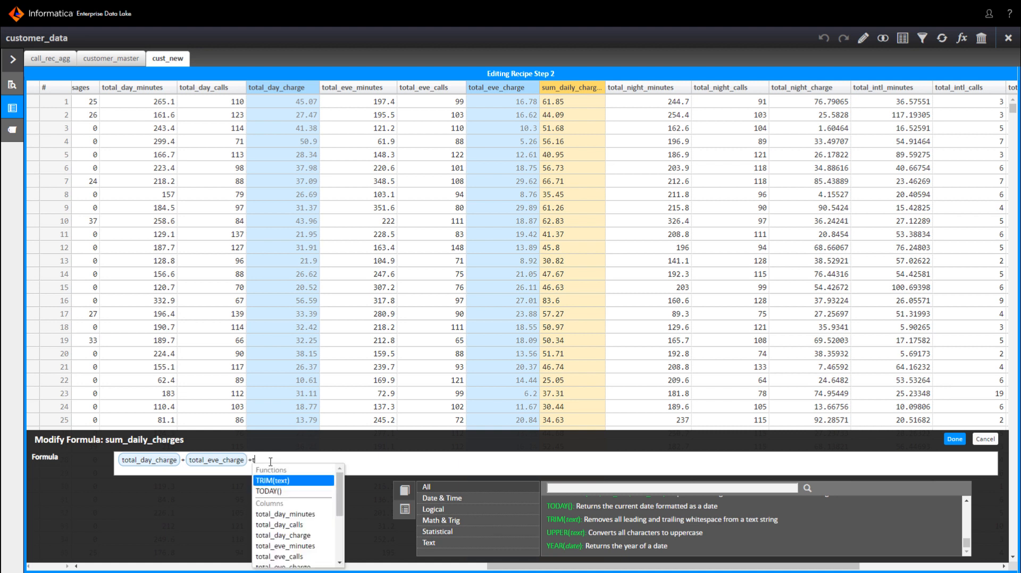
{"action": "type", "text": "otal"}
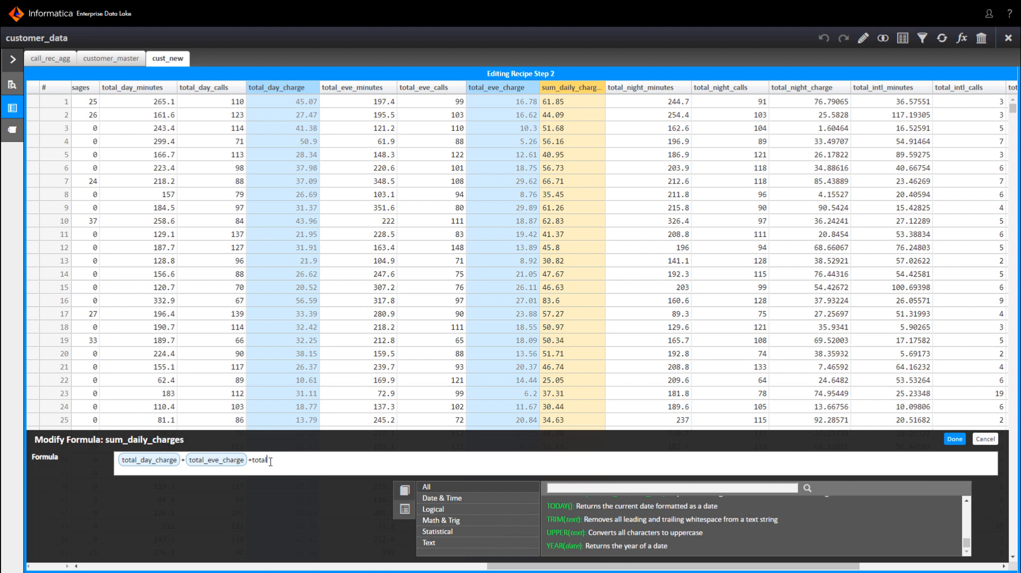
{"action": "type", "text": "n"}
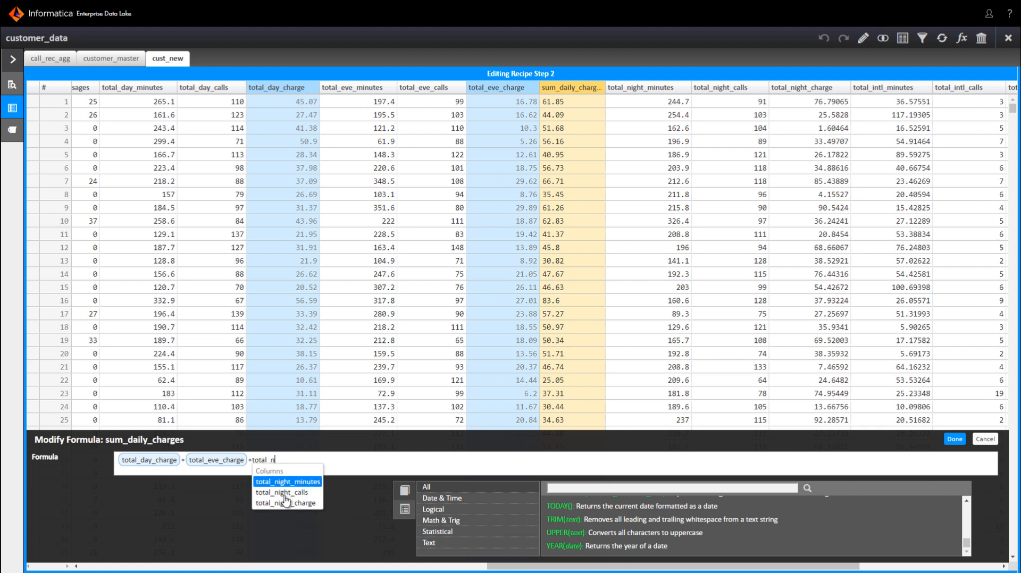
{"action": "left_click", "coordinate": [285, 502]}
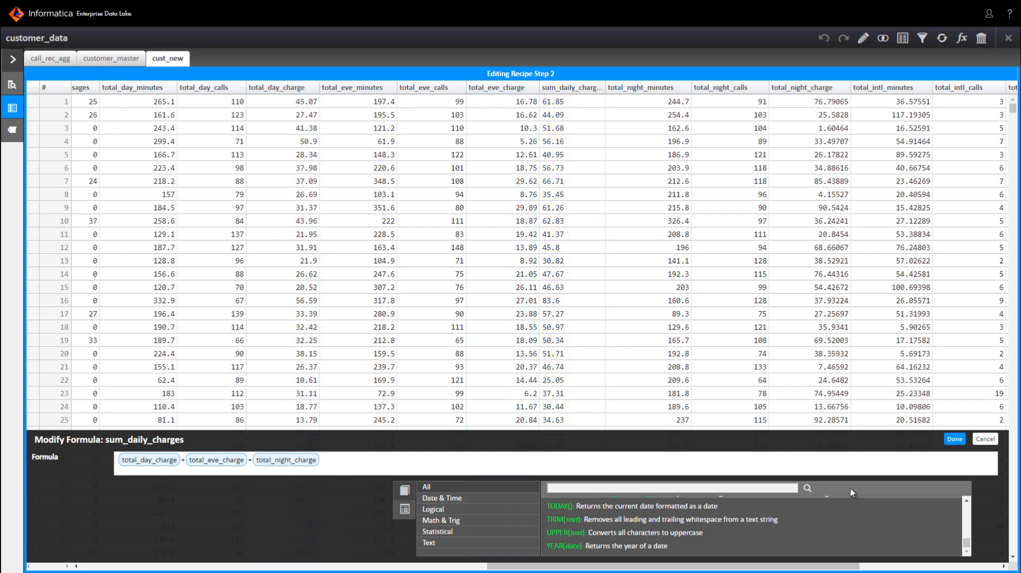
{"action": "left_click", "coordinate": [955, 438]}
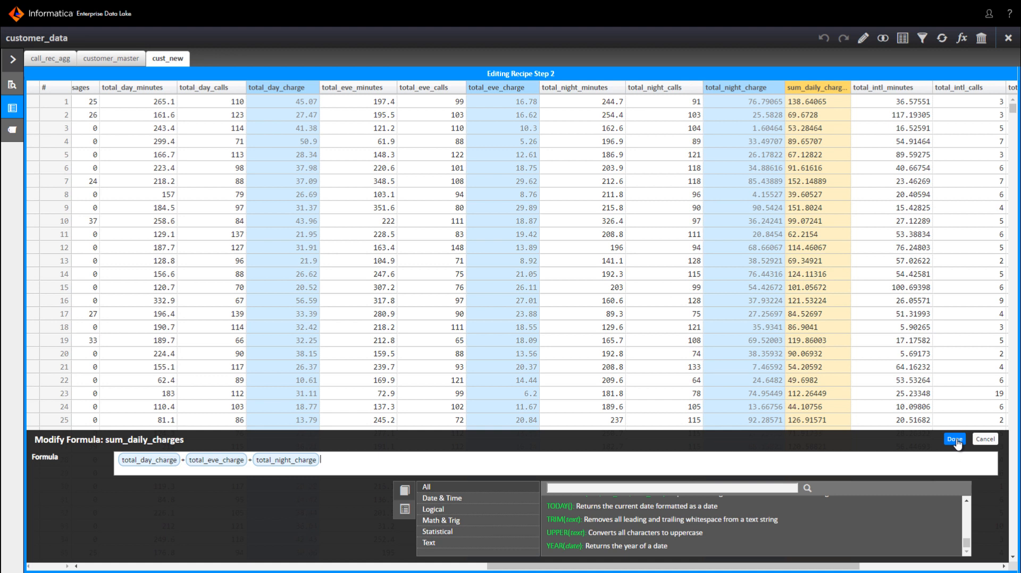
{"action": "left_click", "coordinate": [953, 439]}
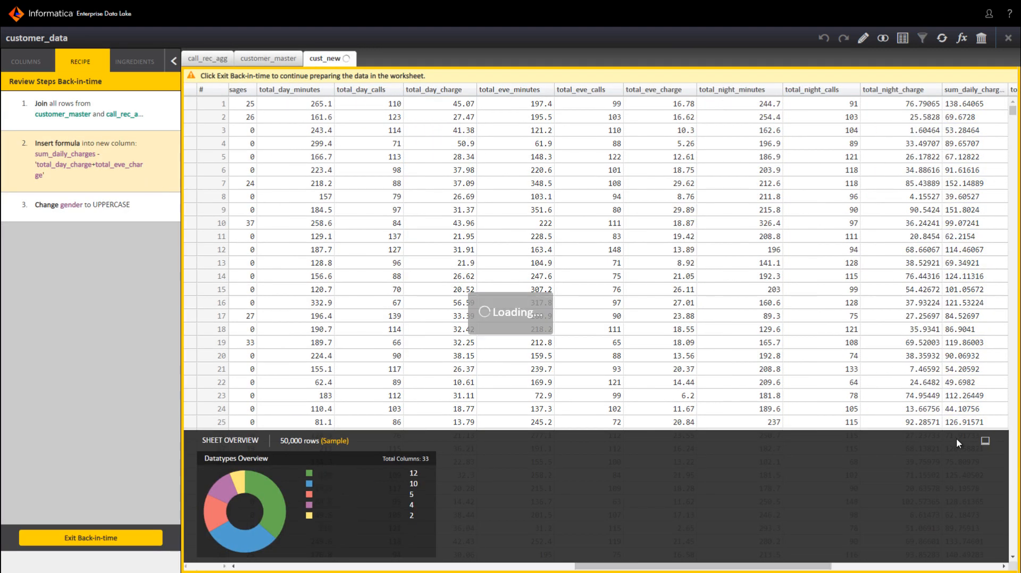
{"action": "mouse_move", "coordinate": [956, 257]}
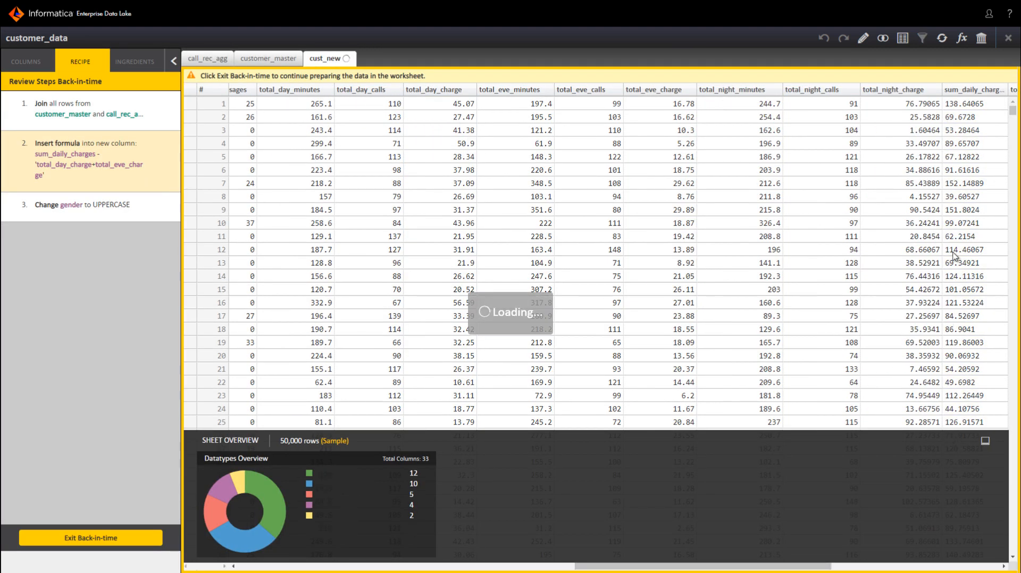
Step: Inspect the recalculated sum_daily_charges column and exit Back-in-time
{"action": "left_click", "coordinate": [973, 90]}
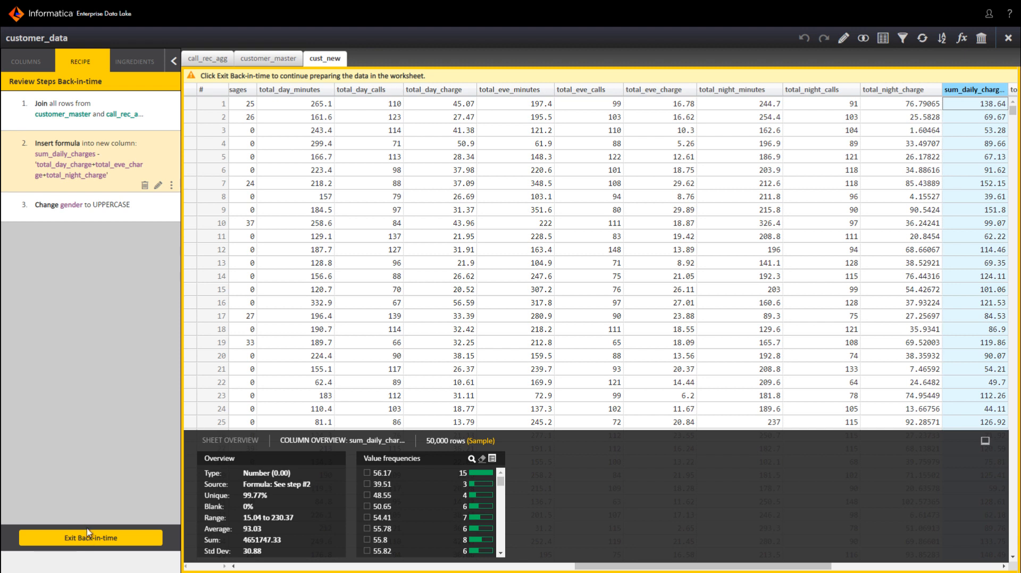
{"action": "left_click", "coordinate": [90, 538]}
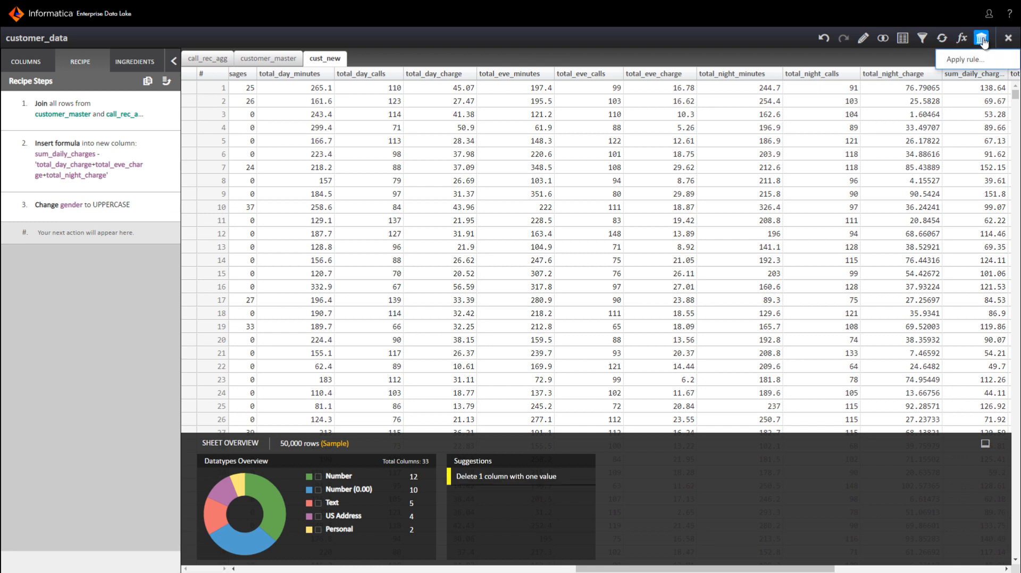
{"action": "mouse_move", "coordinate": [970, 64]}
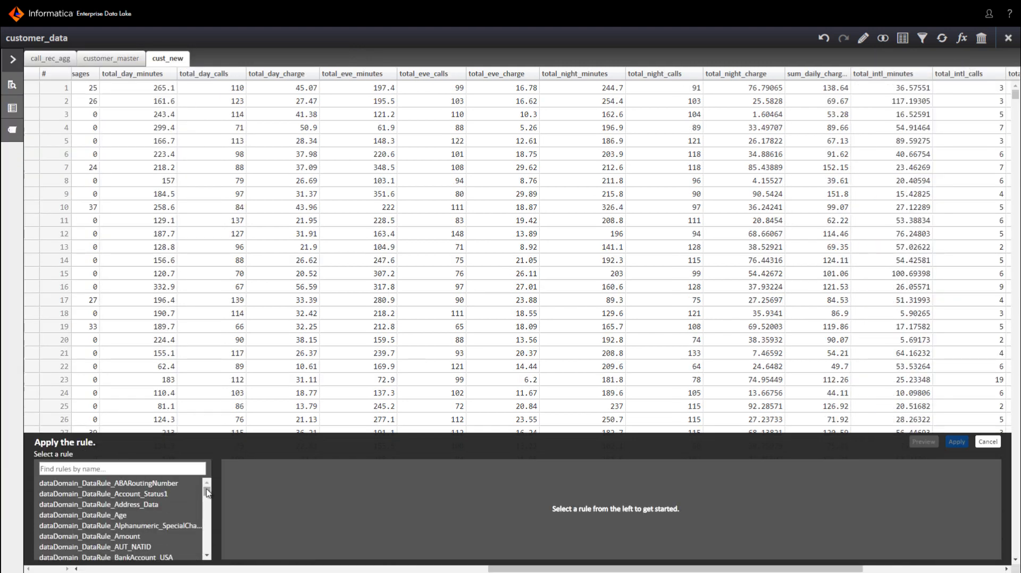
Step: Apply rule_Email_Validation with email as input, adding an Out_Email_Status column
{"action": "scroll", "scroll_direction": "down", "scroll_amount": 3}
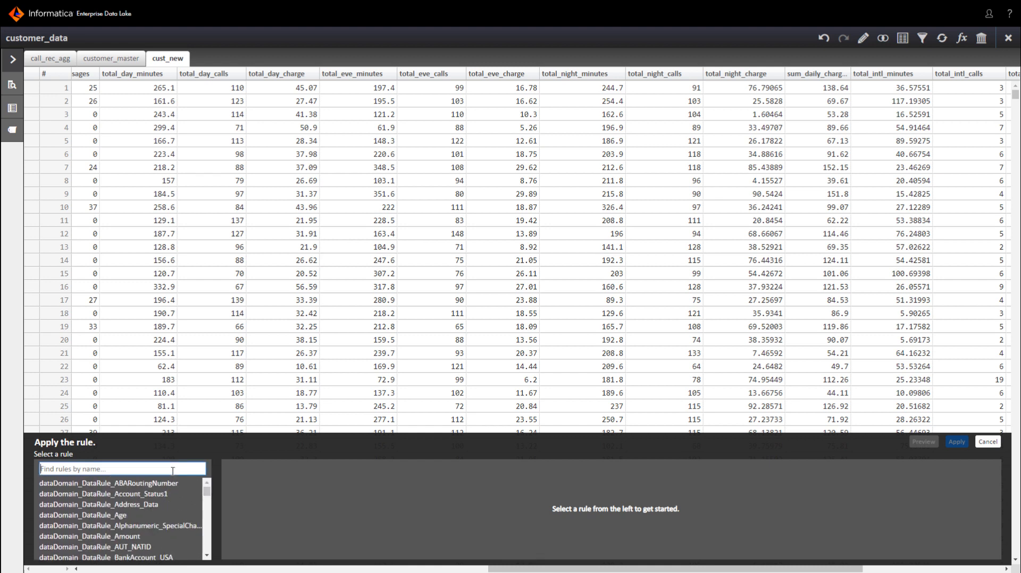
{"action": "type", "text": "ema"}
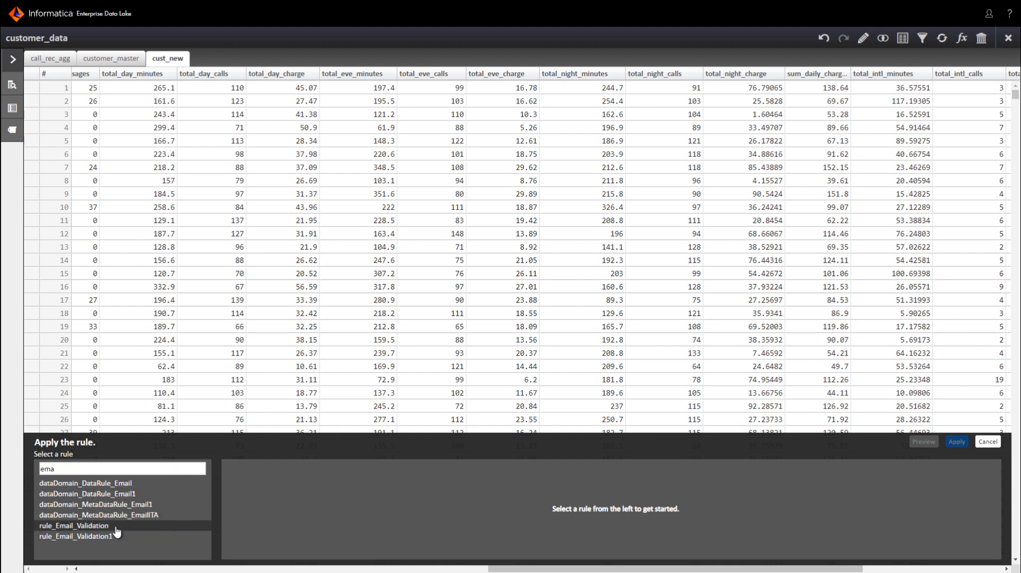
{"action": "left_click", "coordinate": [73, 526]}
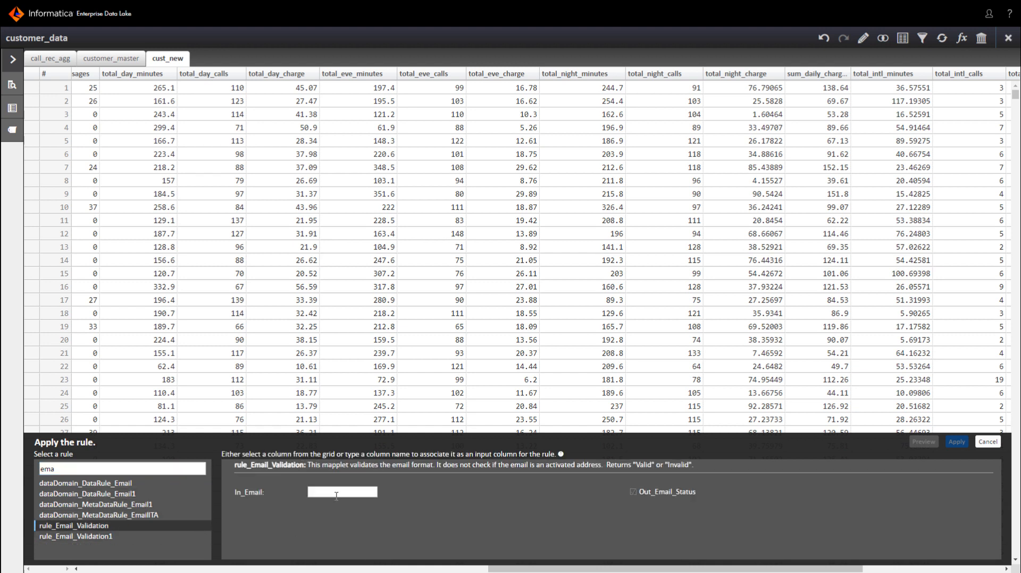
{"action": "type", "text": "ema"}
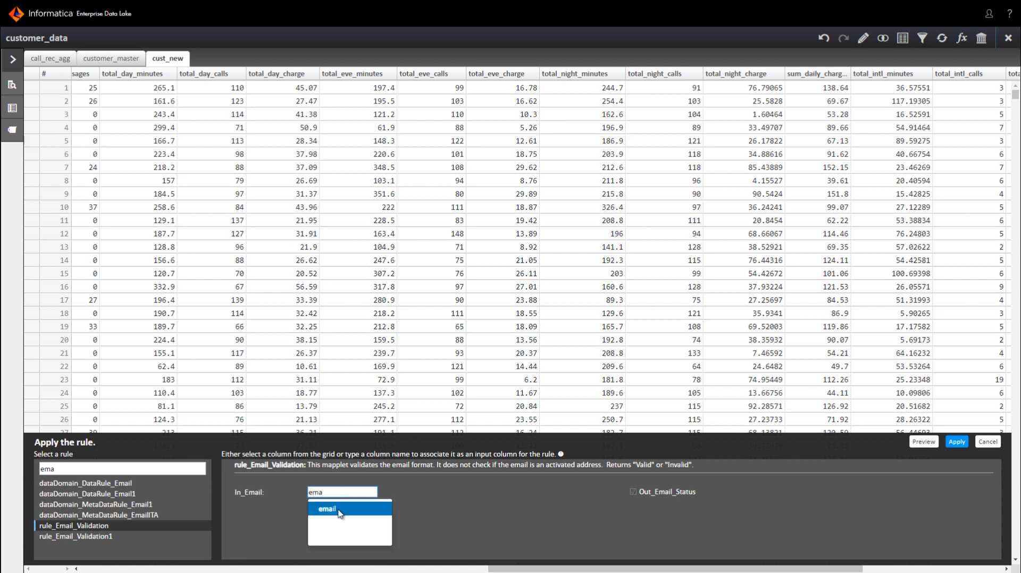
{"action": "left_click", "coordinate": [329, 508]}
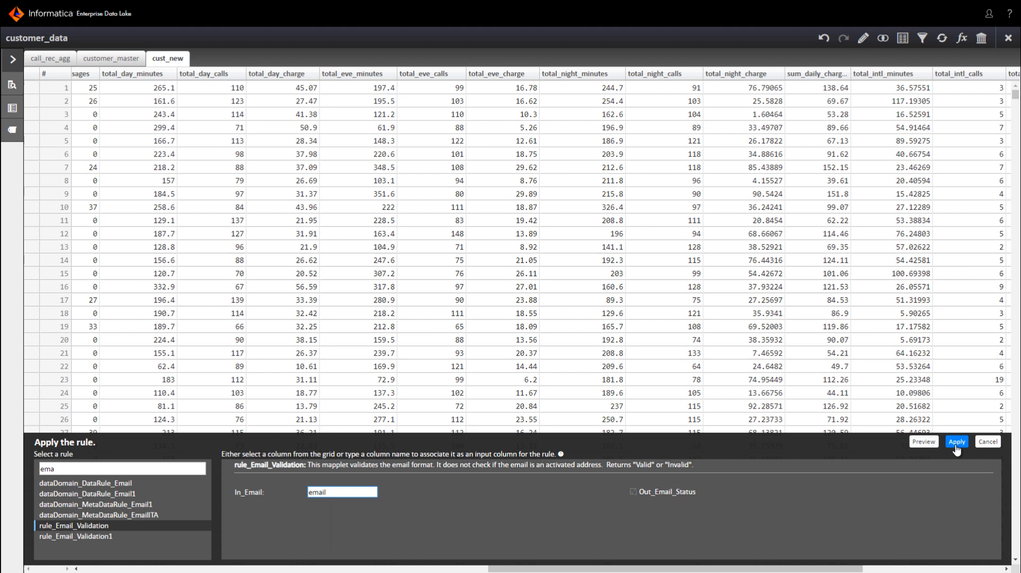
{"action": "left_click", "coordinate": [957, 442]}
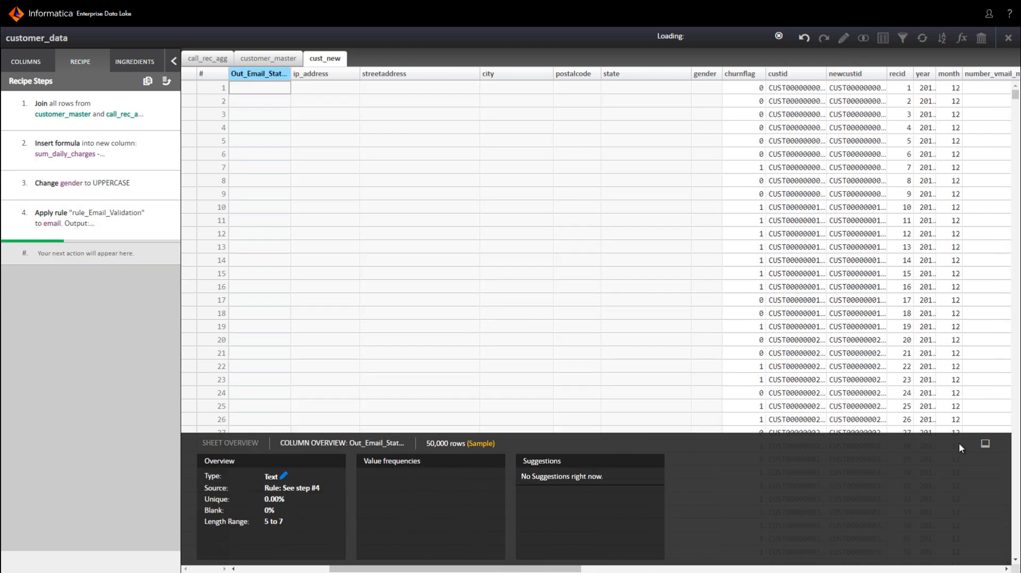
{"action": "left_click", "coordinate": [230, 443]}
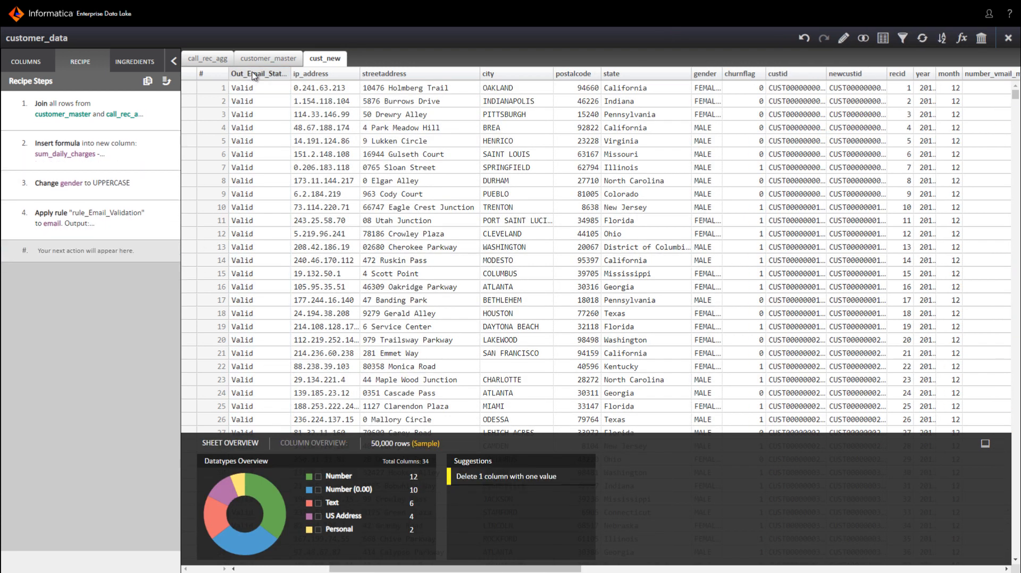
{"action": "mouse_move", "coordinate": [260, 73]}
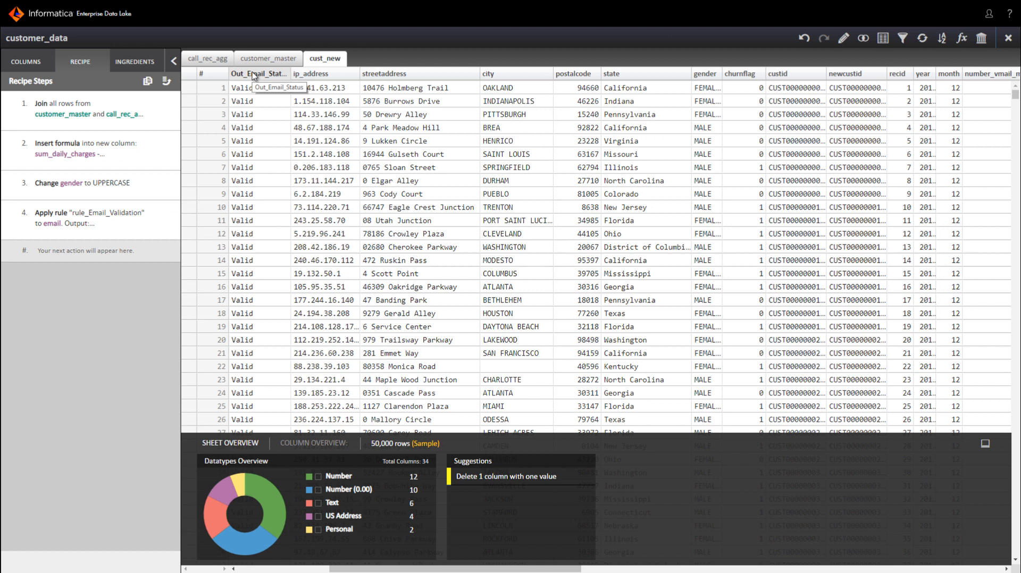
Step: Exclude the 20 rows with Invalid Out_Email_Status, leaving 49,980 Valid rows
{"action": "left_click", "coordinate": [259, 73]}
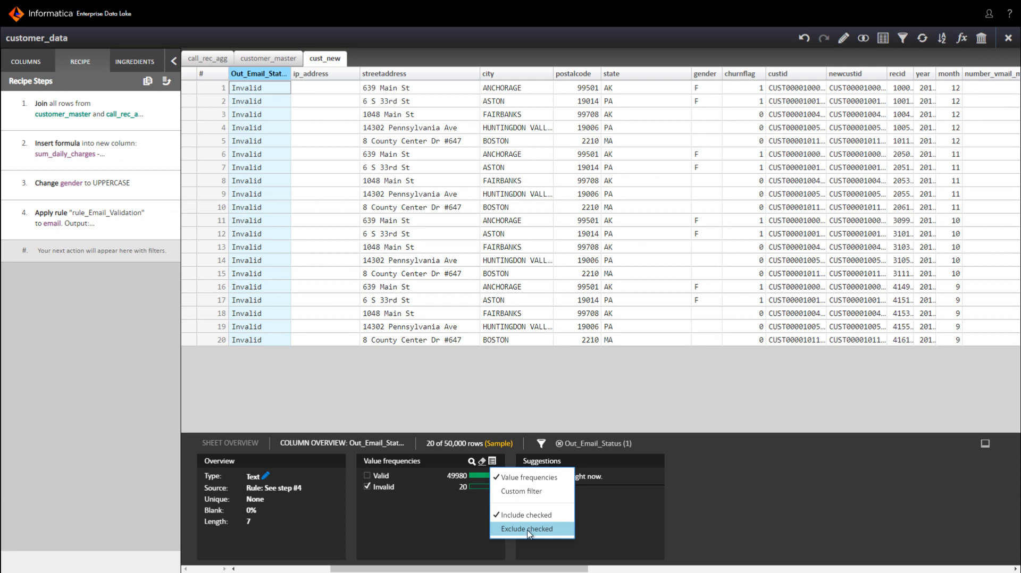
{"action": "left_click", "coordinate": [531, 528]}
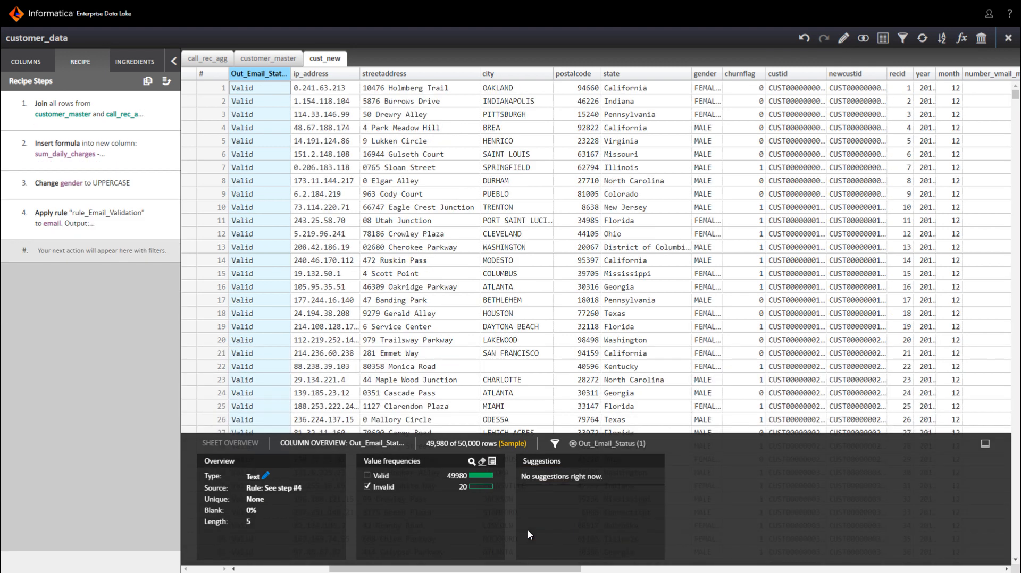
{"action": "left_click", "coordinate": [174, 59]}
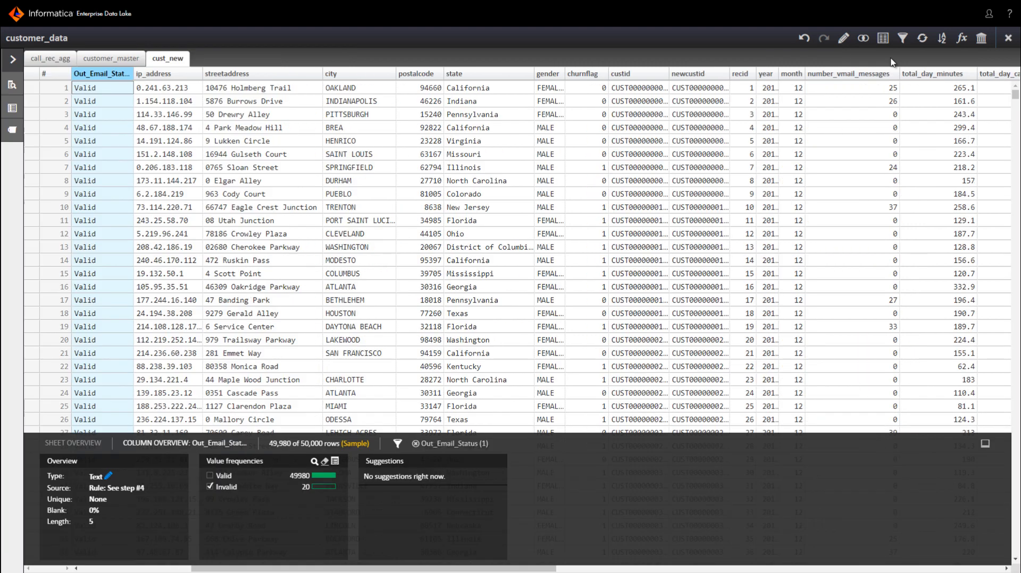
Step: Start a Pivot on cust_new grouped by state with month as the pivot column
{"action": "left_click", "coordinate": [883, 39]}
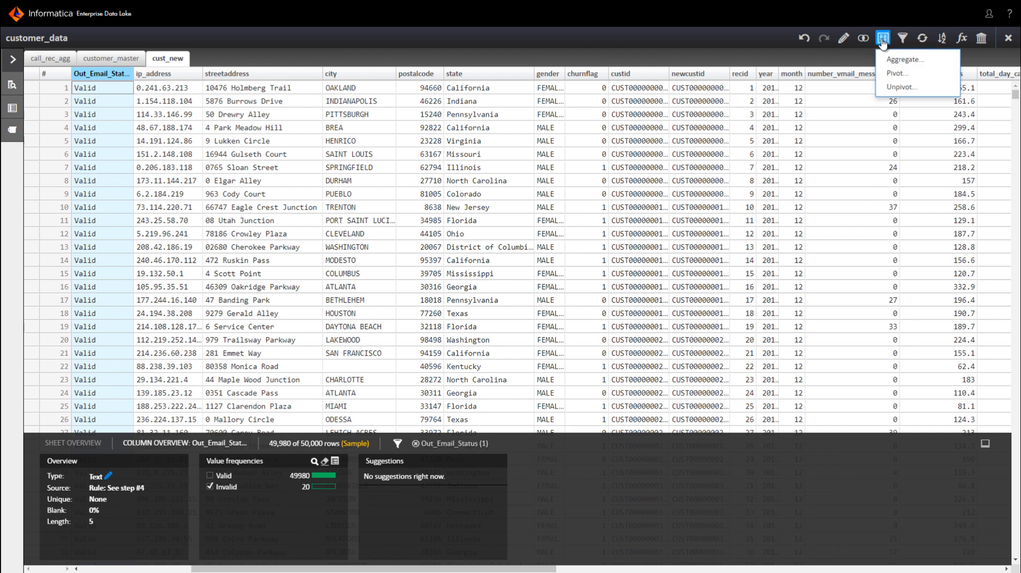
{"action": "mouse_move", "coordinate": [902, 73]}
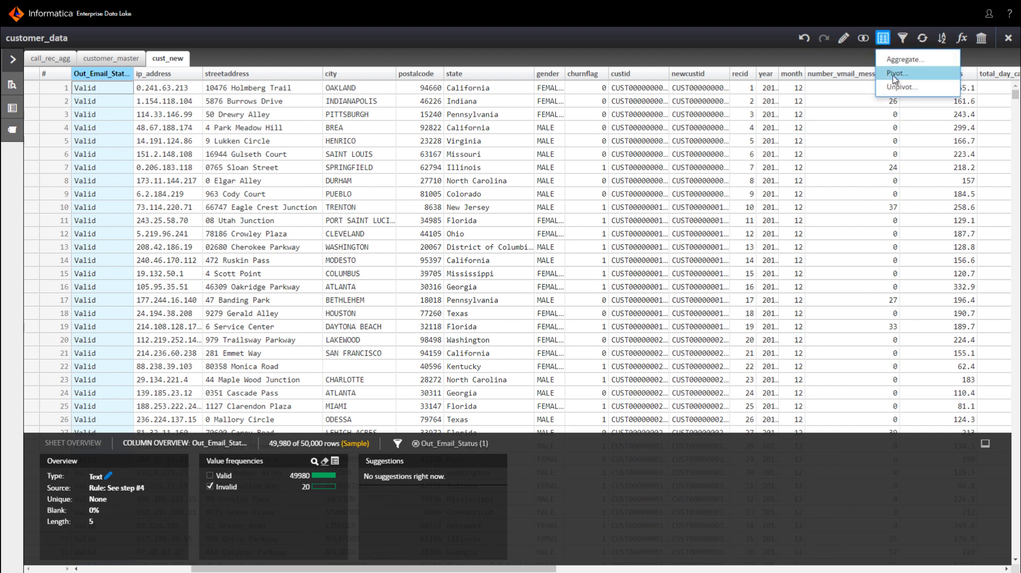
{"action": "left_click", "coordinate": [898, 73]}
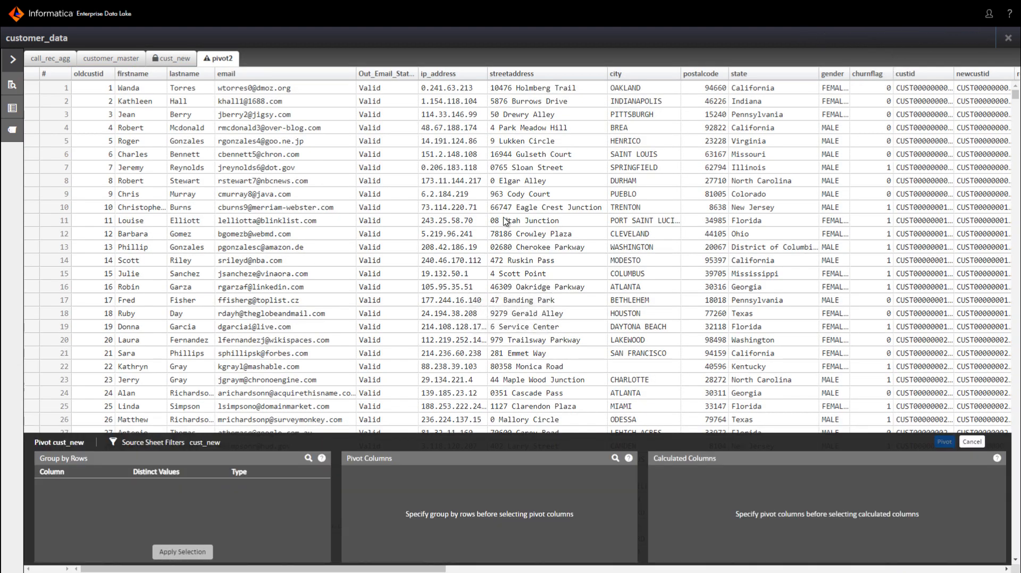
{"action": "mouse_move", "coordinate": [106, 500]}
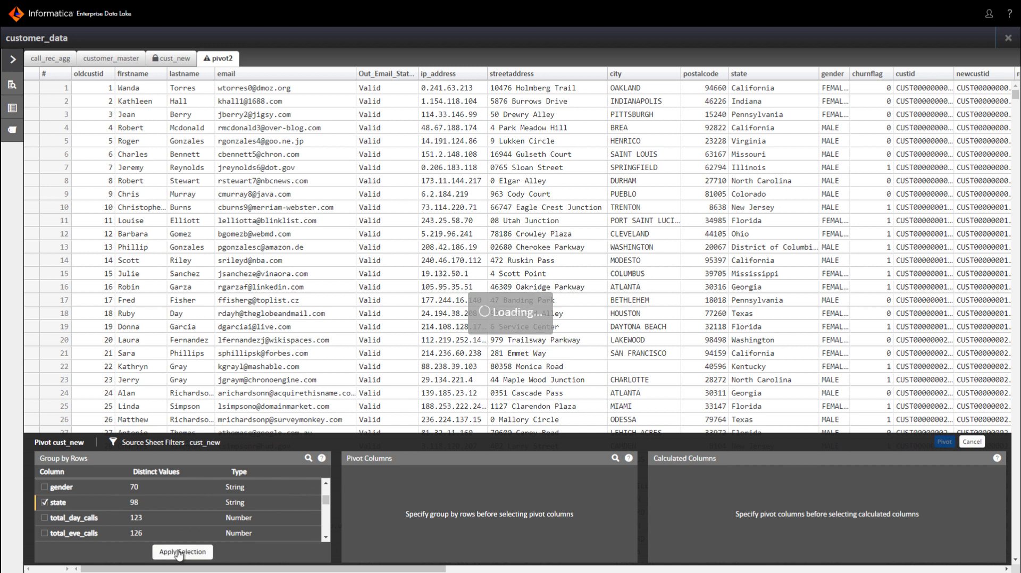
{"action": "left_click", "coordinate": [182, 552]}
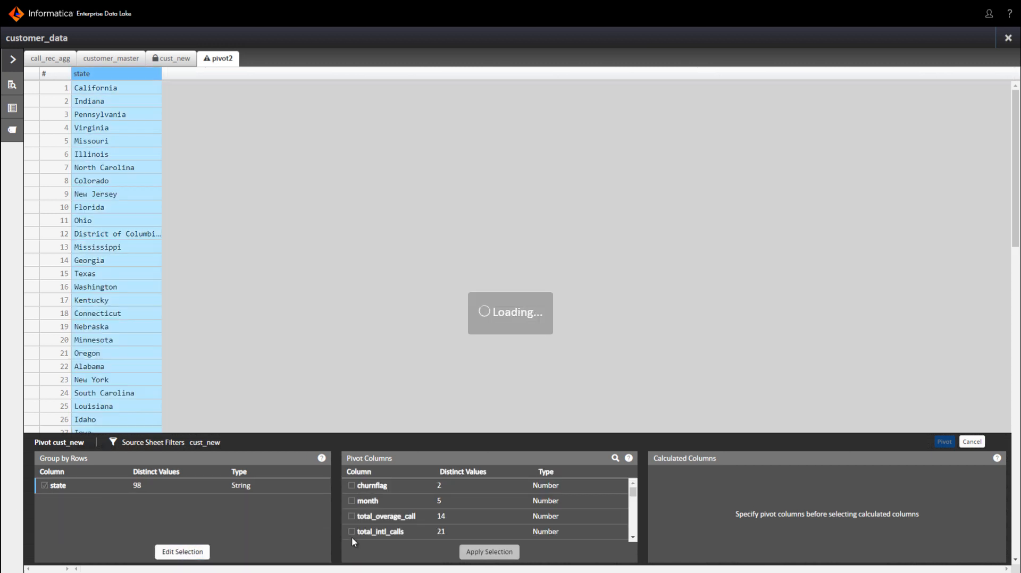
{"action": "left_click", "coordinate": [352, 506]}
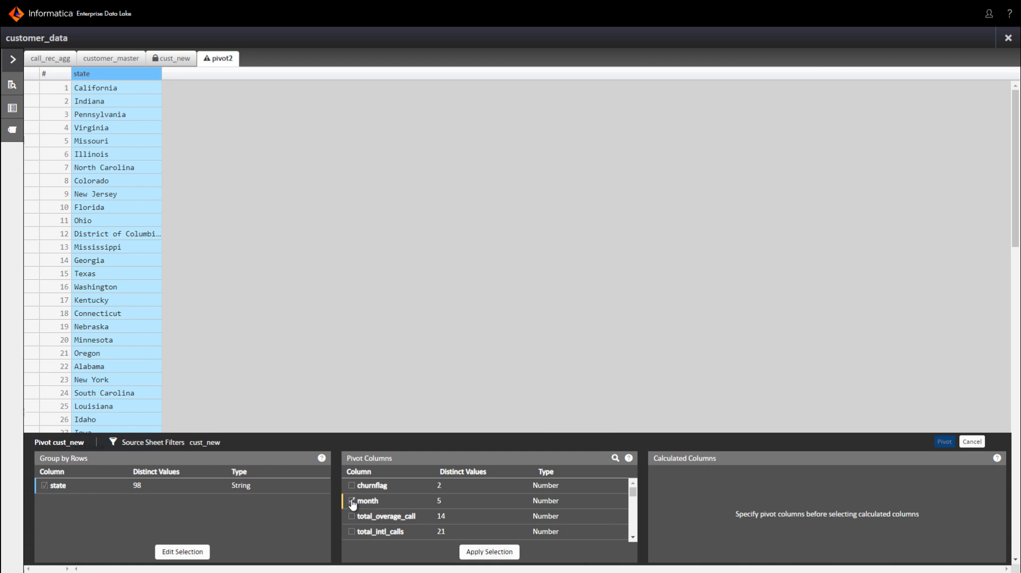
{"action": "left_click", "coordinate": [490, 553]}
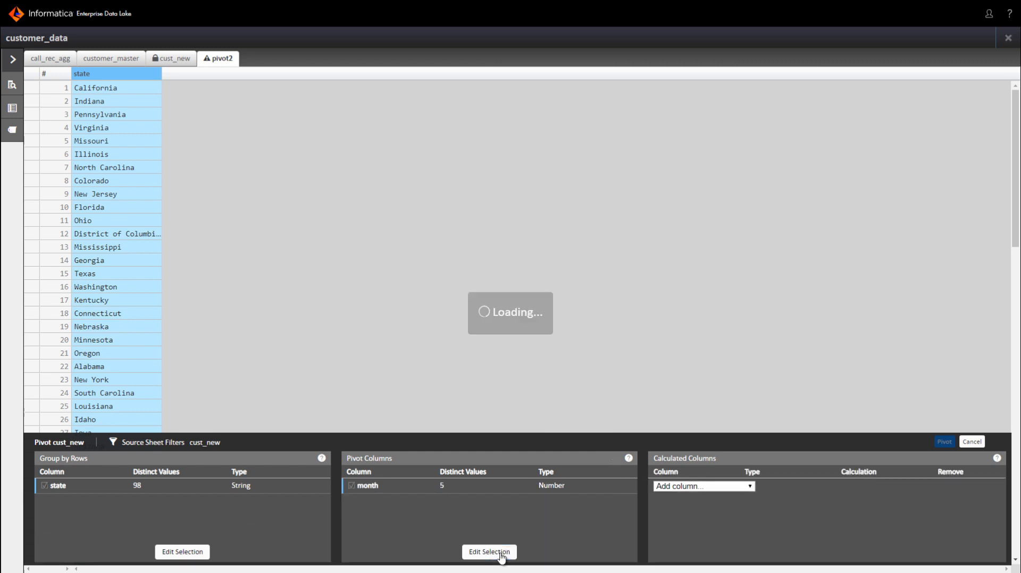
Step: Add sum_daily_charges with Sum calculation and run the pivot to build pivot2
{"action": "left_click", "coordinate": [704, 486]}
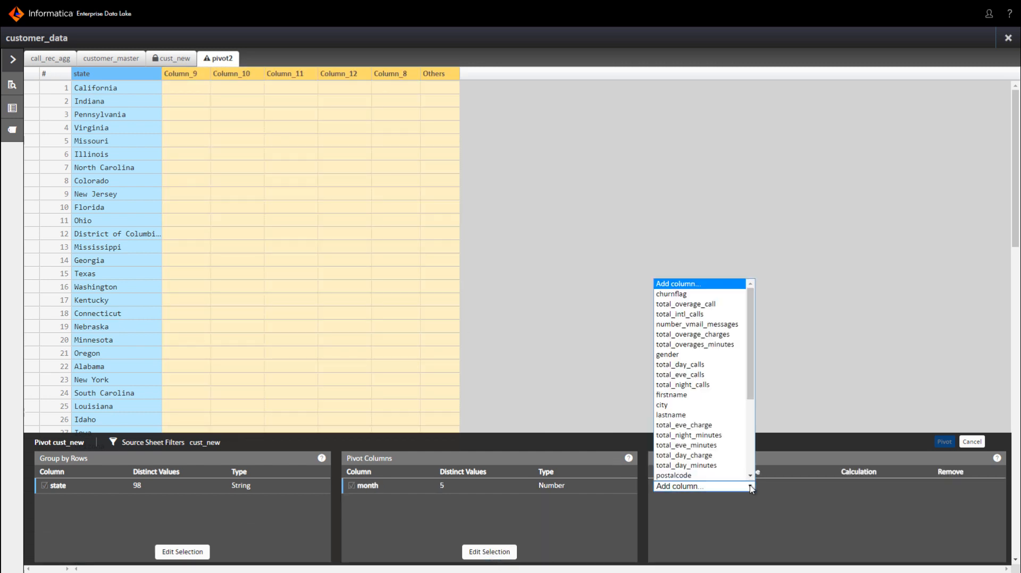
{"action": "scroll", "scroll_direction": "down", "scroll_amount": 3}
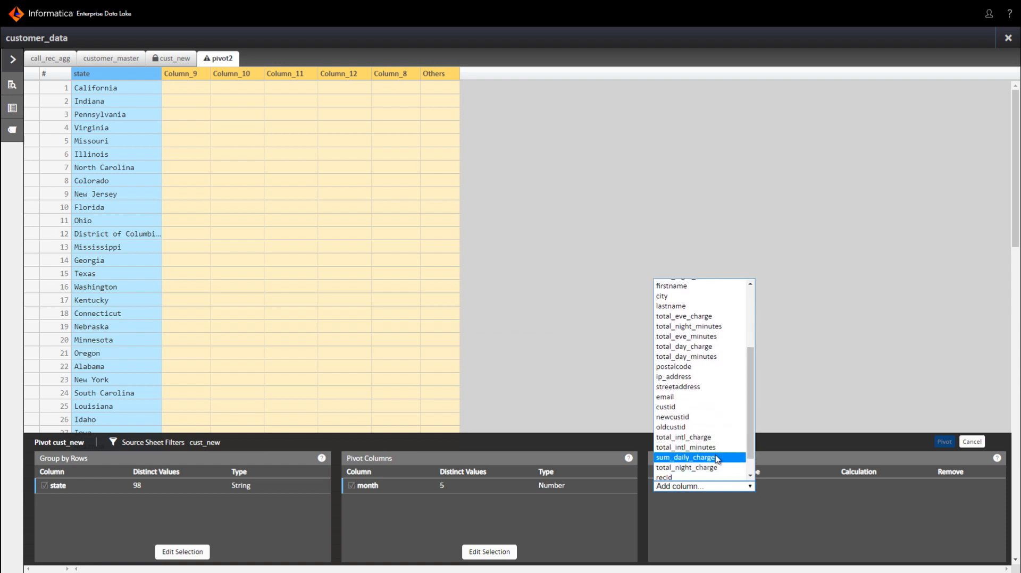
{"action": "left_click", "coordinate": [684, 457]}
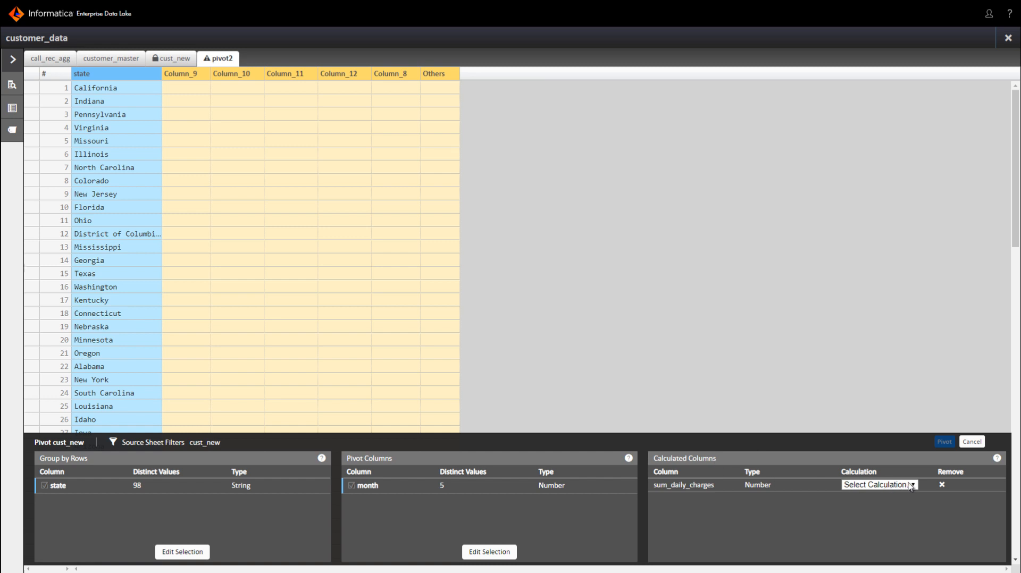
{"action": "left_click", "coordinate": [878, 485]}
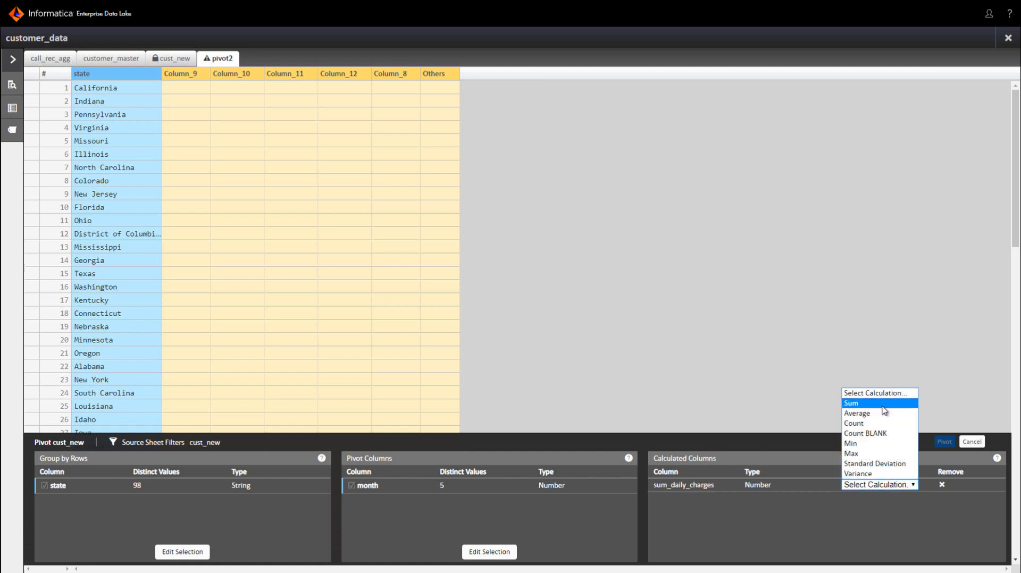
{"action": "left_click", "coordinate": [851, 403]}
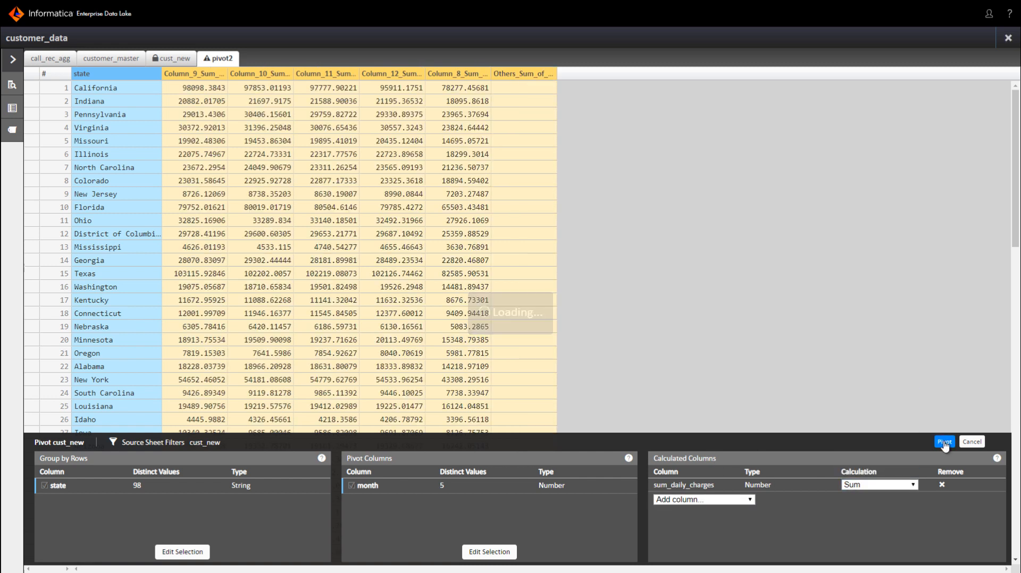
{"action": "left_click", "coordinate": [943, 442]}
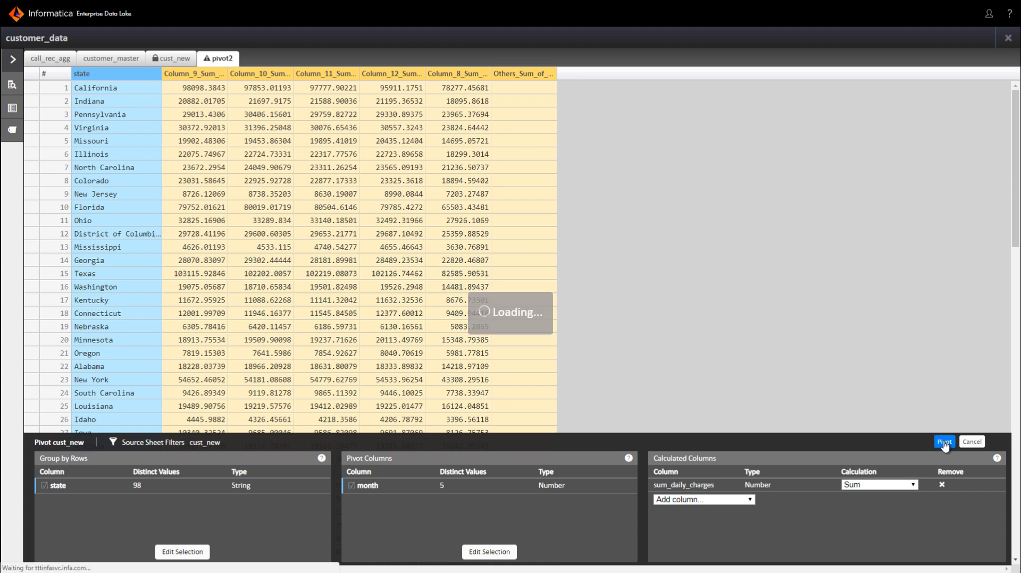
{"action": "left_click", "coordinate": [944, 441]}
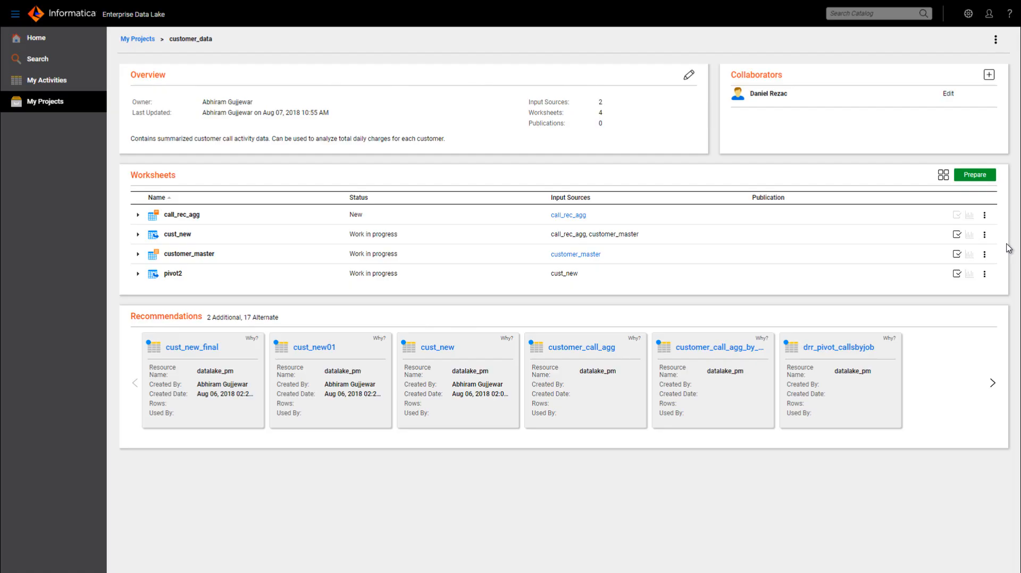
{"action": "mouse_move", "coordinate": [959, 234]}
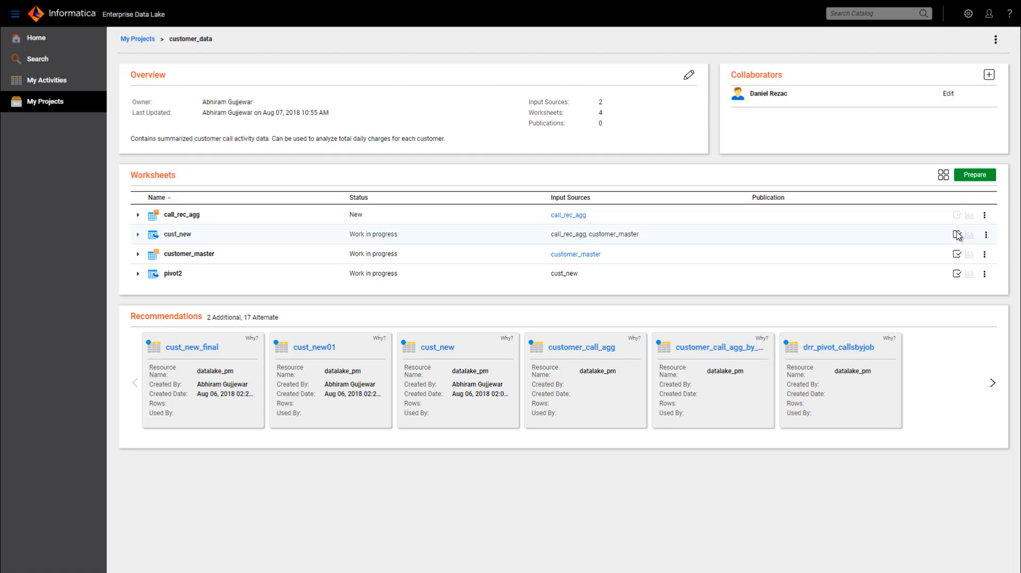
Step: Publish cust_new to the datalake Hive schema with table name cust_new_003
{"action": "left_click", "coordinate": [956, 234]}
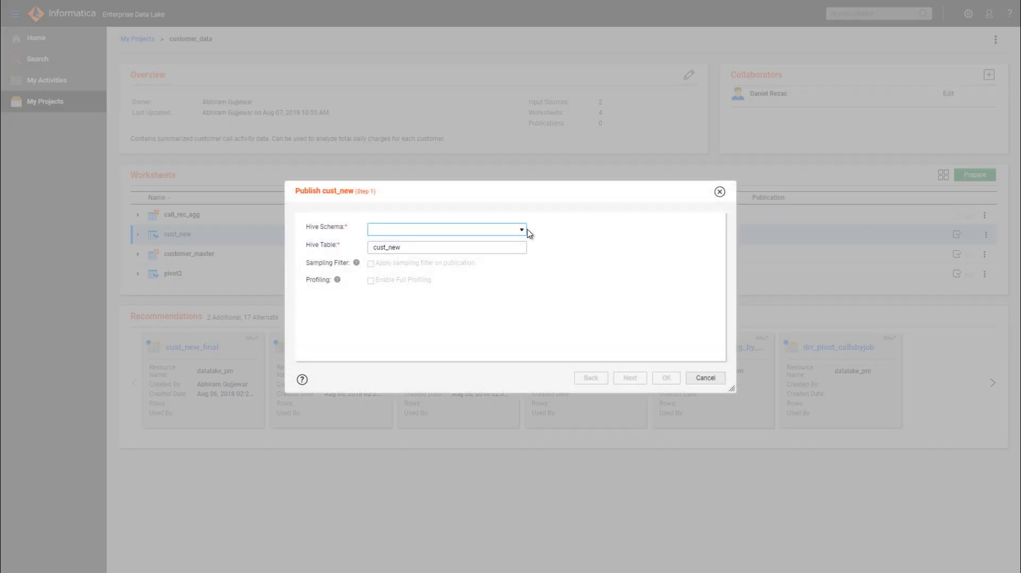
{"action": "left_click", "coordinate": [521, 229]}
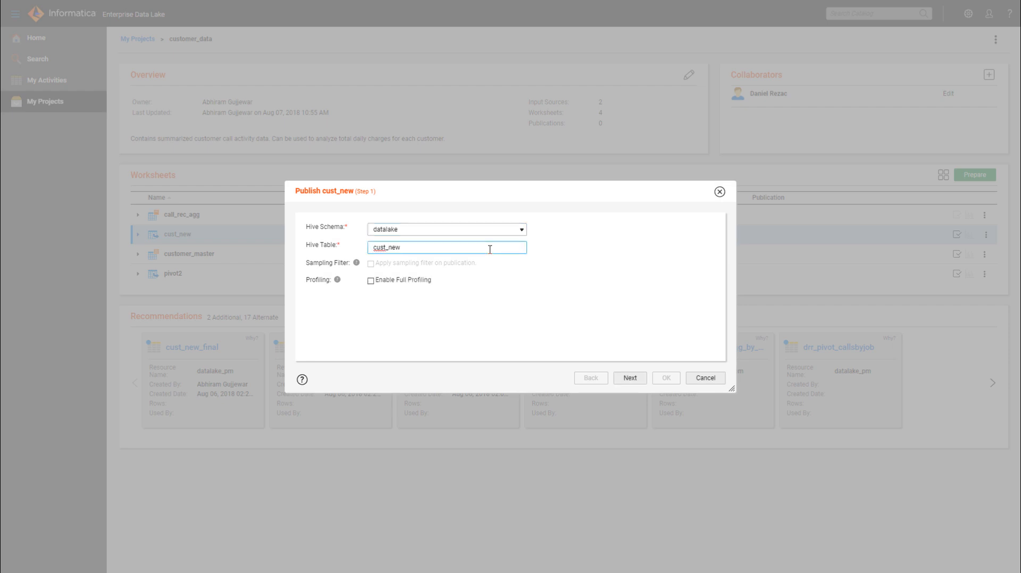
{"action": "type", "text": "_00"}
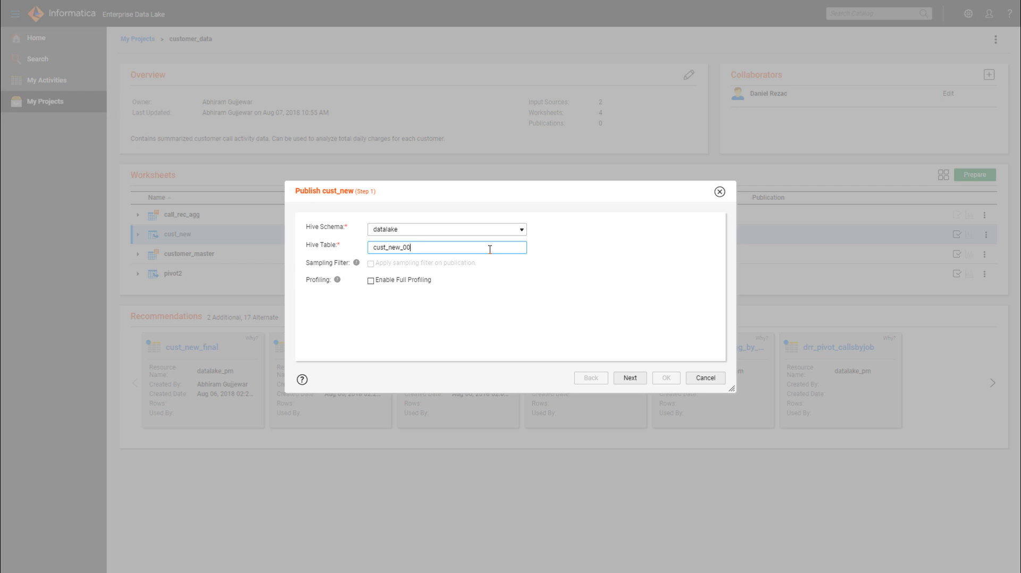
{"action": "type", "text": "3"}
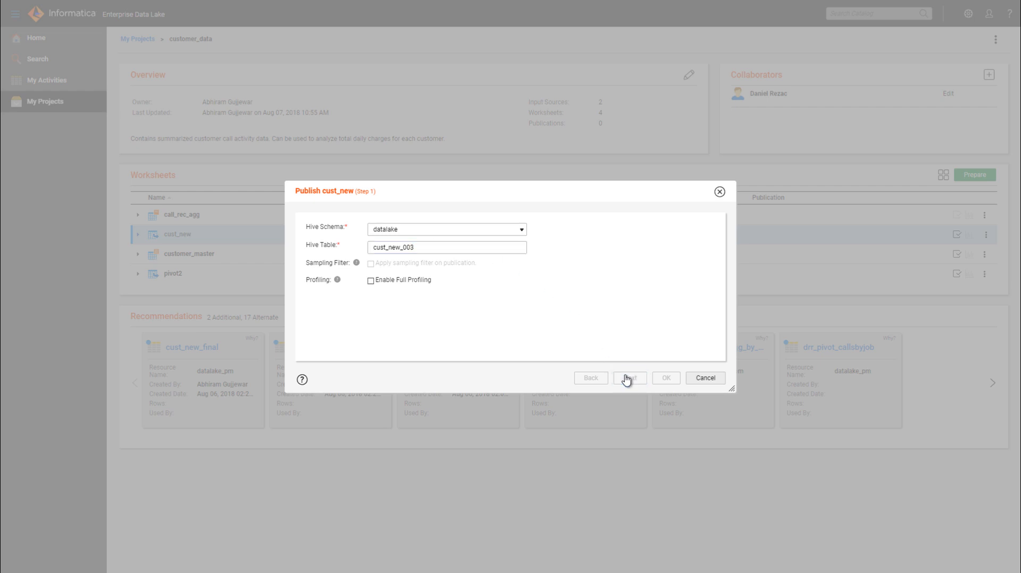
{"action": "left_click", "coordinate": [629, 378]}
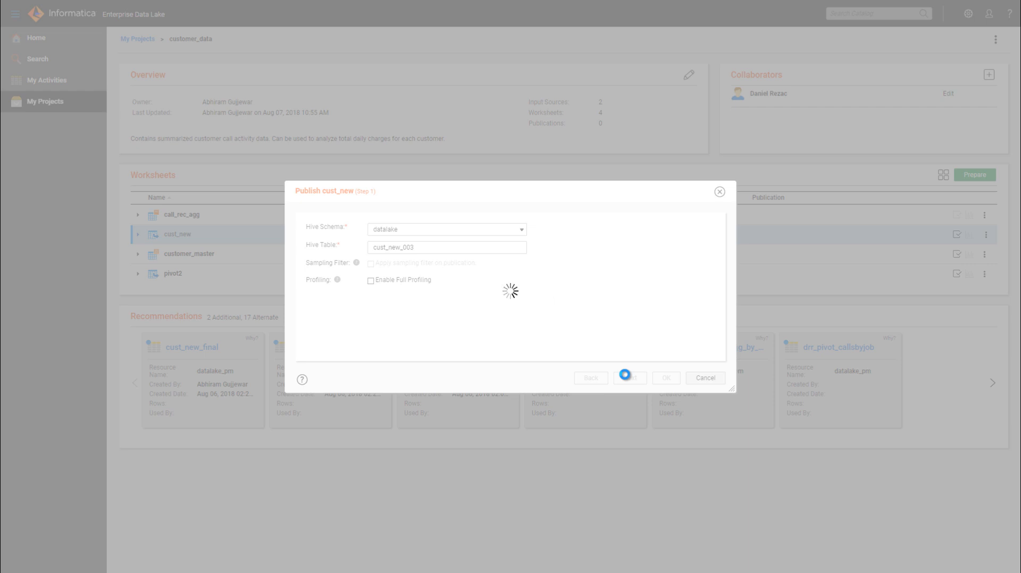
{"action": "left_click", "coordinate": [629, 377]}
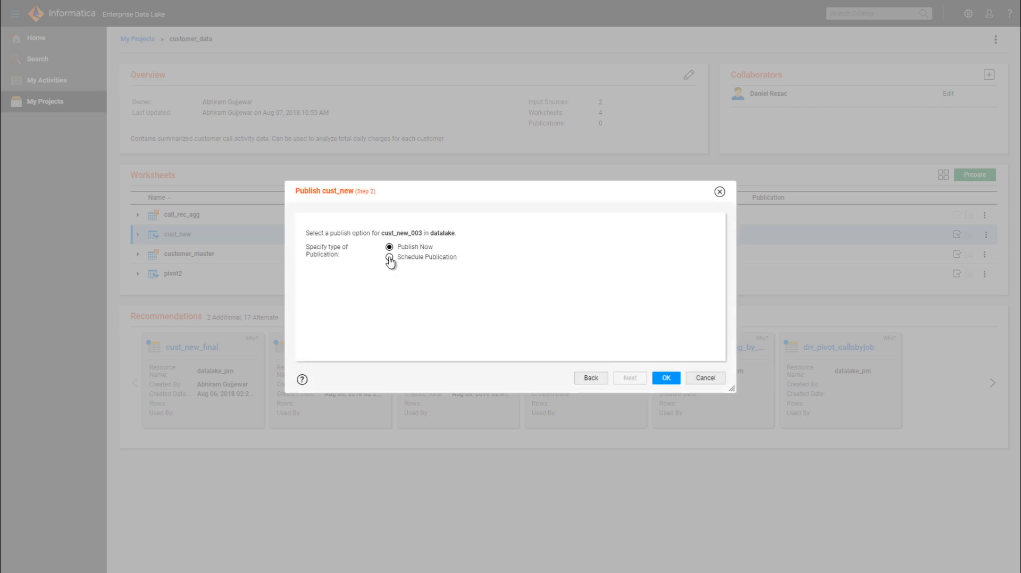
Step: Keep Publish Now rather than scheduling later and confirm the cust_new_003 publication
{"action": "left_click", "coordinate": [389, 256]}
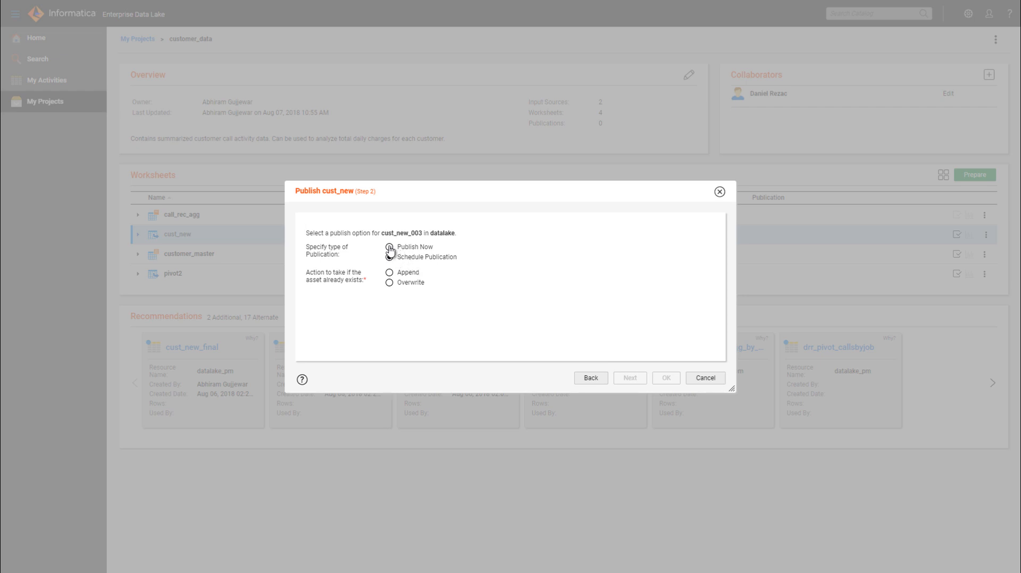
{"action": "left_click", "coordinate": [389, 247]}
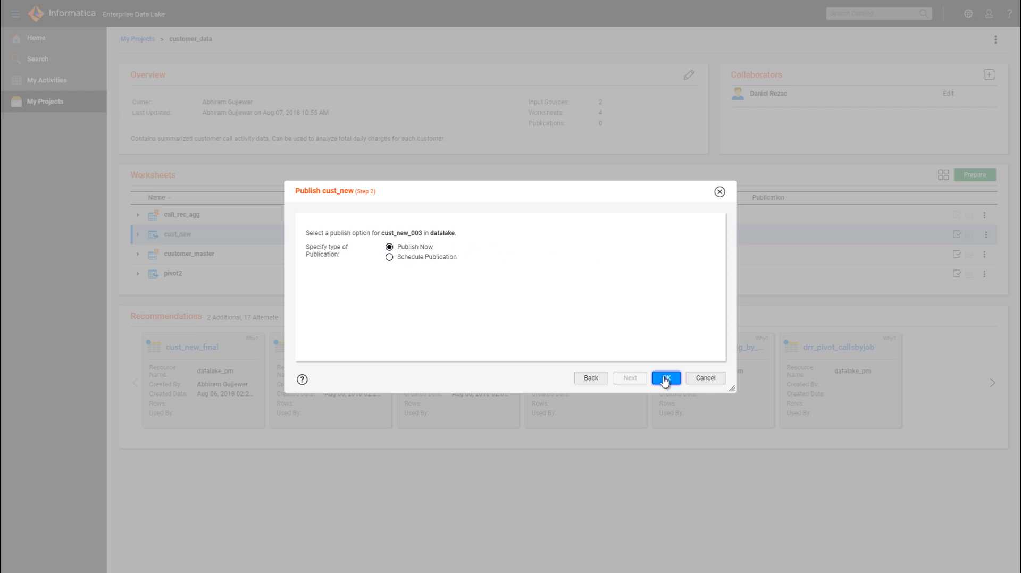
{"action": "left_click", "coordinate": [666, 378]}
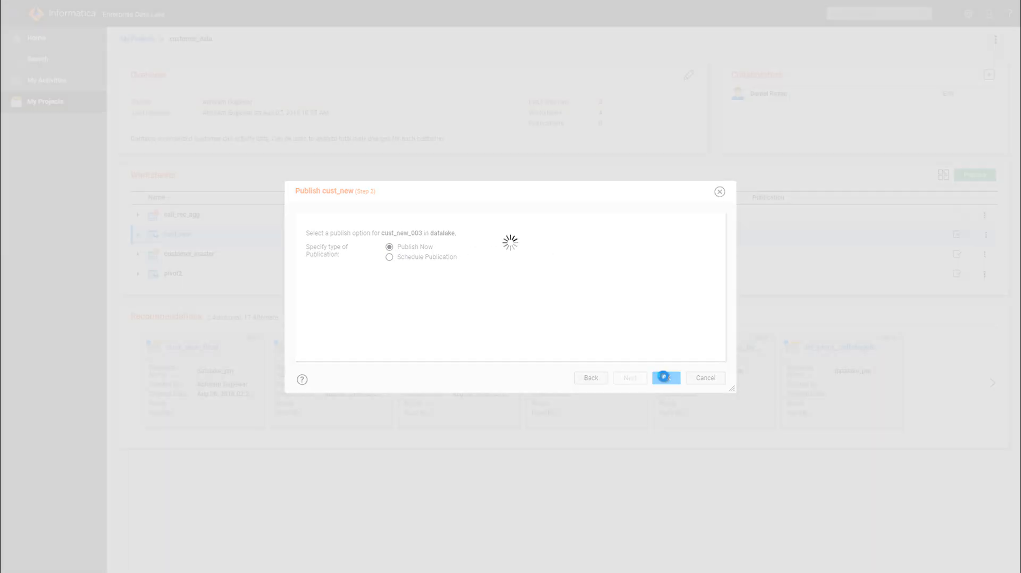
{"action": "left_click", "coordinate": [666, 377]}
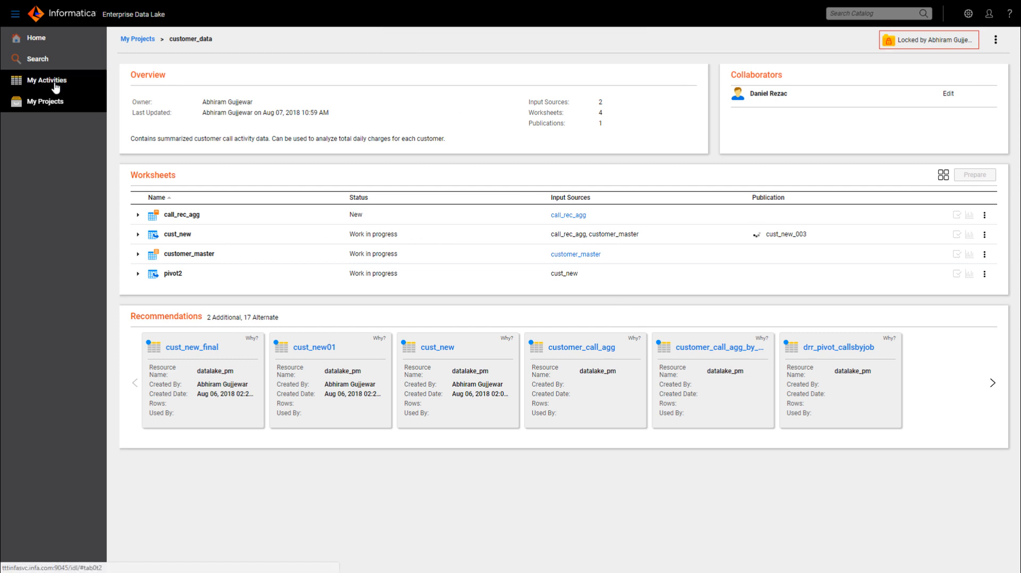
Step: Review publish progress and schedule tabs, then return to the customer_data project
{"action": "left_click", "coordinate": [46, 80]}
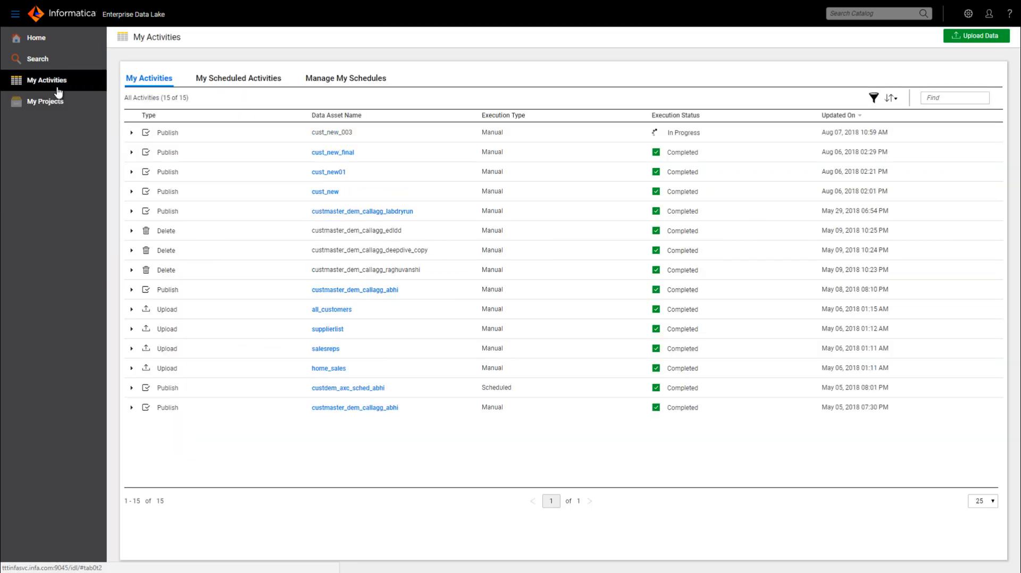
{"action": "mouse_move", "coordinate": [561, 140]}
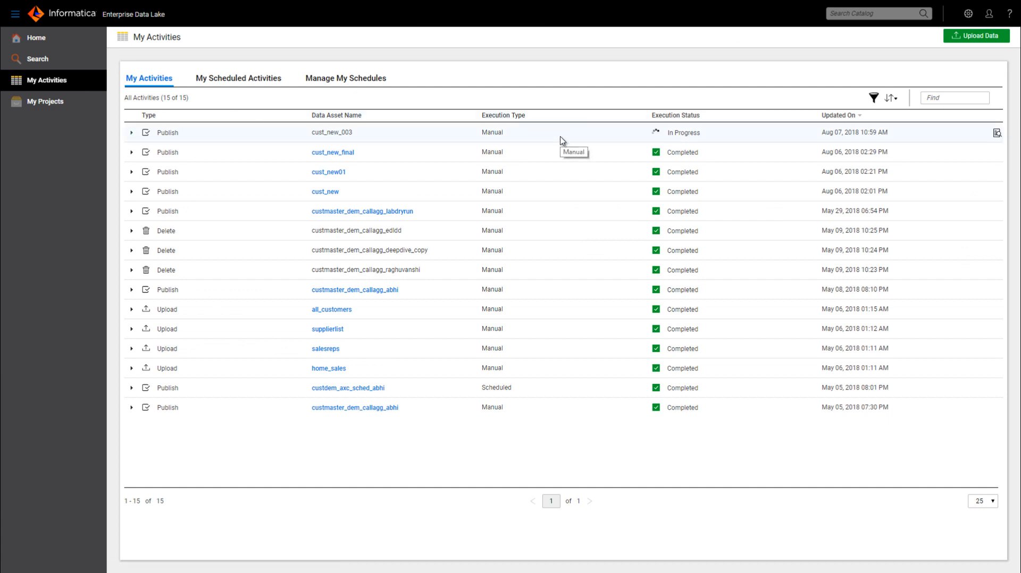
{"action": "mouse_move", "coordinate": [238, 79]}
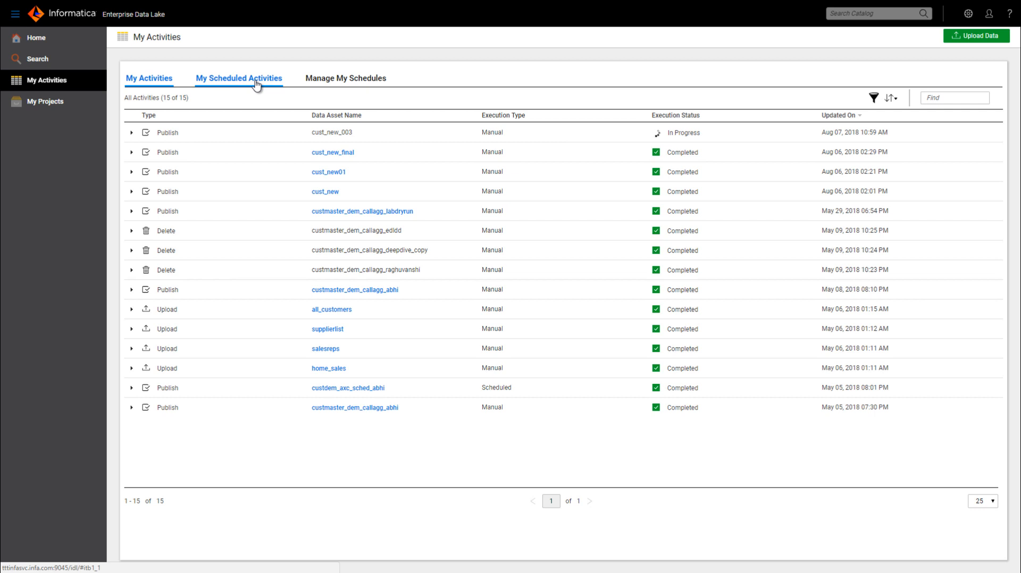
{"action": "left_click", "coordinate": [238, 79]}
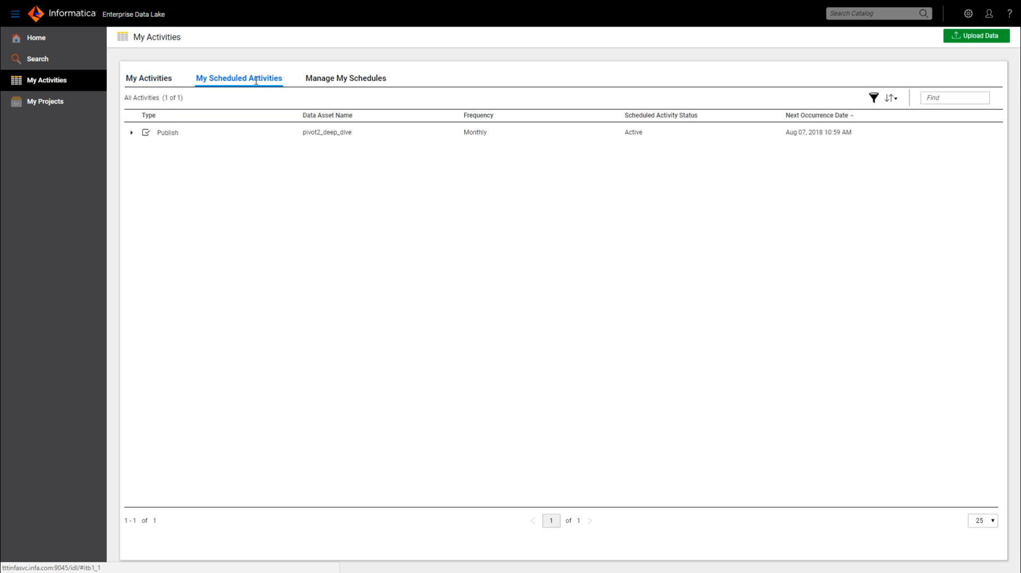
{"action": "mouse_move", "coordinate": [346, 79]}
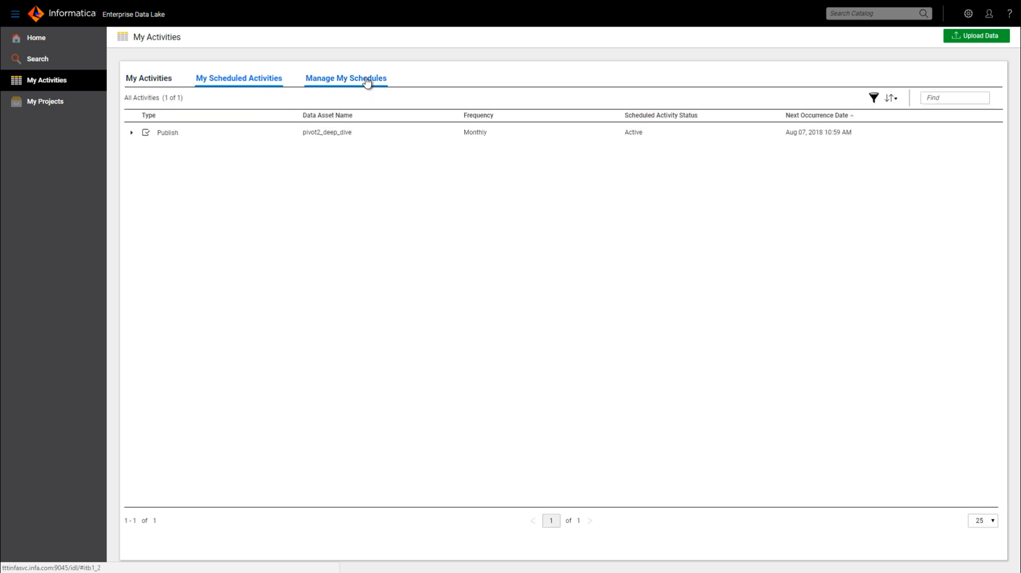
{"action": "left_click", "coordinate": [345, 79]}
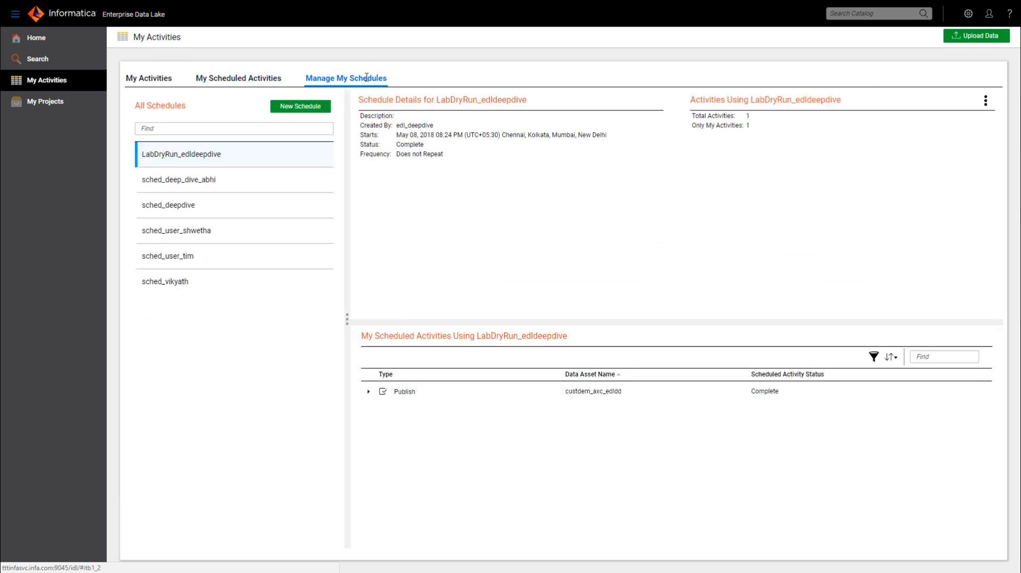
{"action": "left_click", "coordinate": [45, 102]}
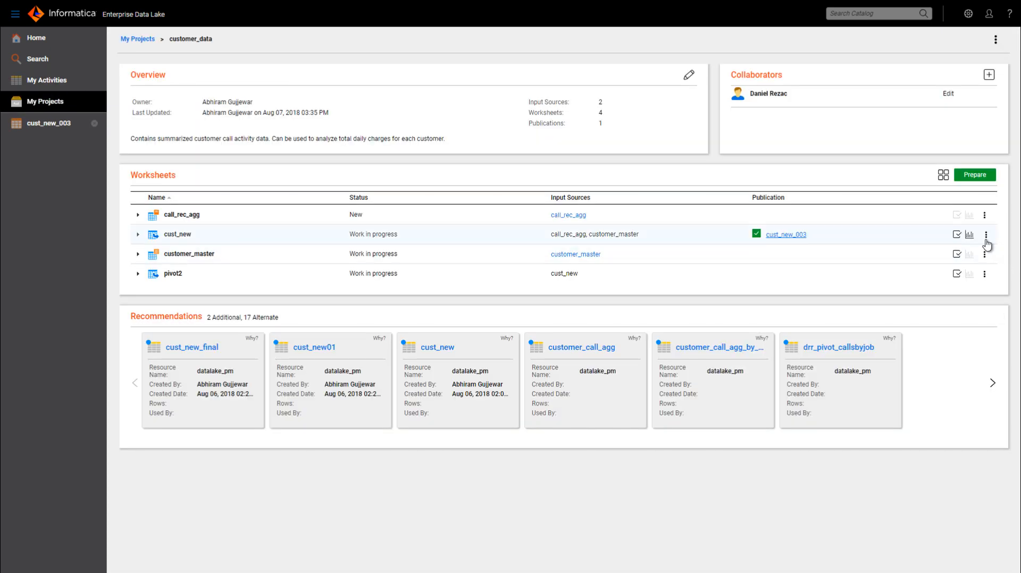
{"action": "mouse_move", "coordinate": [970, 236]}
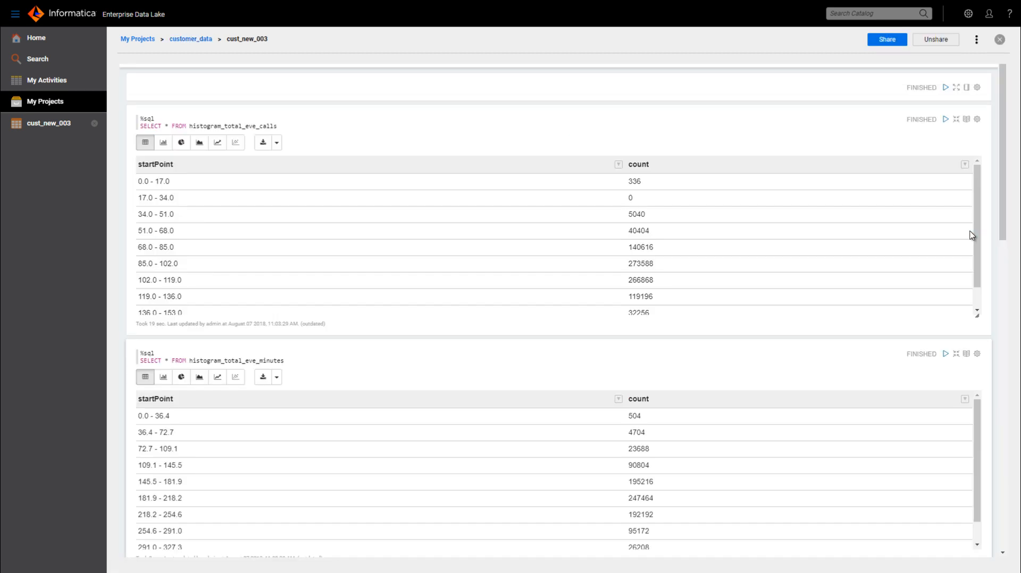
{"action": "mouse_move", "coordinate": [163, 142]}
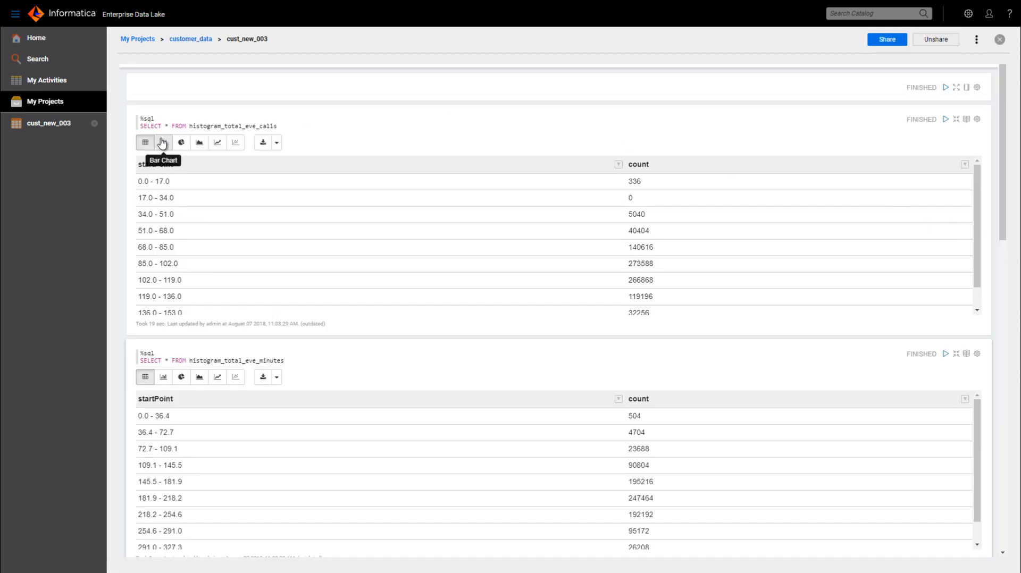
Step: Set the evening-calls and evening-minutes histograms to Bar Chart and share the notebook with everyone
{"action": "left_click", "coordinate": [162, 142]}
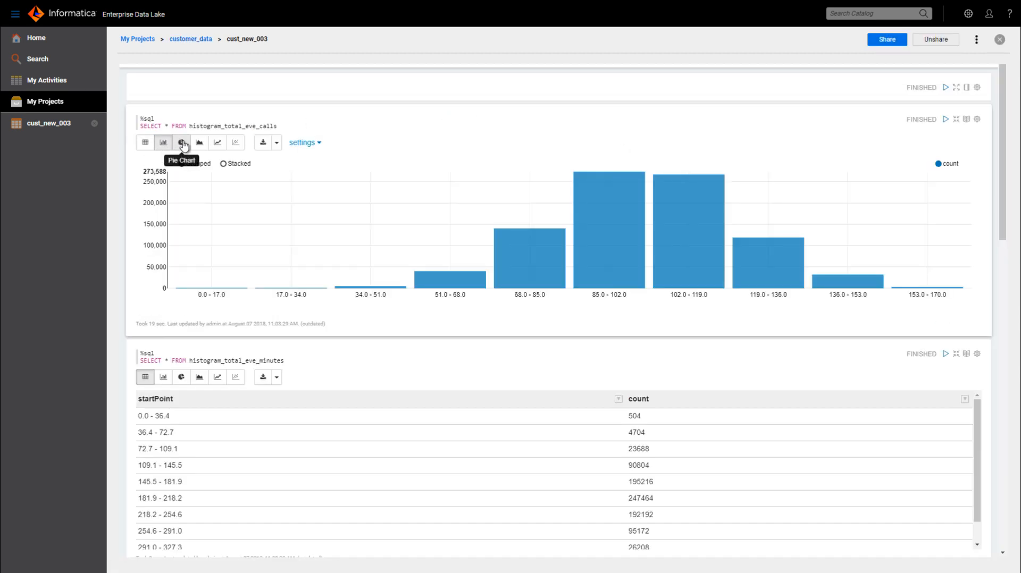
{"action": "left_click", "coordinate": [181, 142]}
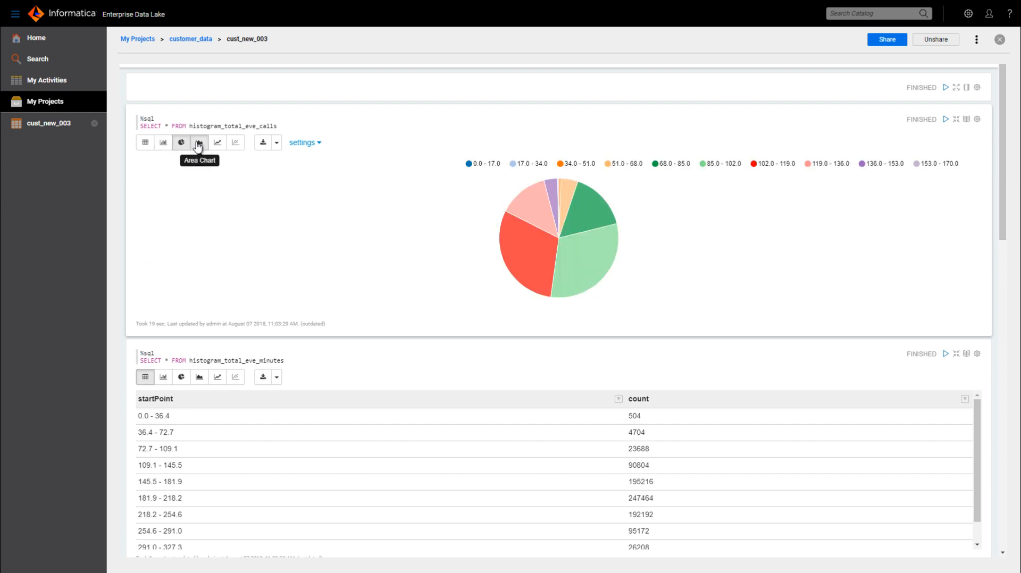
{"action": "left_click", "coordinate": [217, 142]}
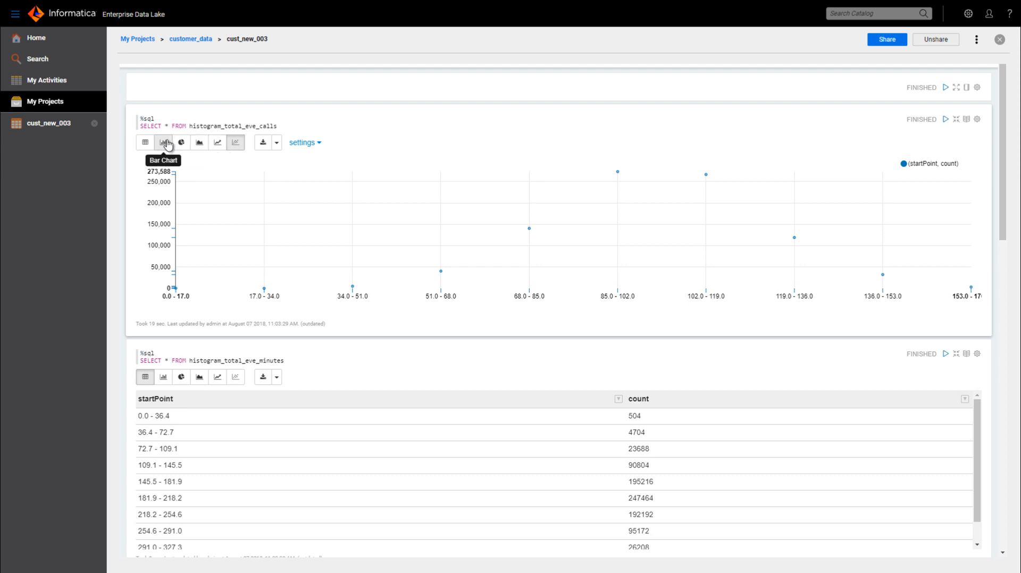
{"action": "left_click", "coordinate": [163, 143]}
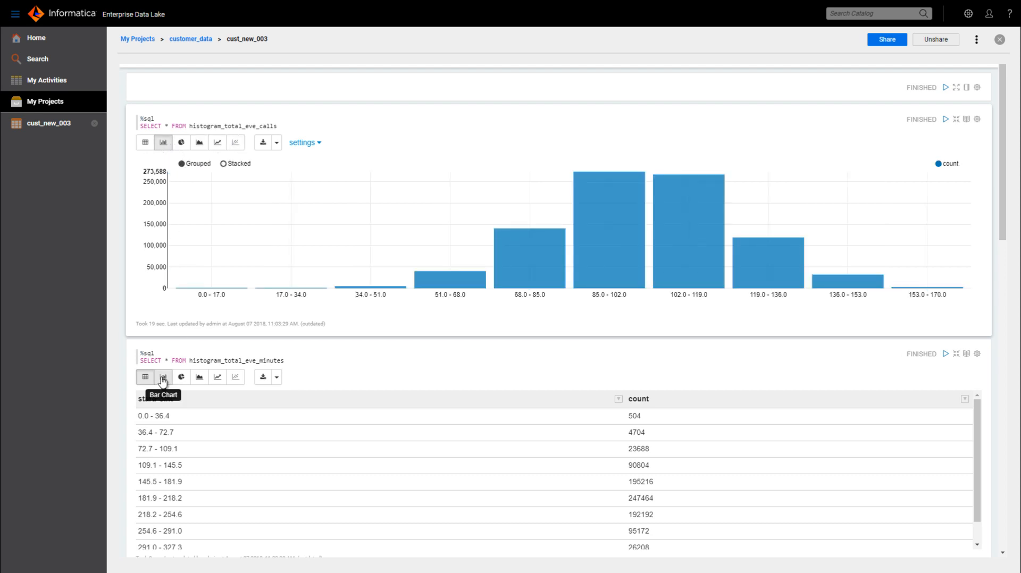
{"action": "left_click", "coordinate": [163, 377]}
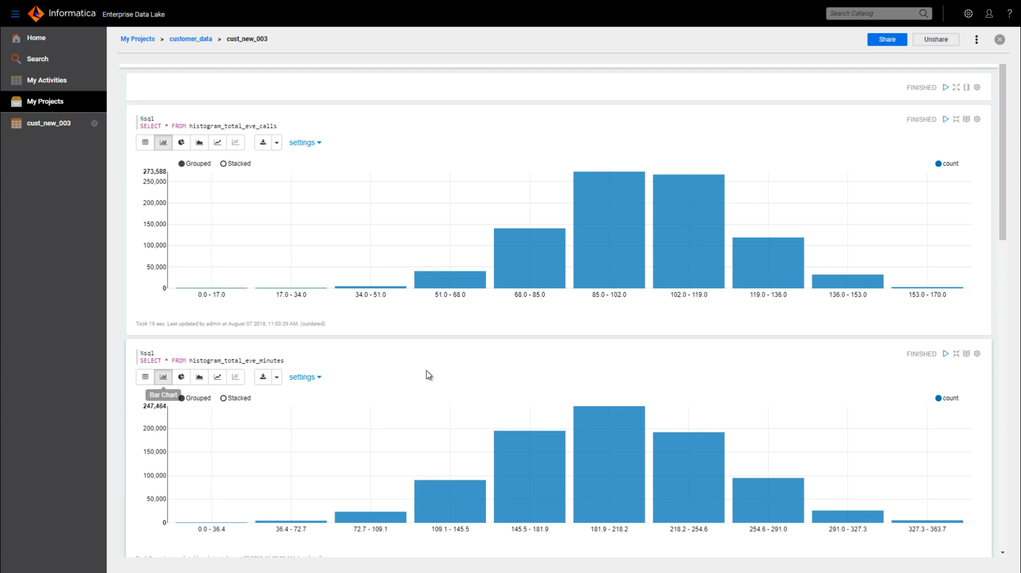
{"action": "mouse_move", "coordinate": [818, 102]}
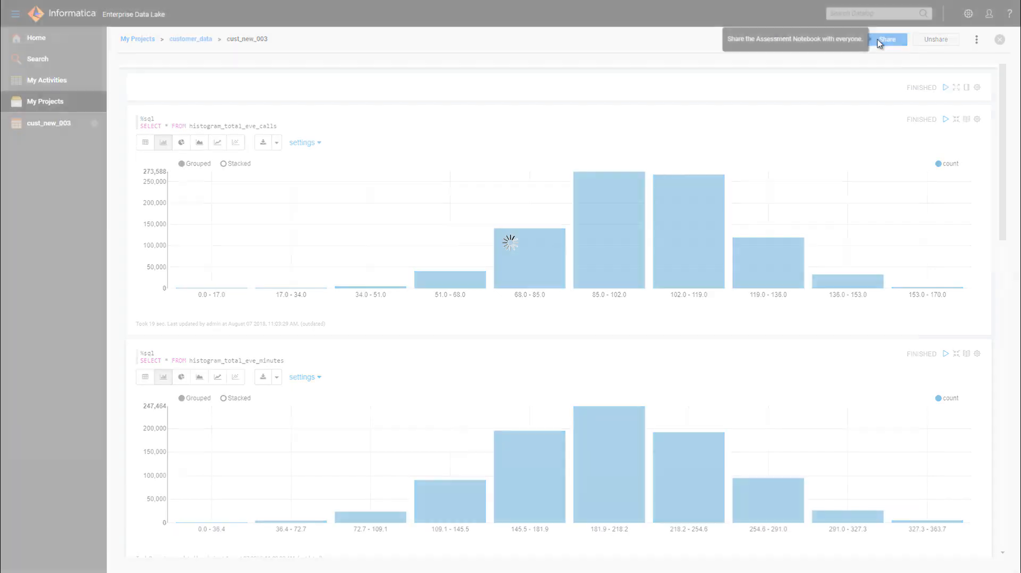
{"action": "left_click", "coordinate": [887, 40]}
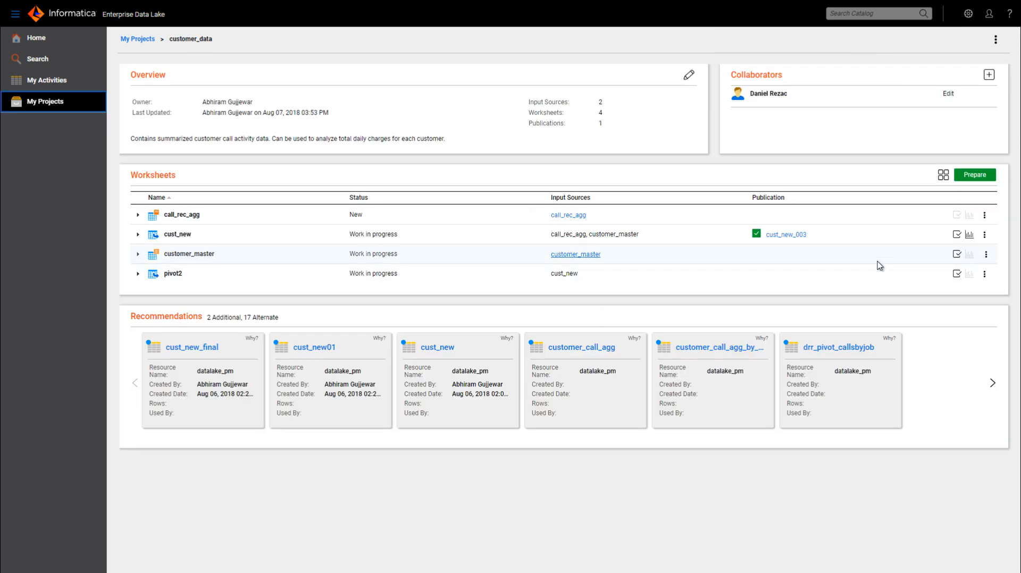
{"action": "mouse_move", "coordinate": [785, 234]}
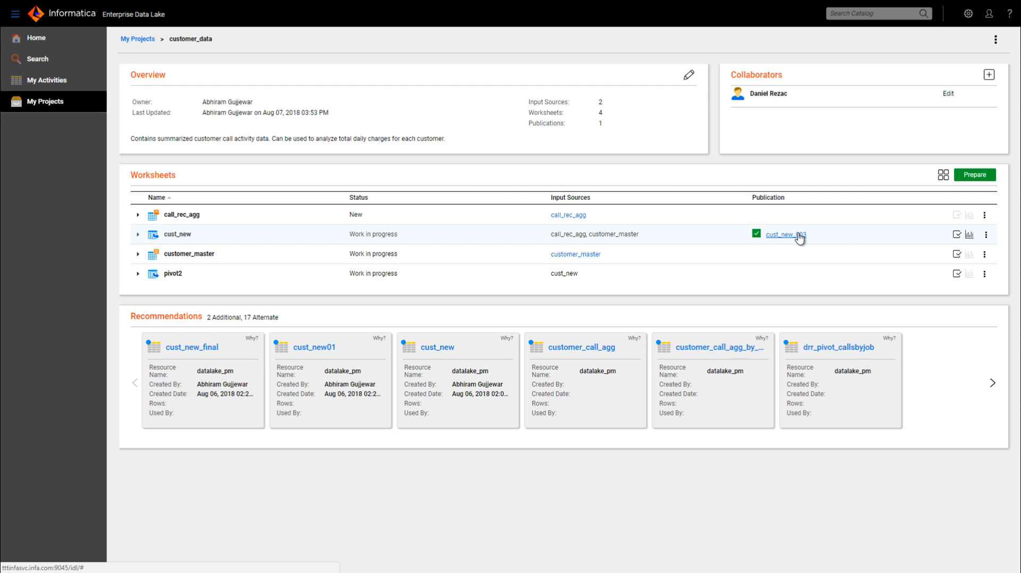
{"action": "left_click", "coordinate": [786, 234]}
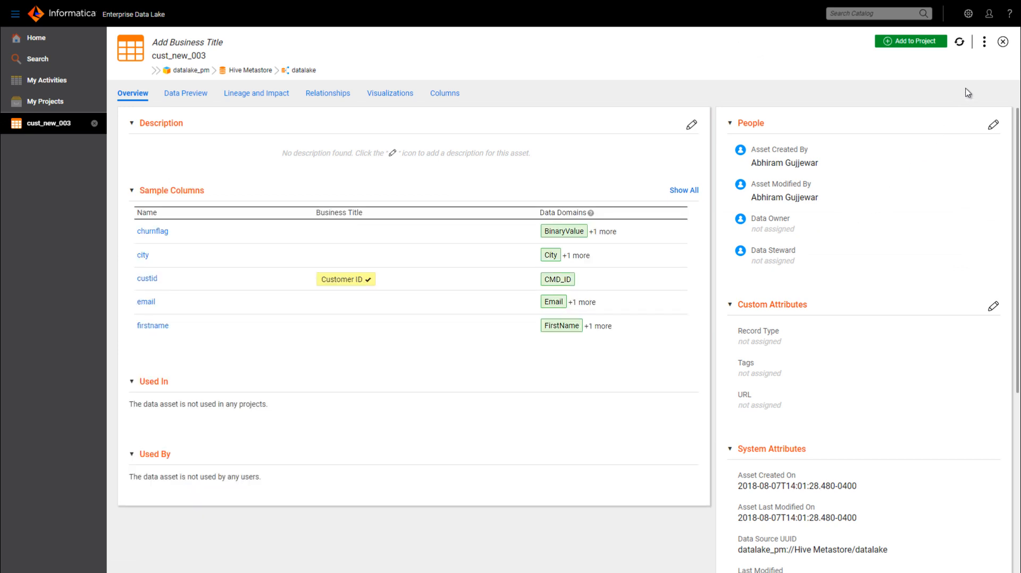
{"action": "left_click", "coordinate": [984, 41]}
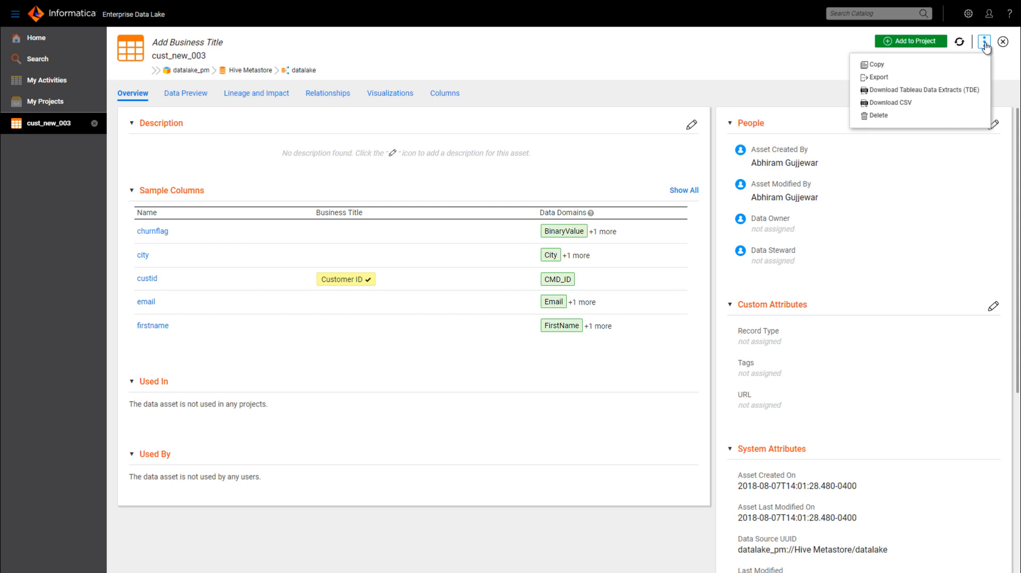
{"action": "mouse_move", "coordinate": [928, 79]}
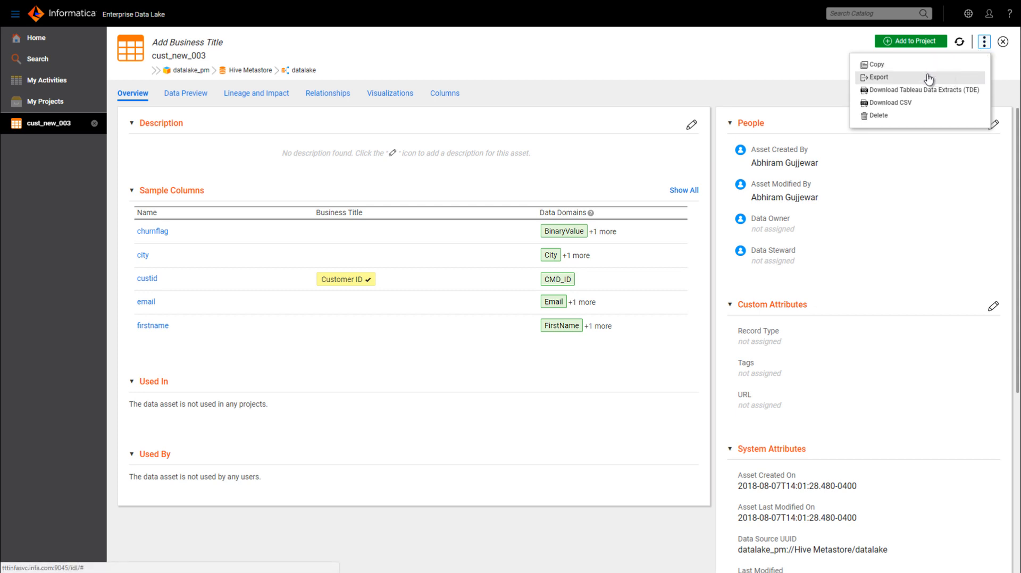
{"action": "mouse_move", "coordinate": [892, 102]}
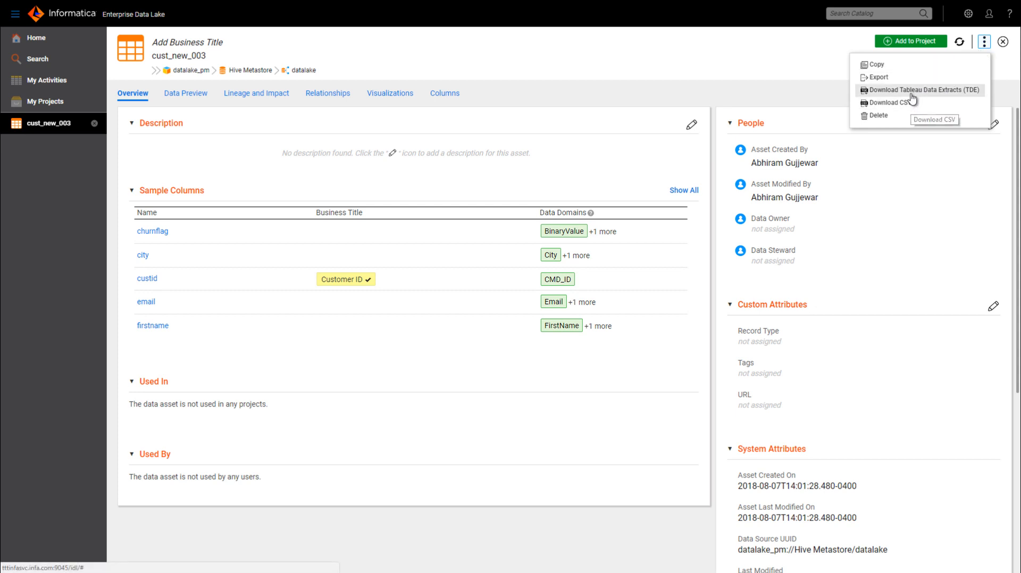
{"action": "mouse_move", "coordinate": [543, 138]}
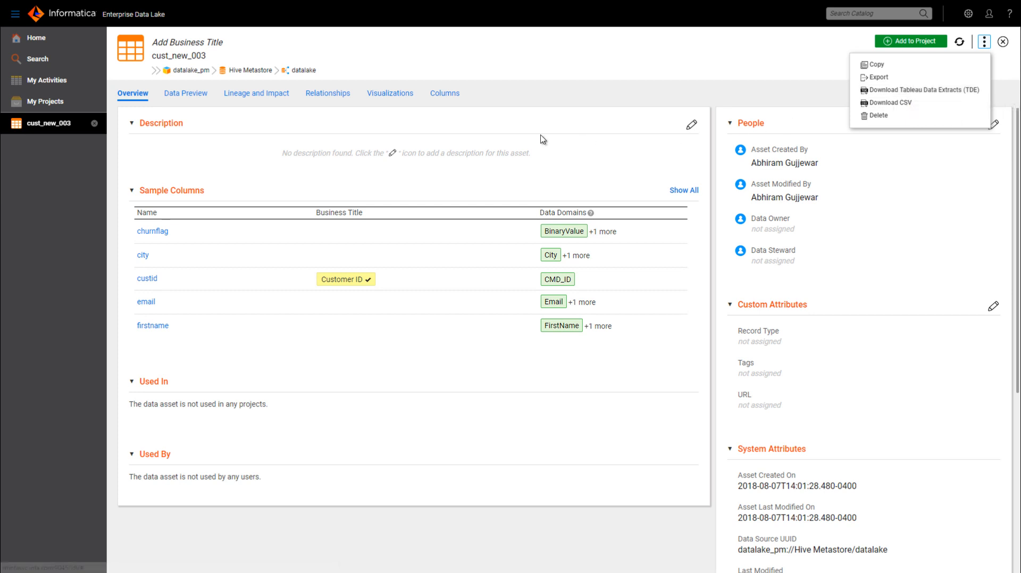
{"action": "left_click", "coordinate": [391, 94]}
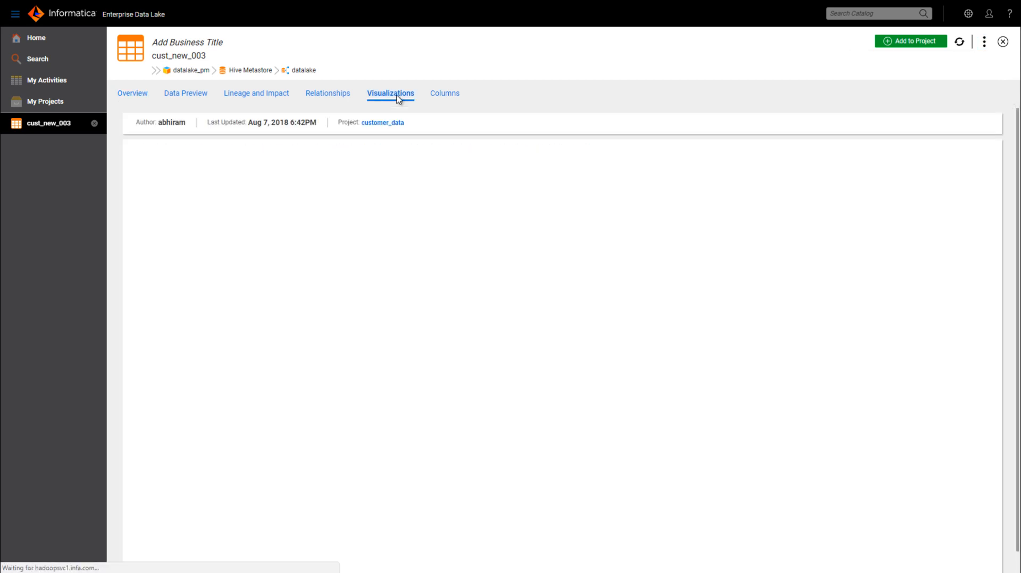
{"action": "left_click", "coordinate": [390, 92]}
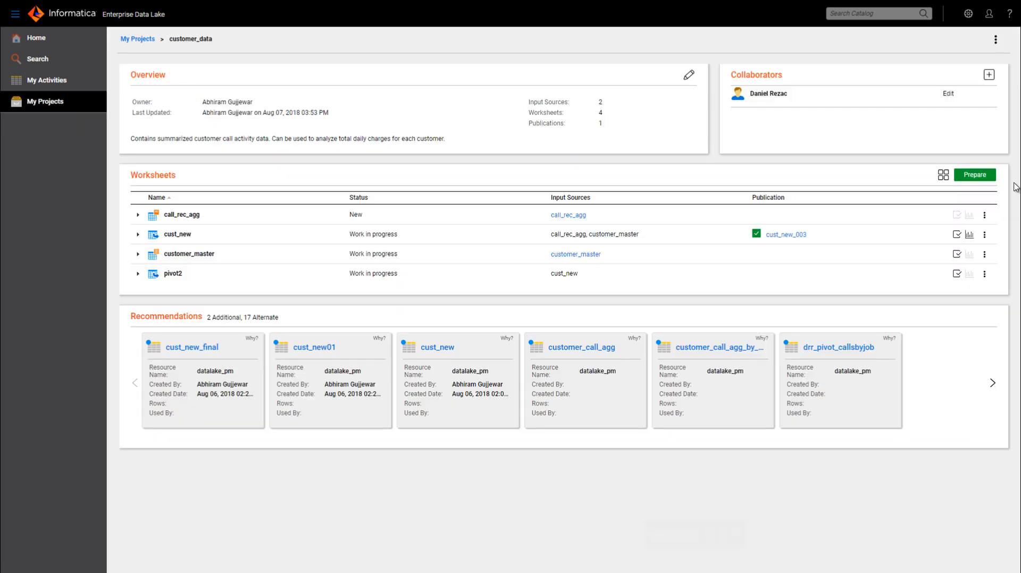
{"action": "mouse_move", "coordinate": [996, 39]}
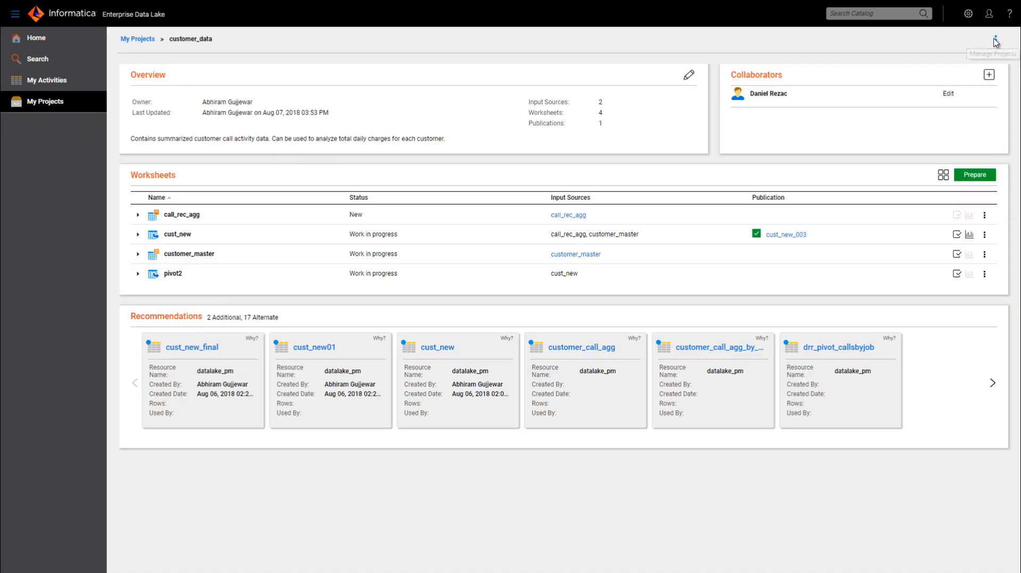
Step: Show the customer_data project's actions menu with Share and Edit Properties
{"action": "left_click", "coordinate": [995, 40]}
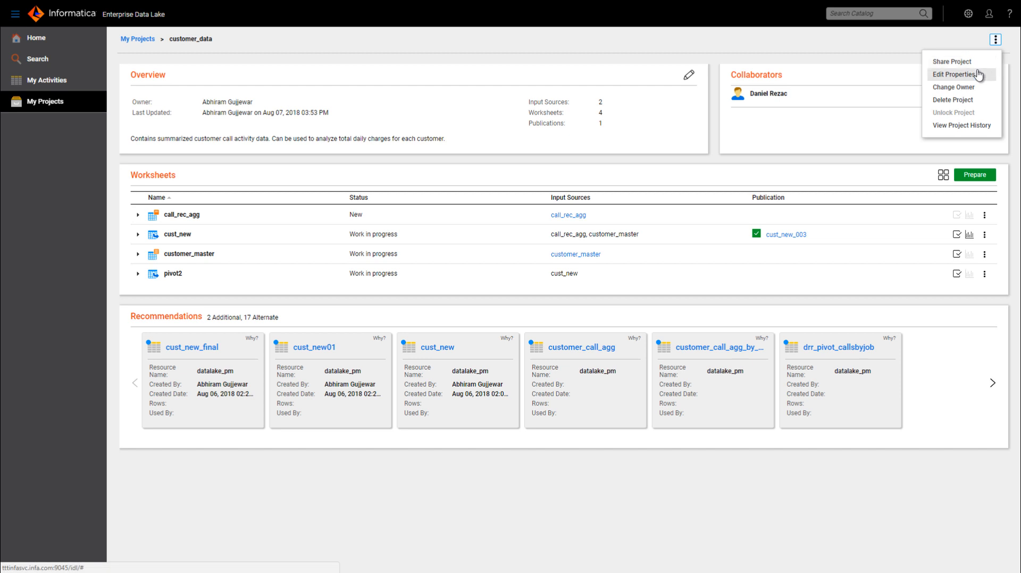
{"action": "mouse_move", "coordinate": [970, 116]}
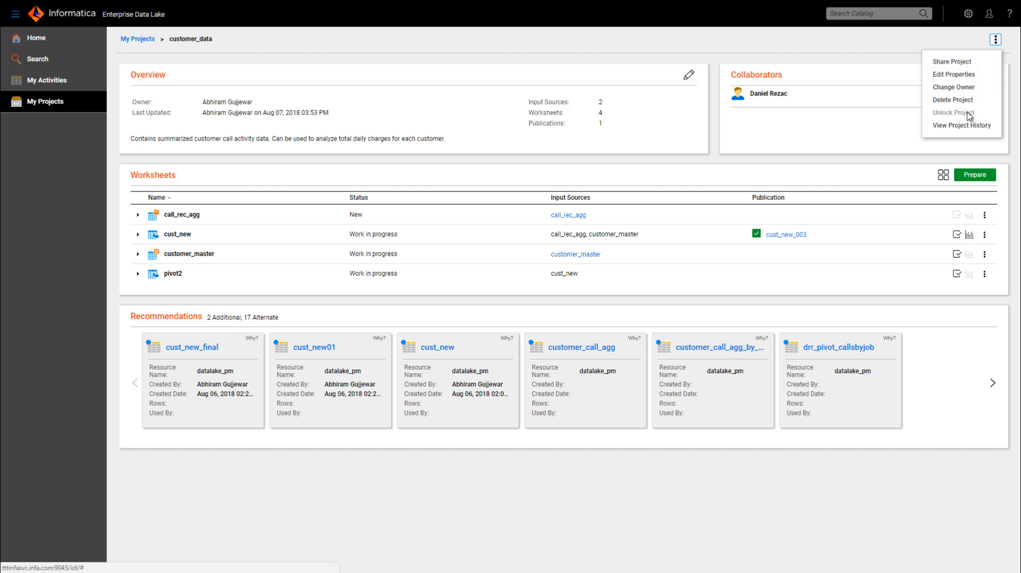
{"action": "mouse_move", "coordinate": [955, 154]}
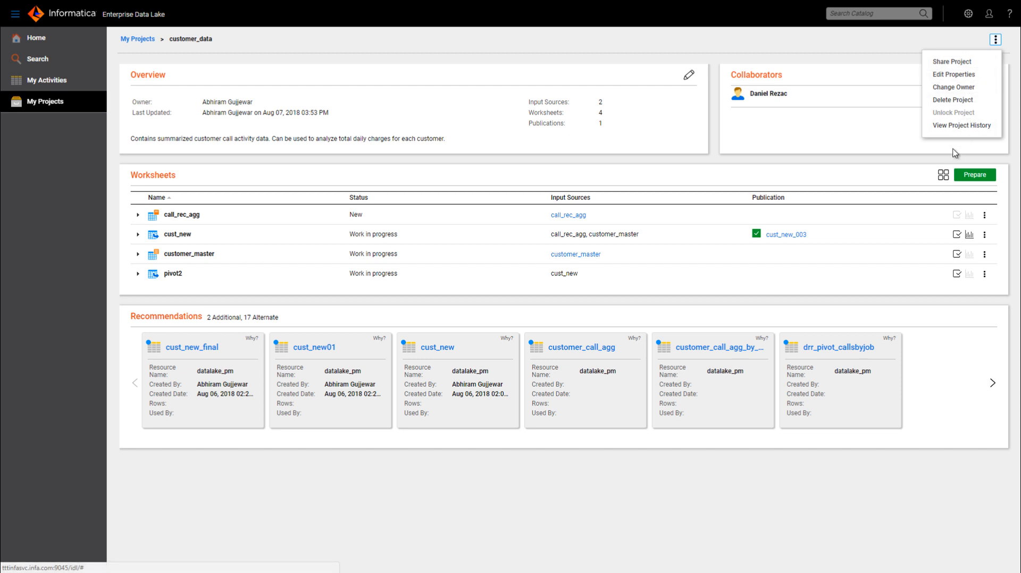
{"action": "mouse_move", "coordinate": [942, 175]}
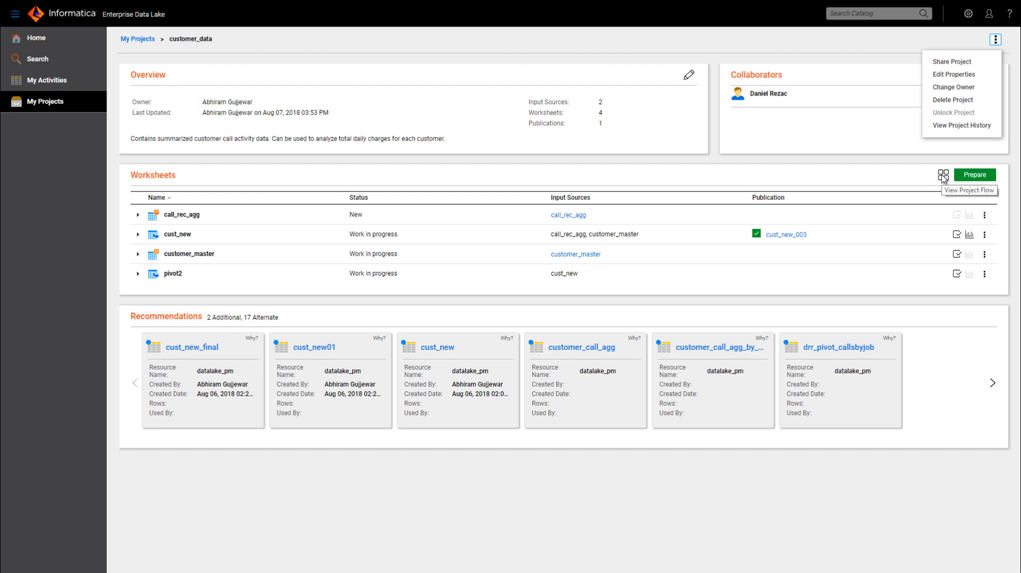
Step: Display the customer_data project flow diagram from the Worksheets panel
{"action": "left_click", "coordinate": [942, 174]}
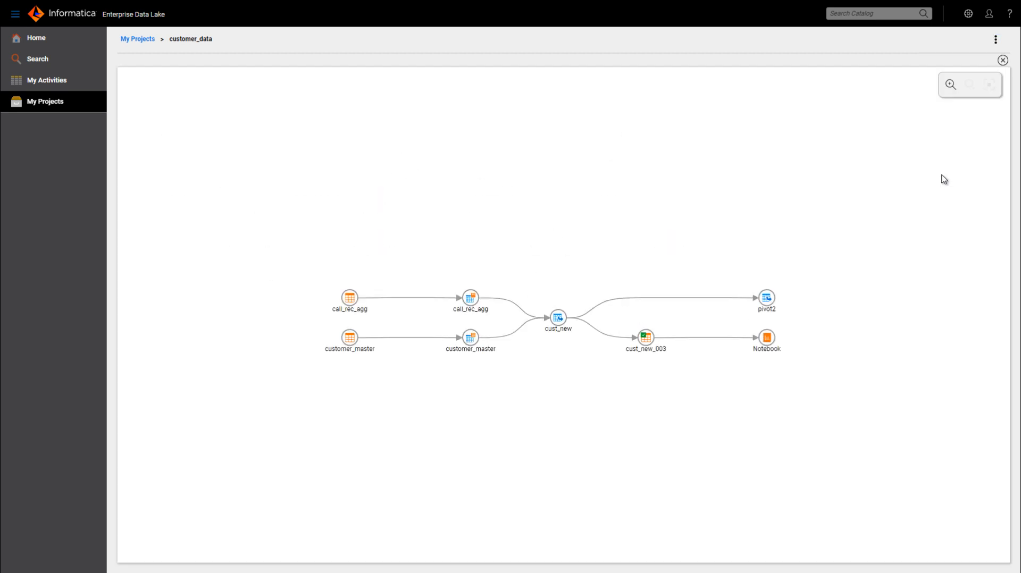
{"action": "mouse_move", "coordinate": [812, 278]}
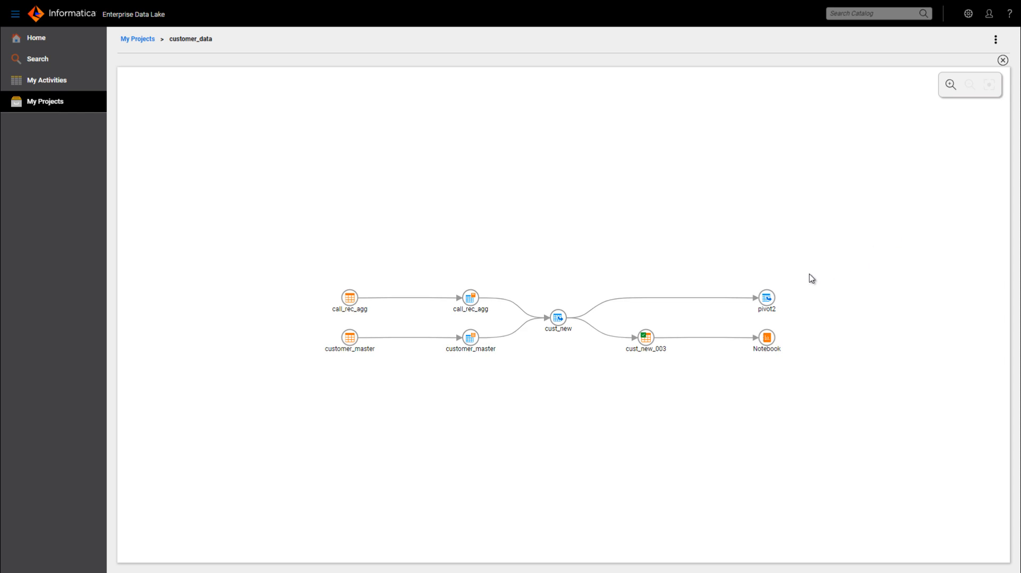
{"action": "mouse_move", "coordinate": [766, 298]}
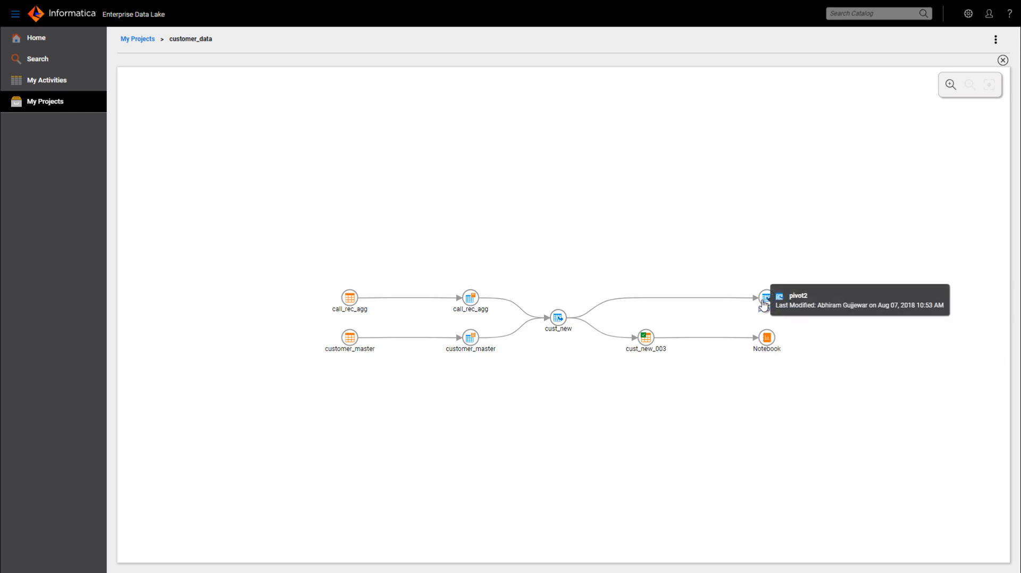